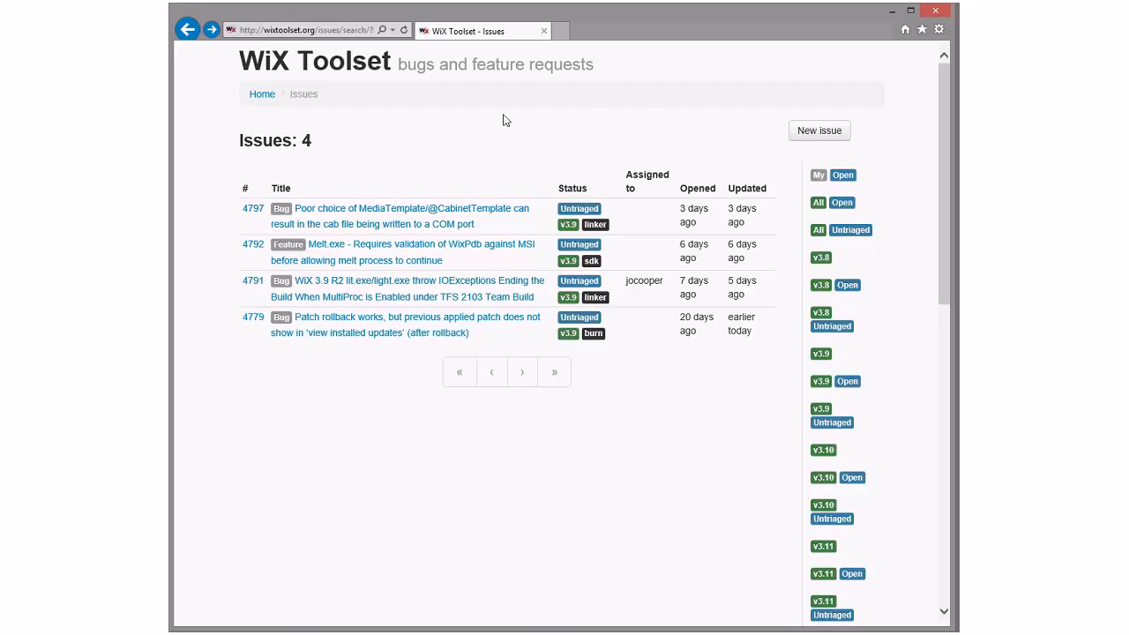
pyautogui.moveTo(397, 144)
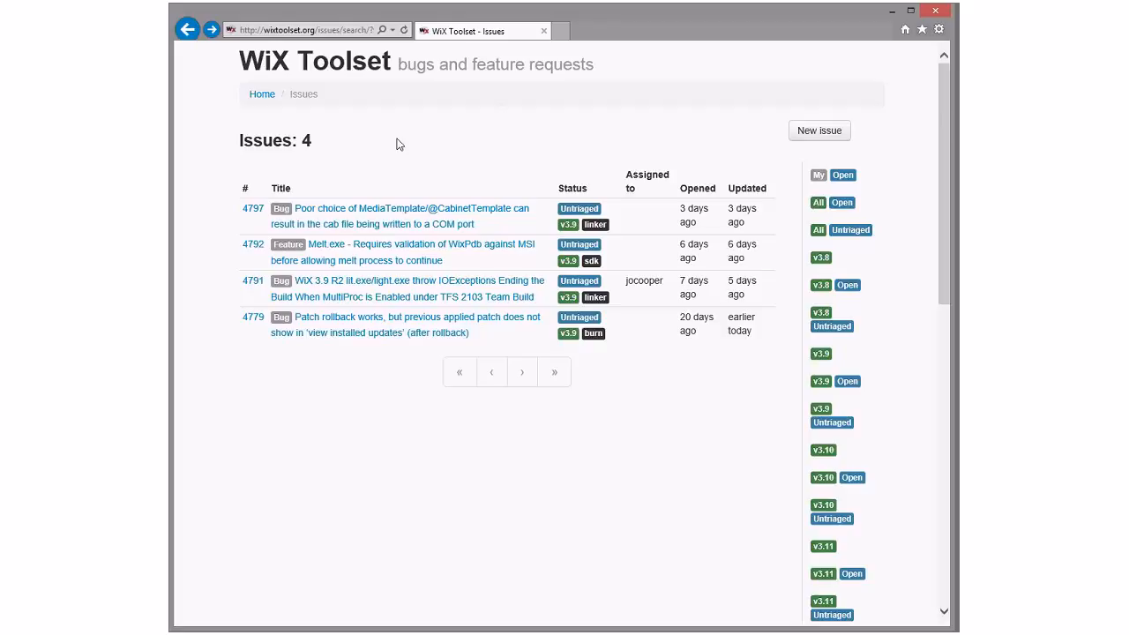
pyautogui.moveTo(443, 153)
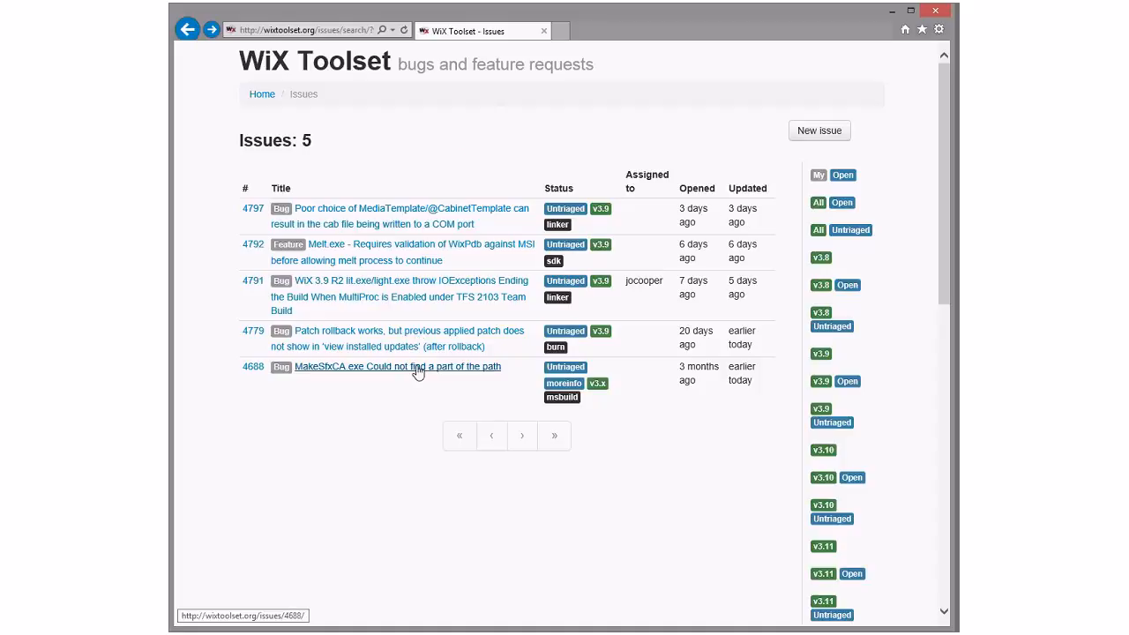
# Step: Open issue #4688 on the MakeSfxCA.exe build path error and read its comments
pyautogui.click(396, 367)
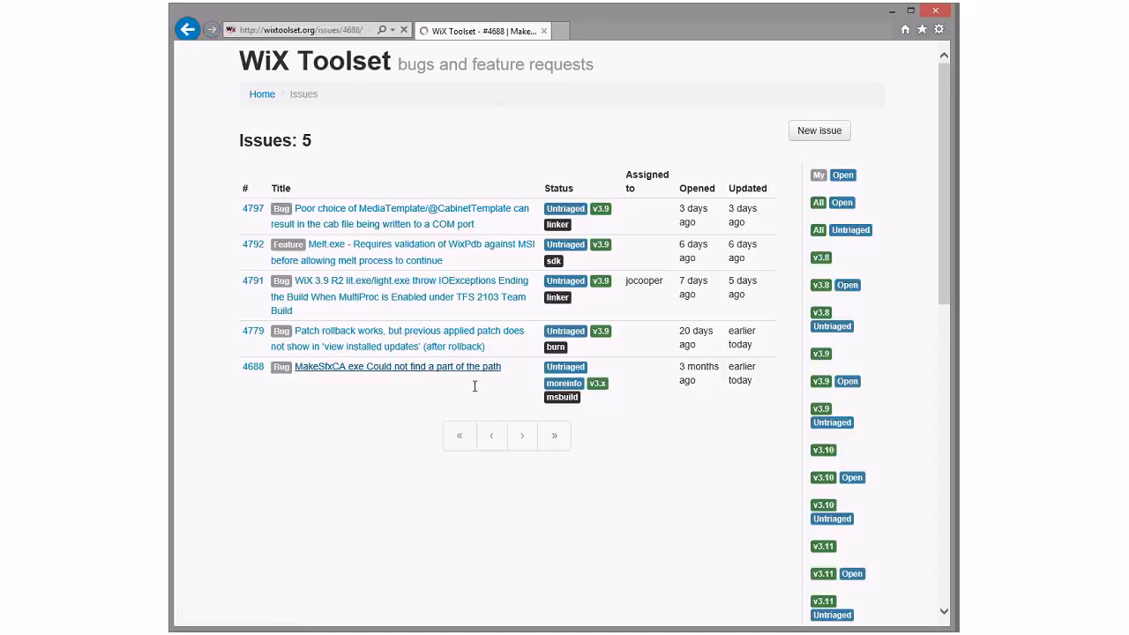
pyautogui.click(397, 366)
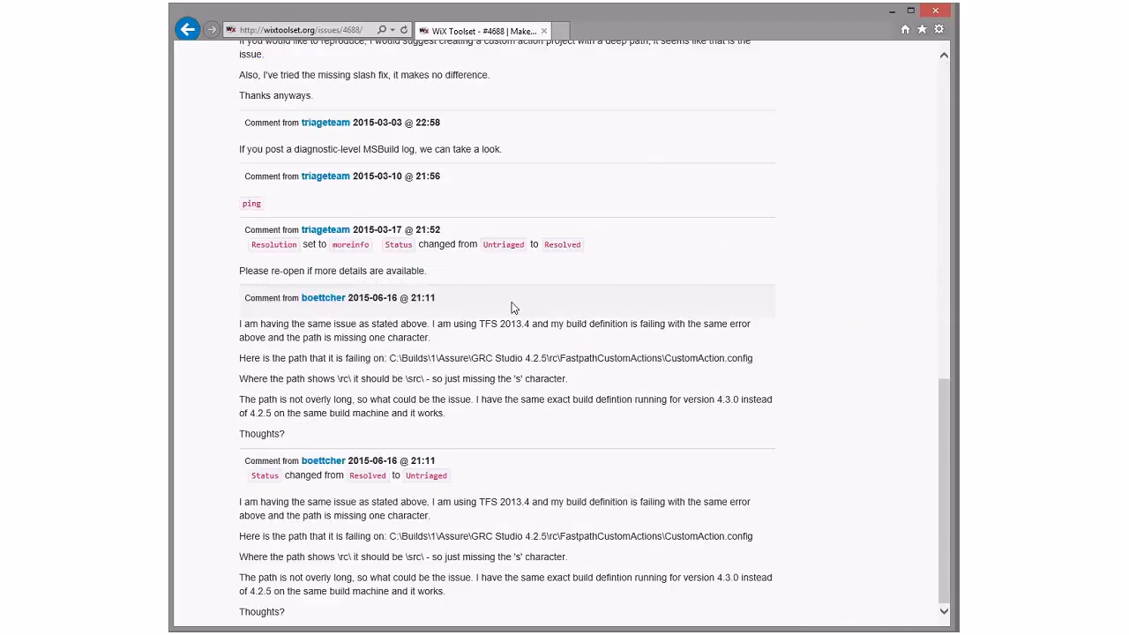
pyautogui.moveTo(546, 520)
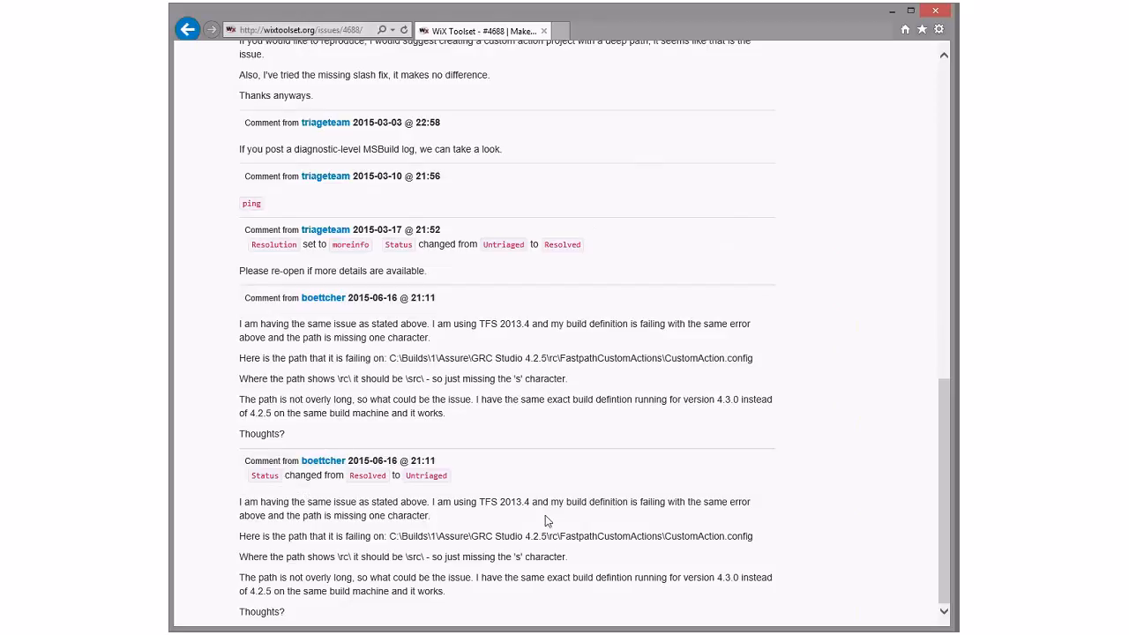
pyautogui.moveTo(250, 537)
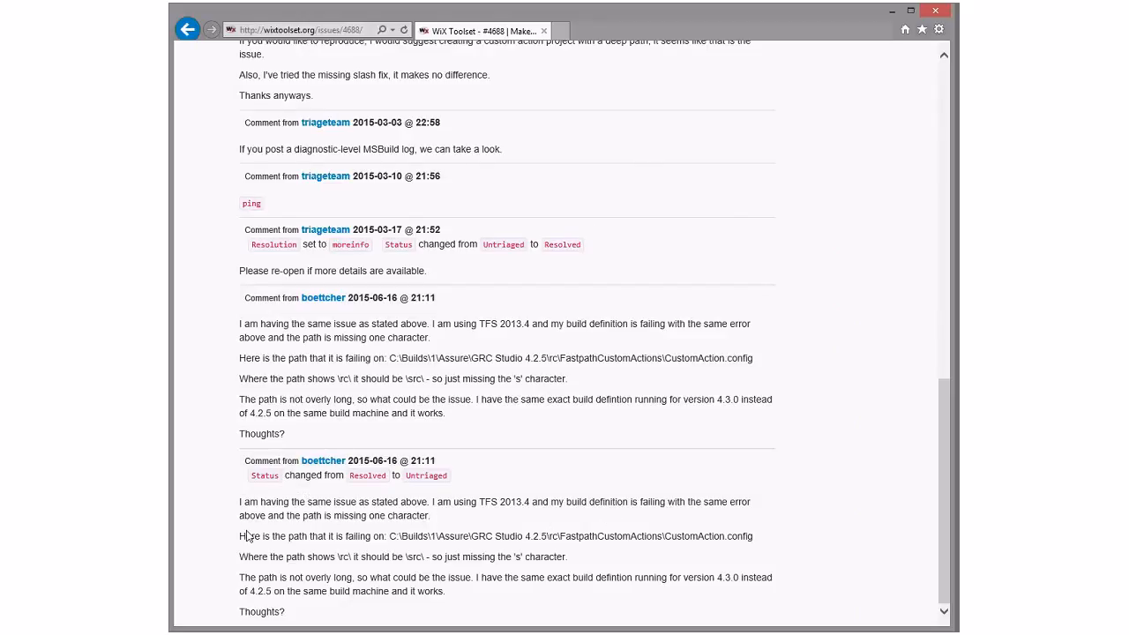
pyautogui.moveTo(374, 555)
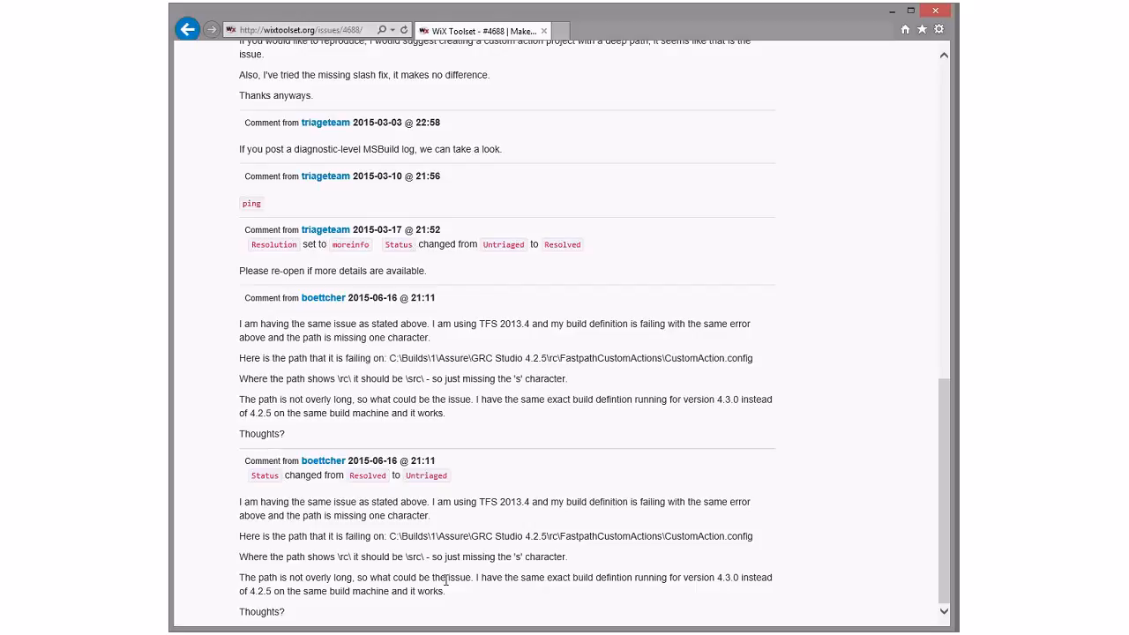
pyautogui.moveTo(727, 589)
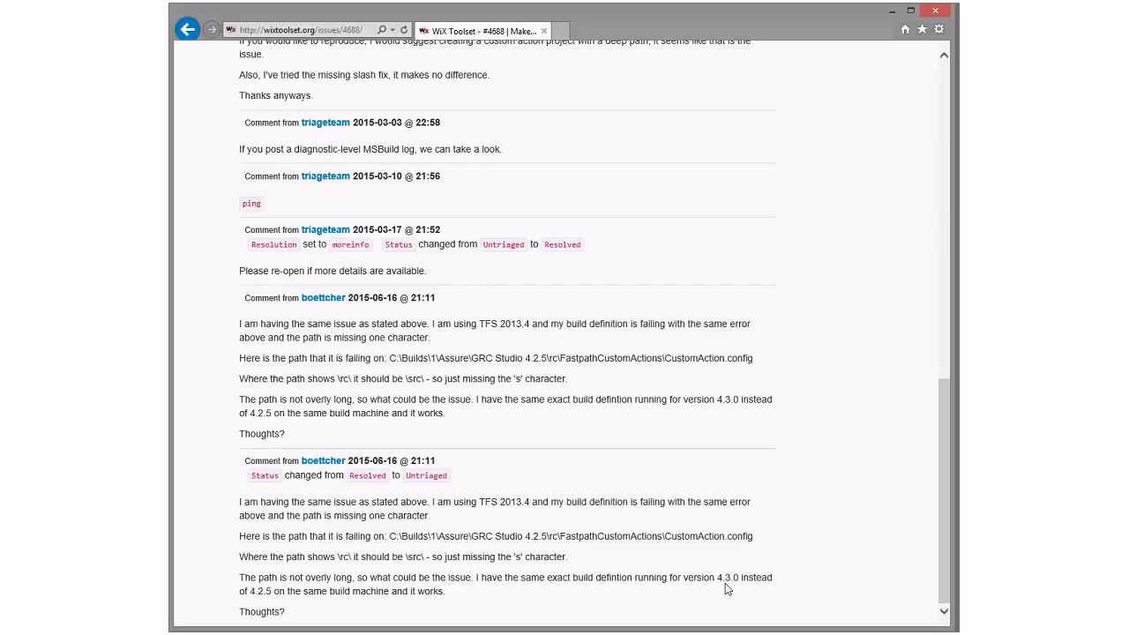
pyautogui.moveTo(557, 499)
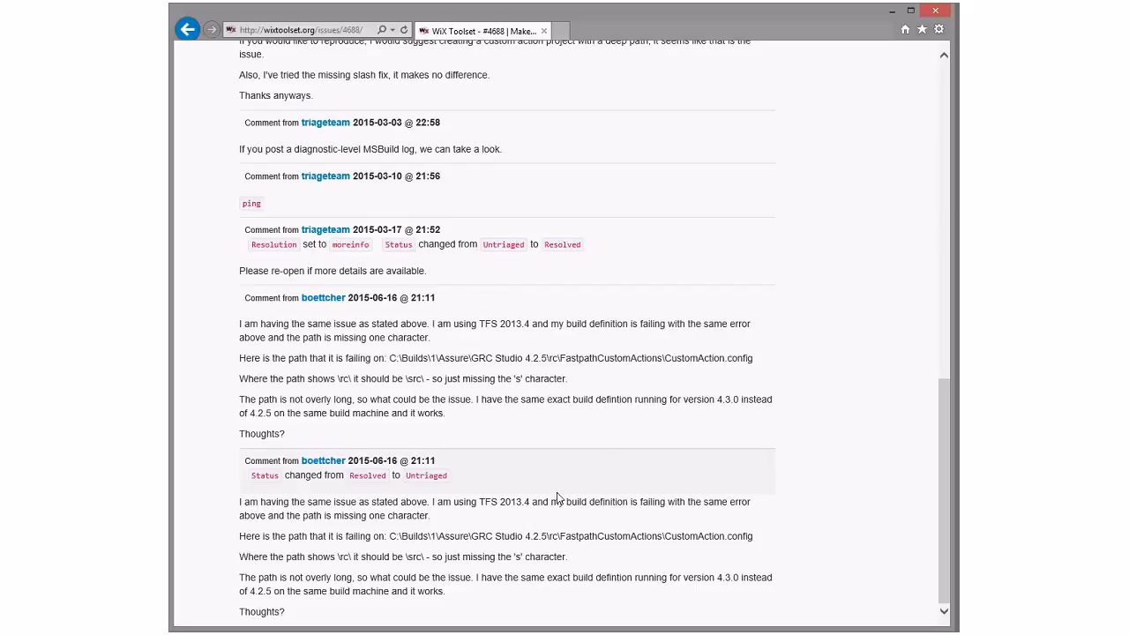
pyautogui.moveTo(595, 461)
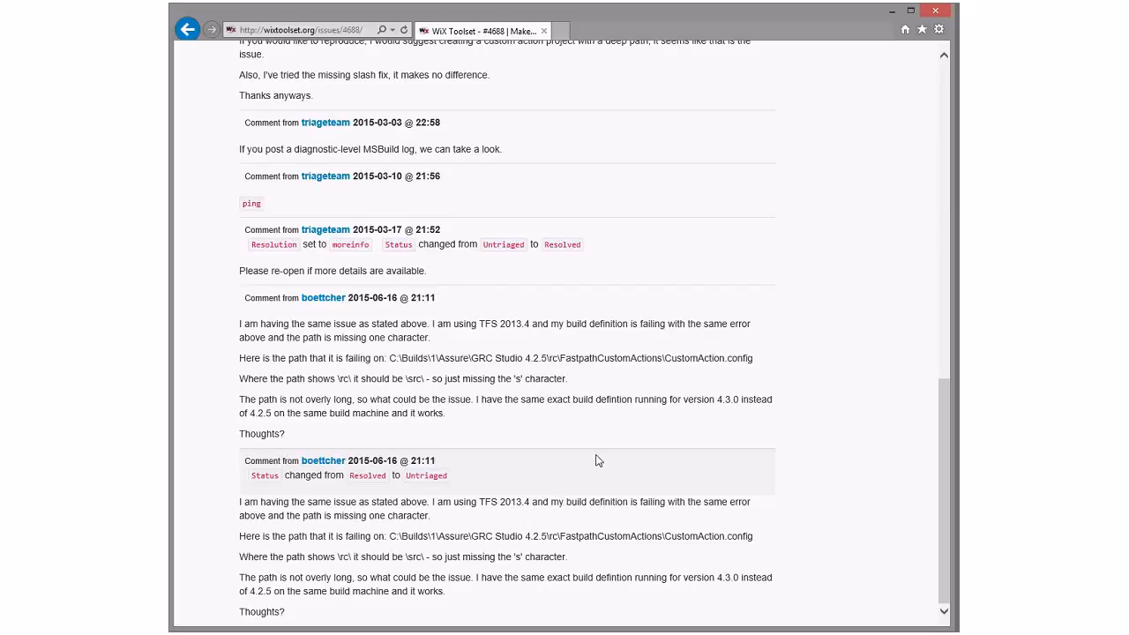
pyautogui.moveTo(352, 578)
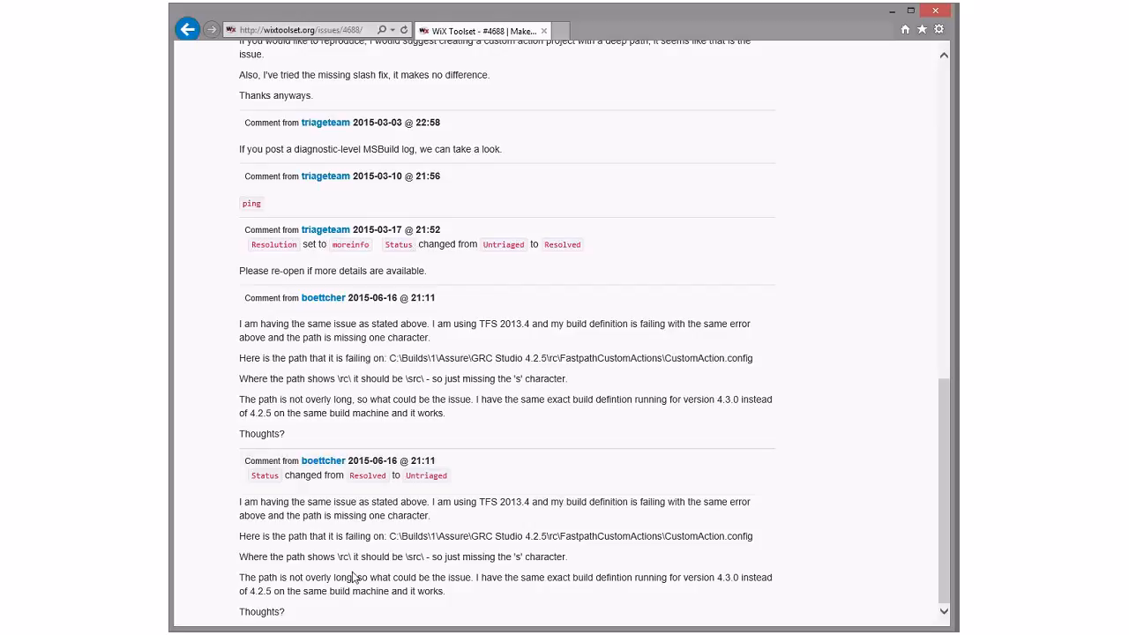
pyautogui.moveTo(501, 556)
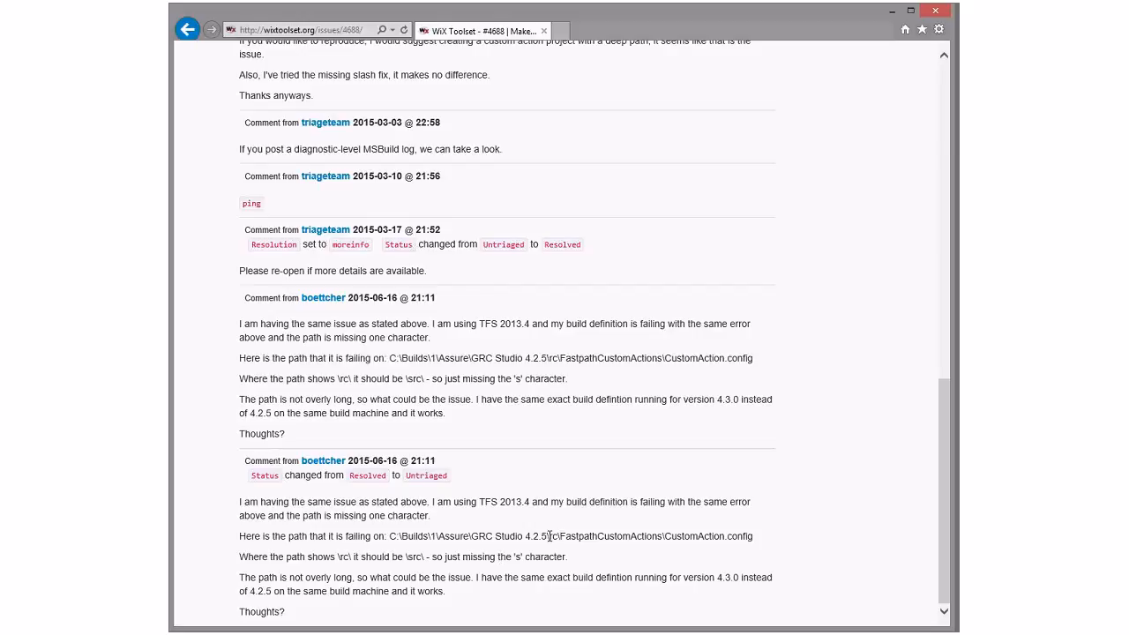
pyautogui.moveTo(584, 536)
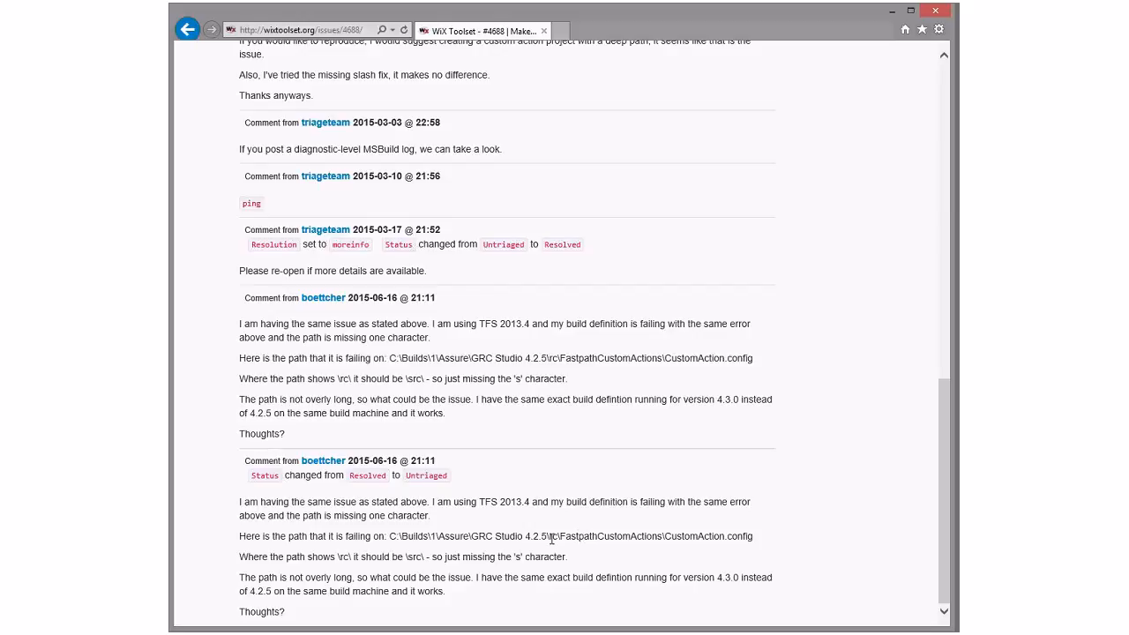
pyautogui.moveTo(795, 528)
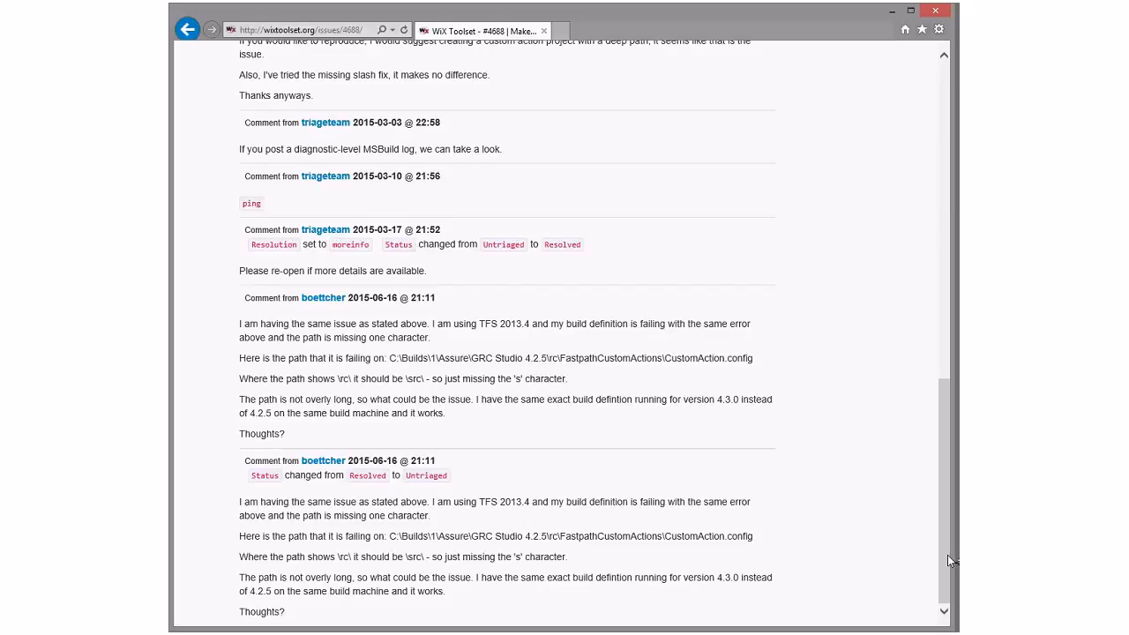
pyautogui.moveTo(937, 541)
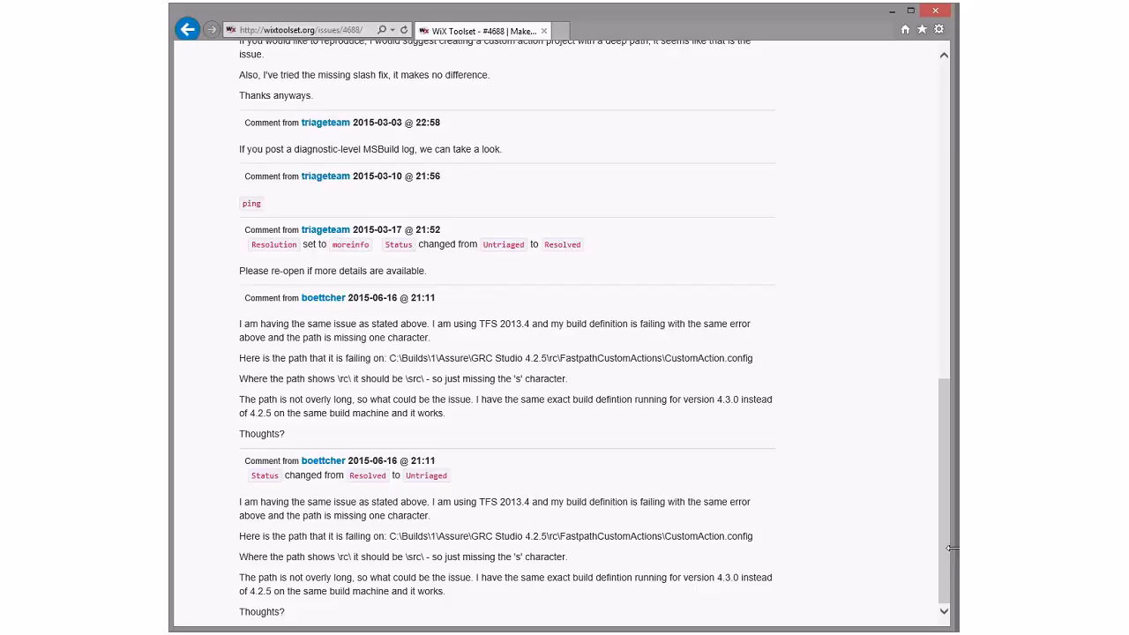
pyautogui.scroll(3)
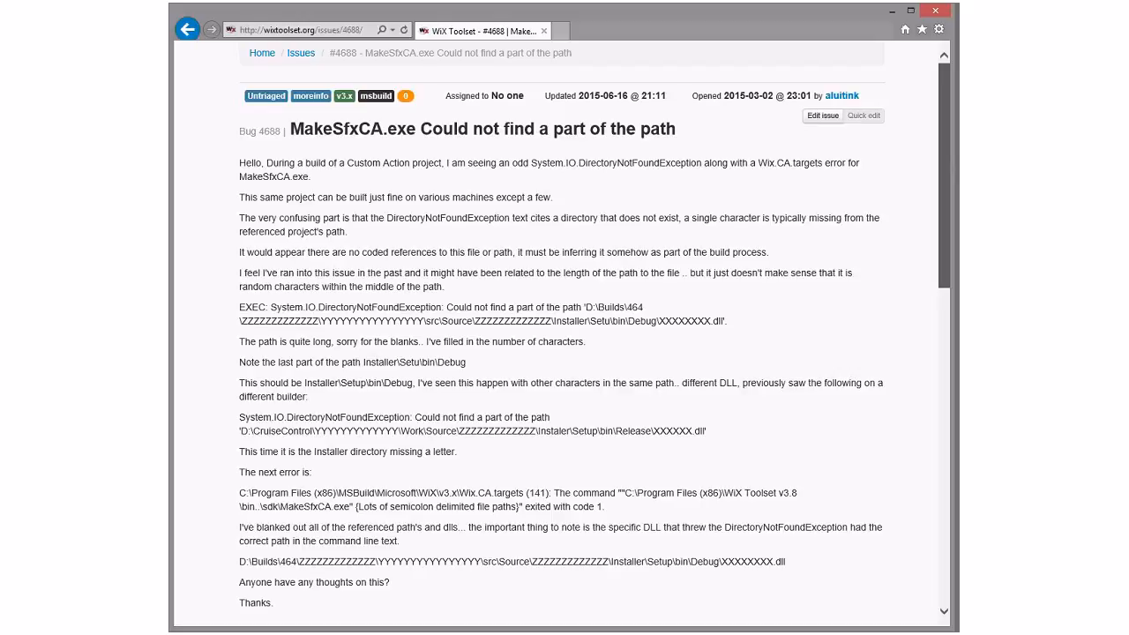
pyautogui.scroll(-3)
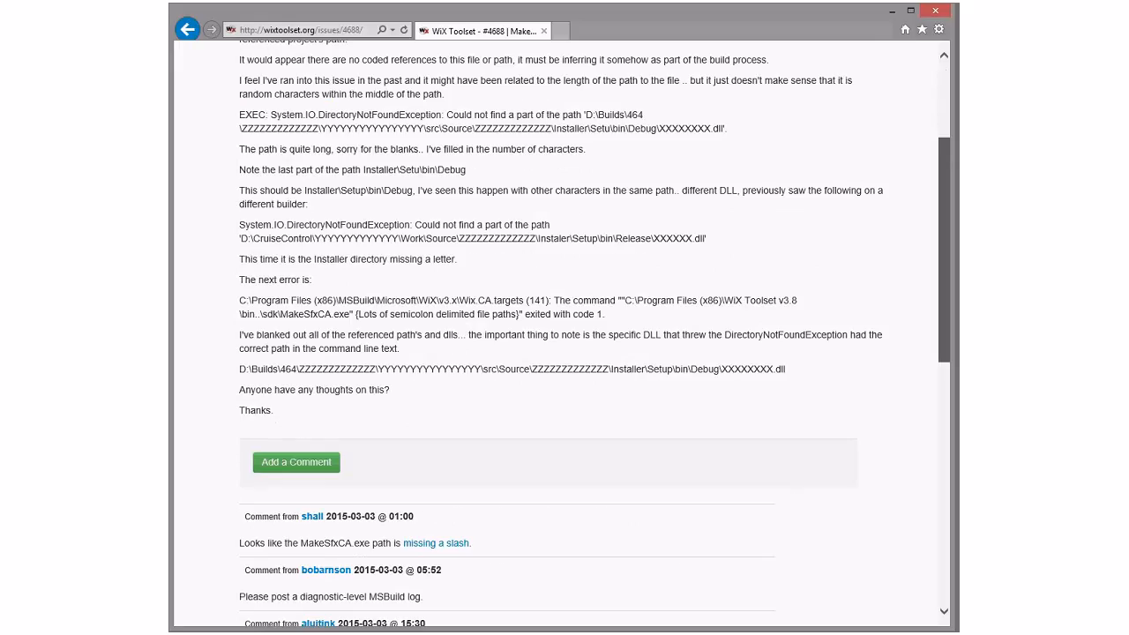
pyautogui.scroll(-3)
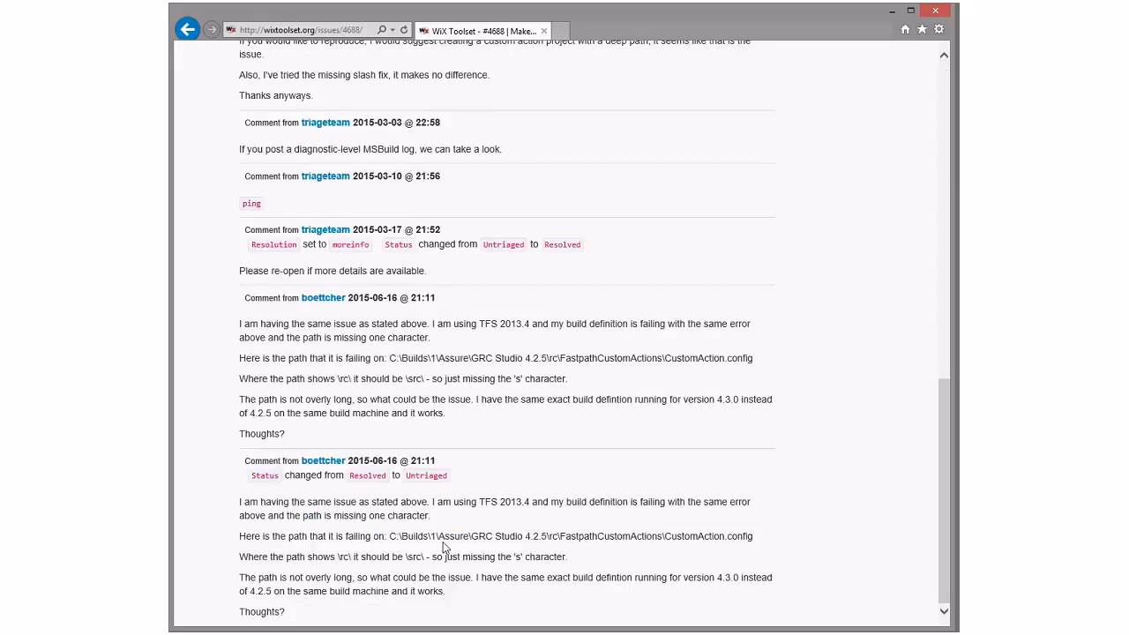
pyautogui.moveTo(557, 538)
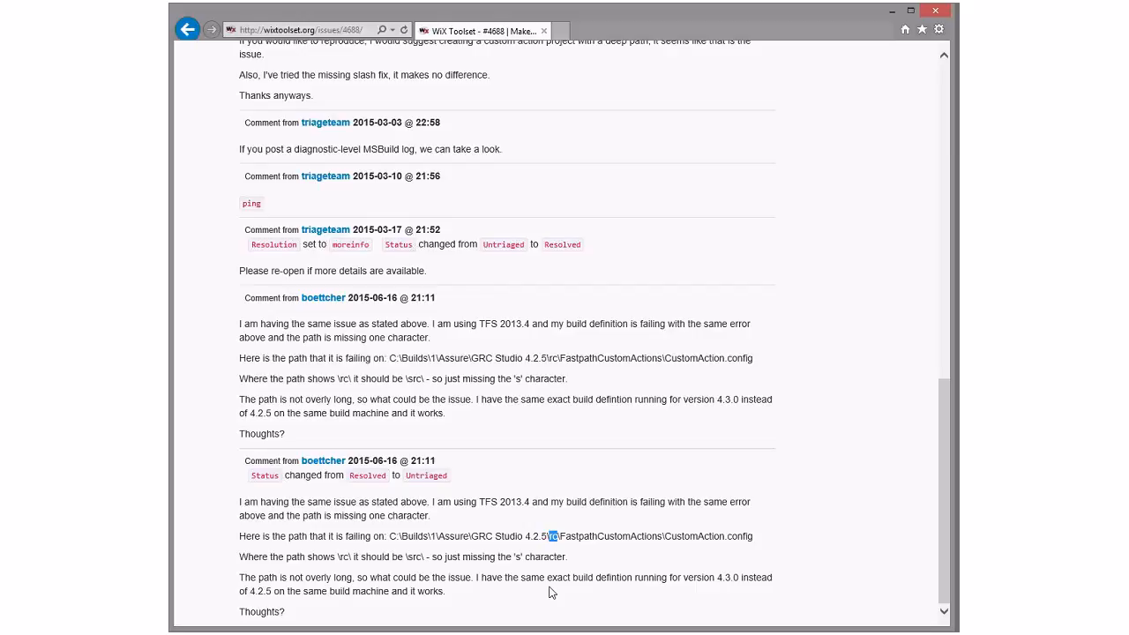
pyautogui.moveTo(532, 577)
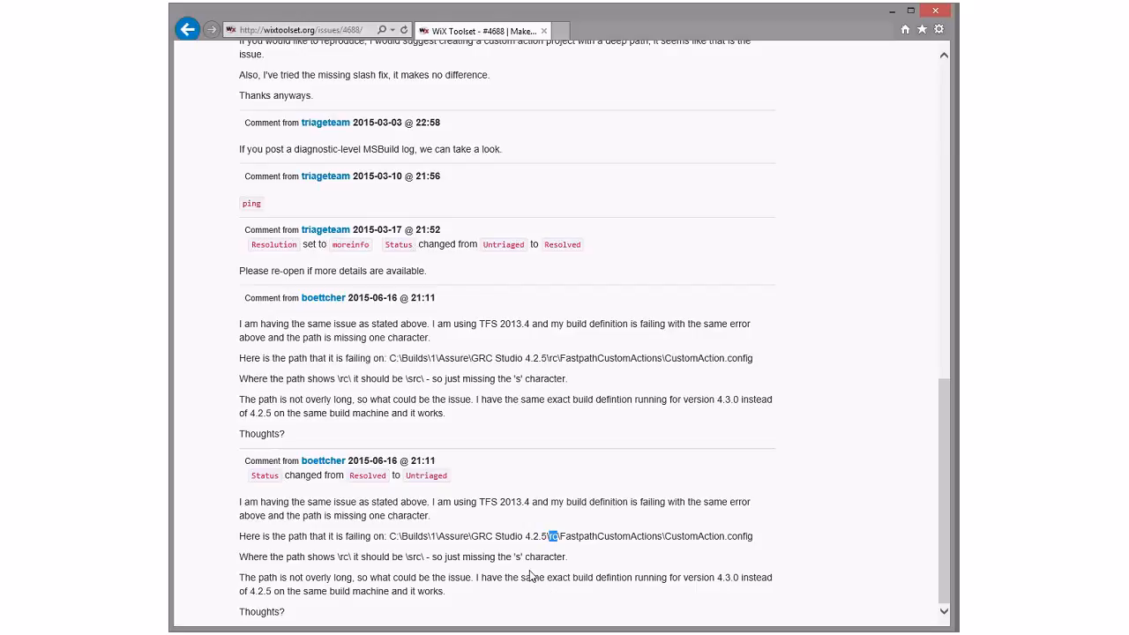
pyautogui.moveTo(493, 453)
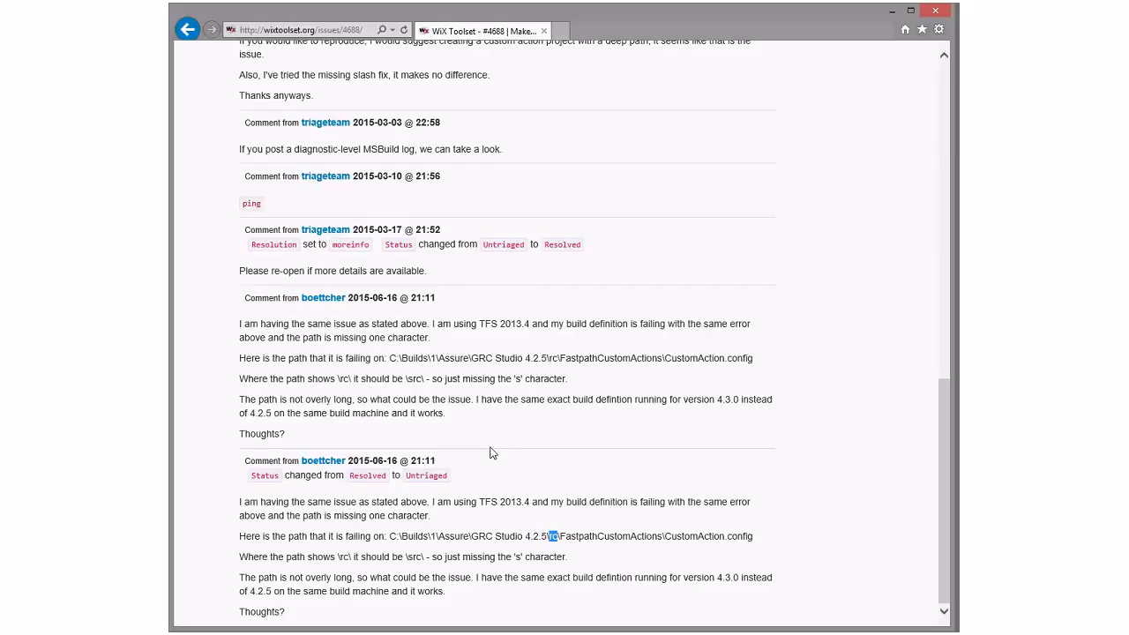
pyautogui.moveTo(555, 559)
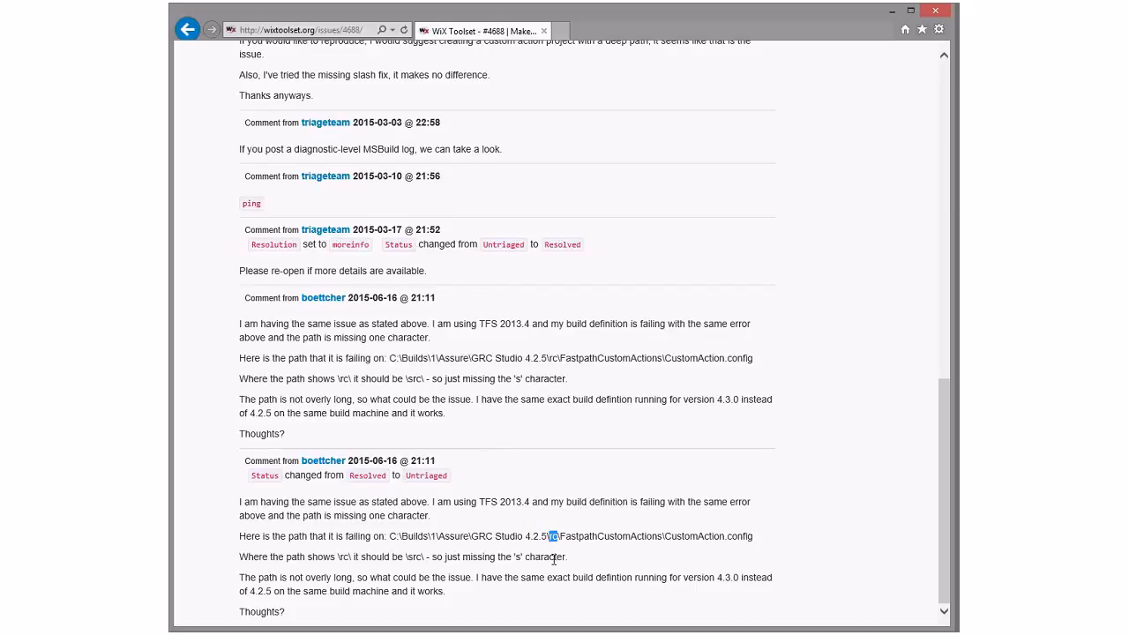
pyautogui.moveTo(492, 550)
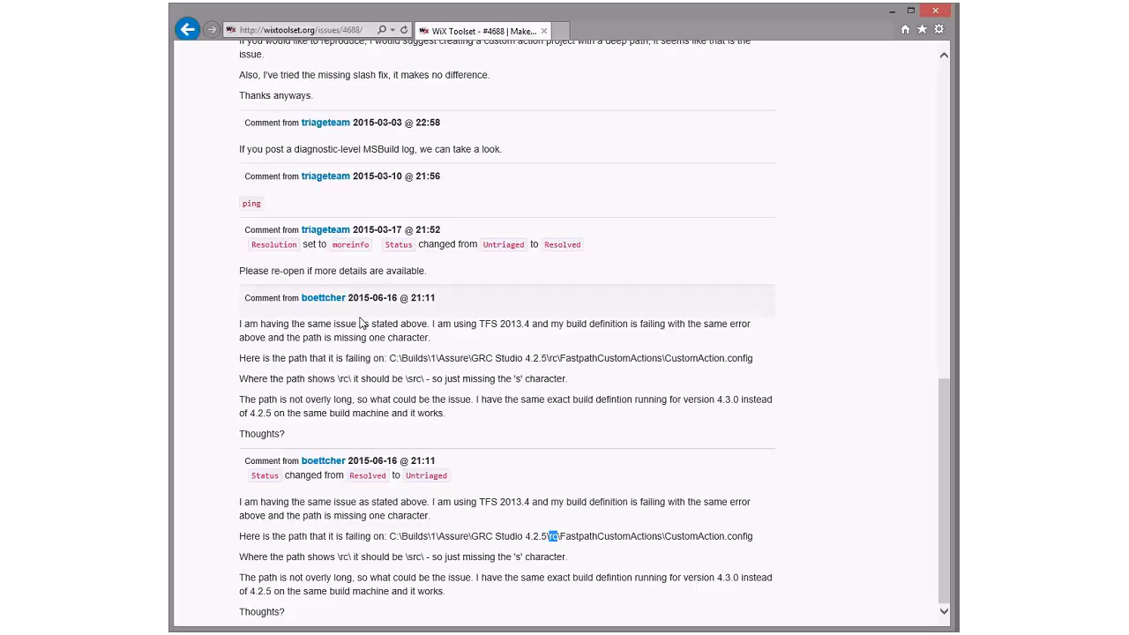
pyautogui.moveTo(360, 567)
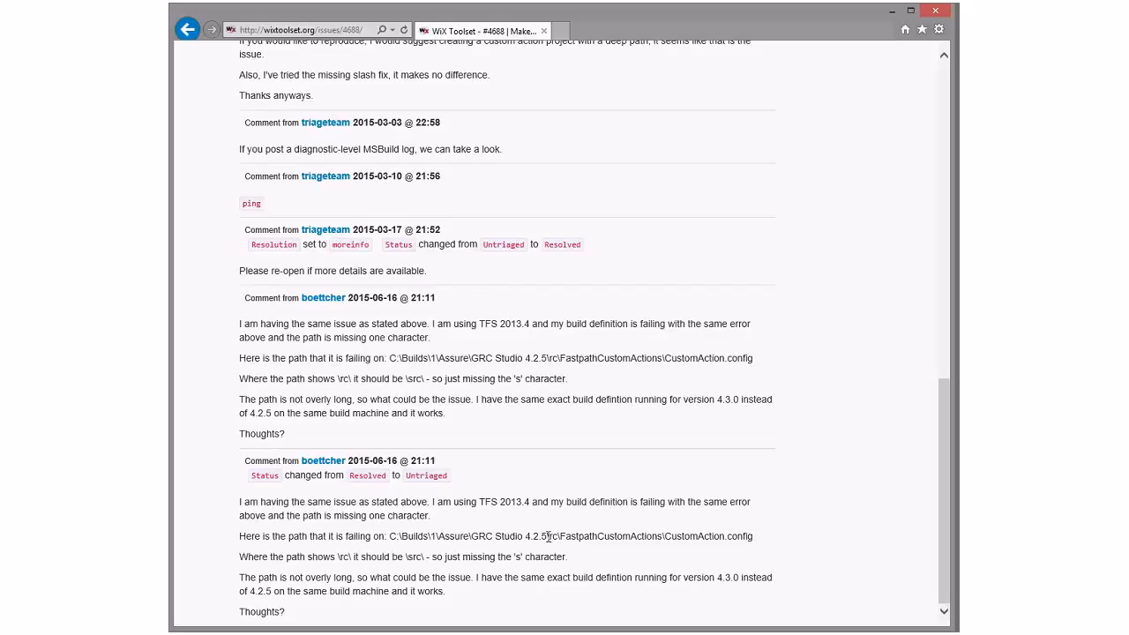
# Step: Leave issue #4688 and go back to the five-issue WiX Toolset list
pyautogui.doubleClick(547, 536)
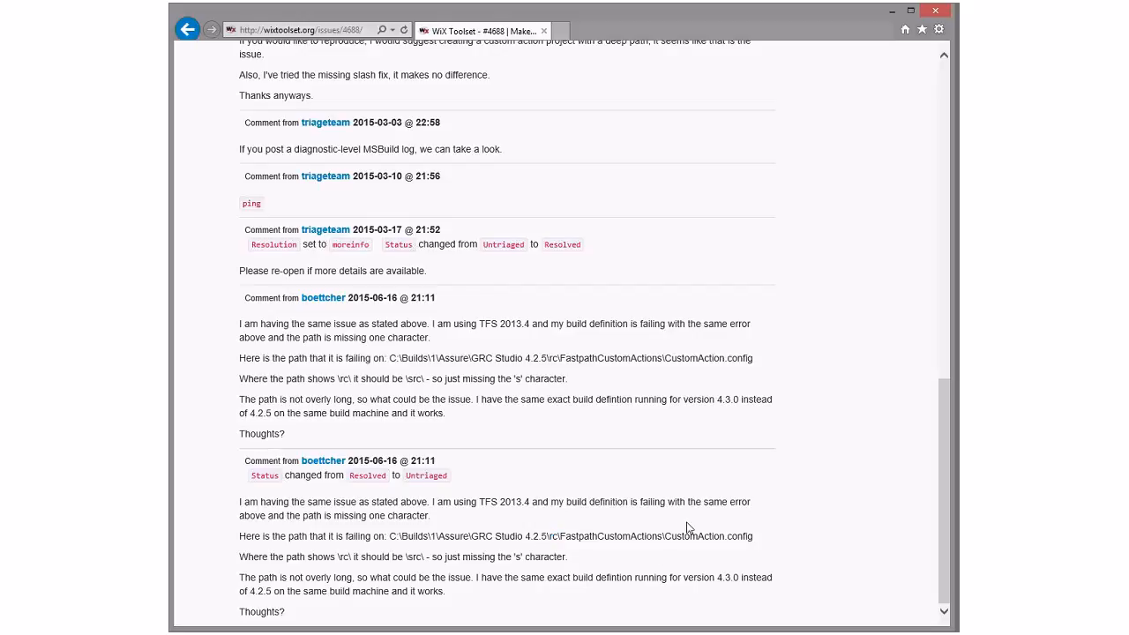
pyautogui.moveTo(742, 506)
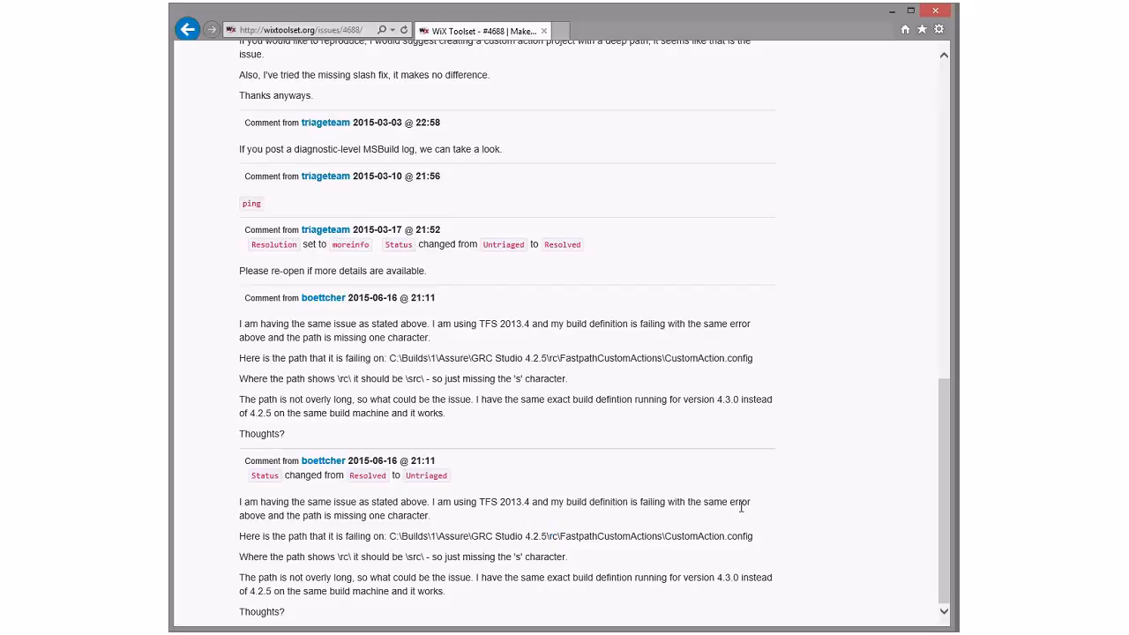
pyautogui.moveTo(841, 501)
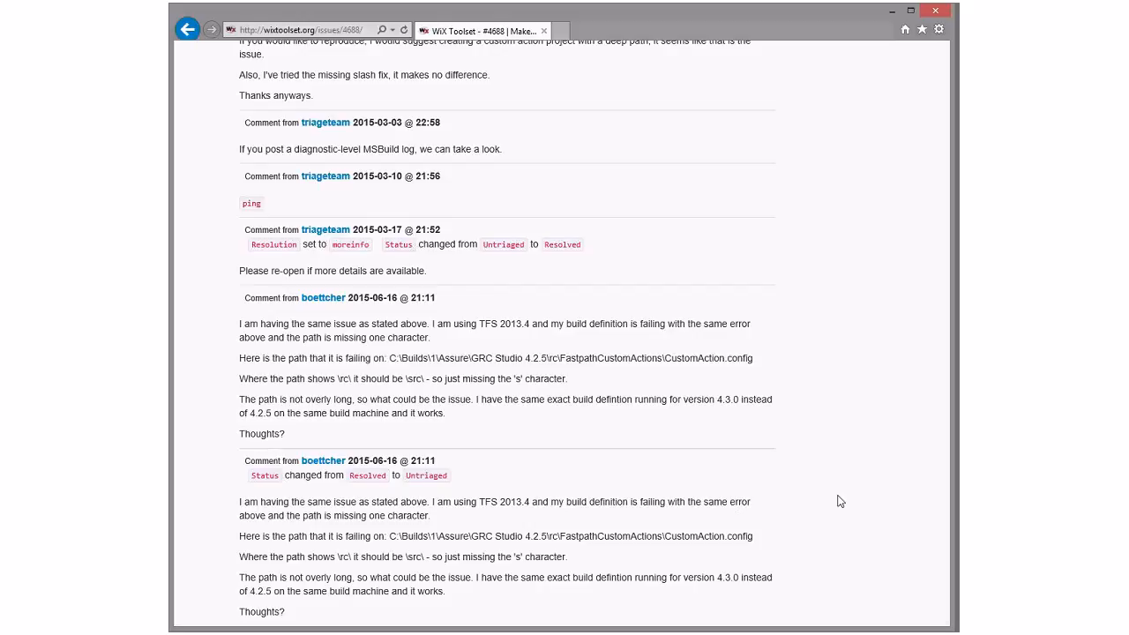
pyautogui.moveTo(532, 383)
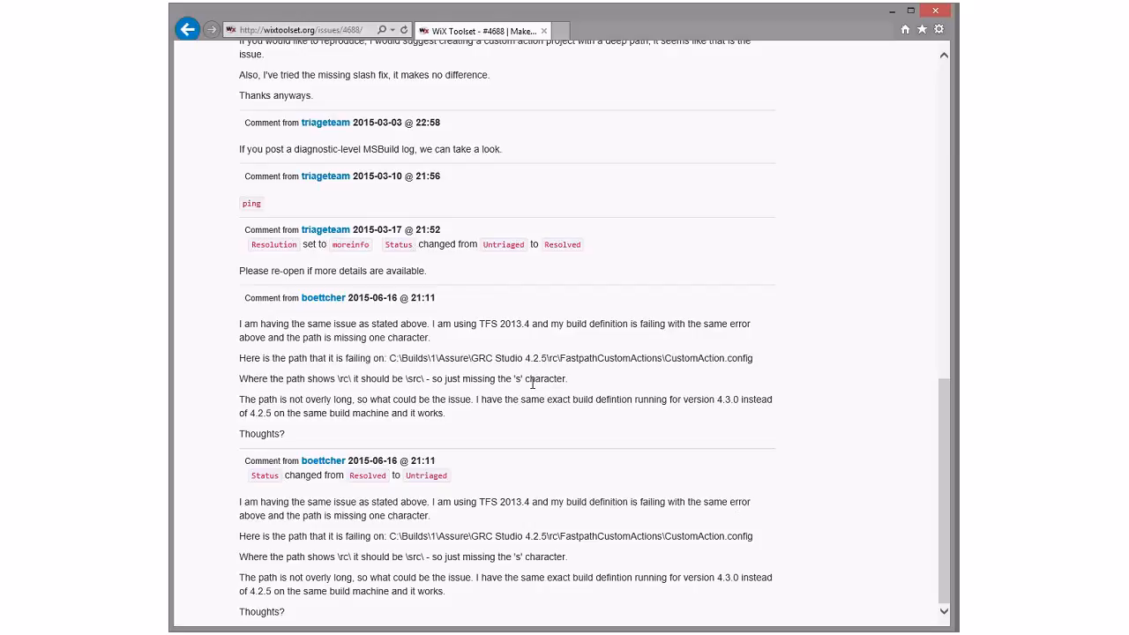
pyautogui.moveTo(815, 334)
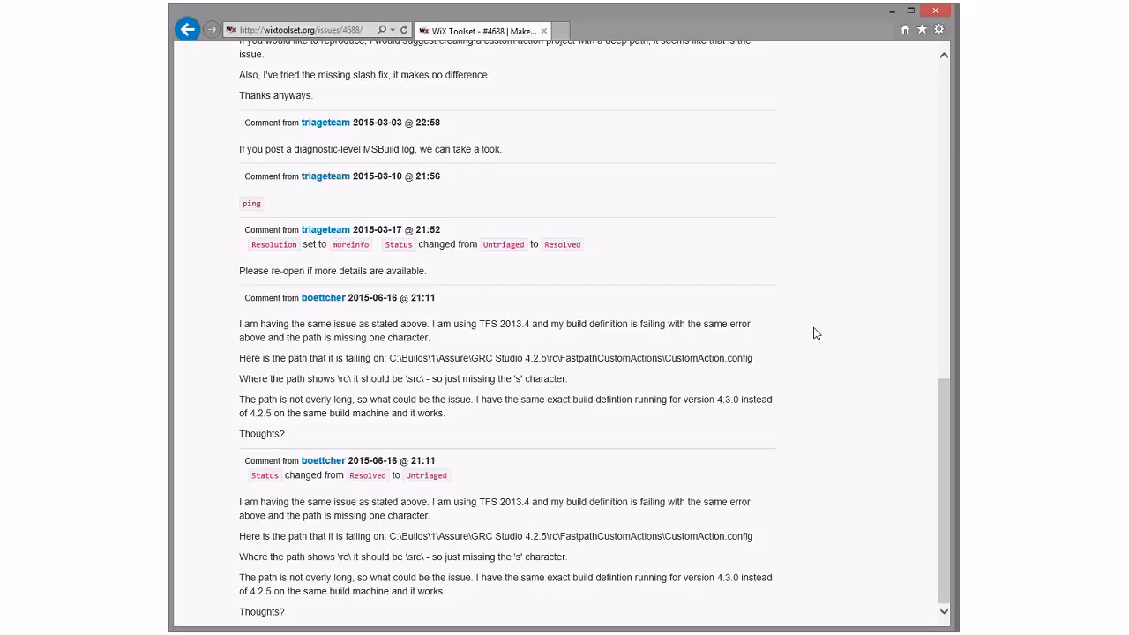
pyautogui.click(187, 29)
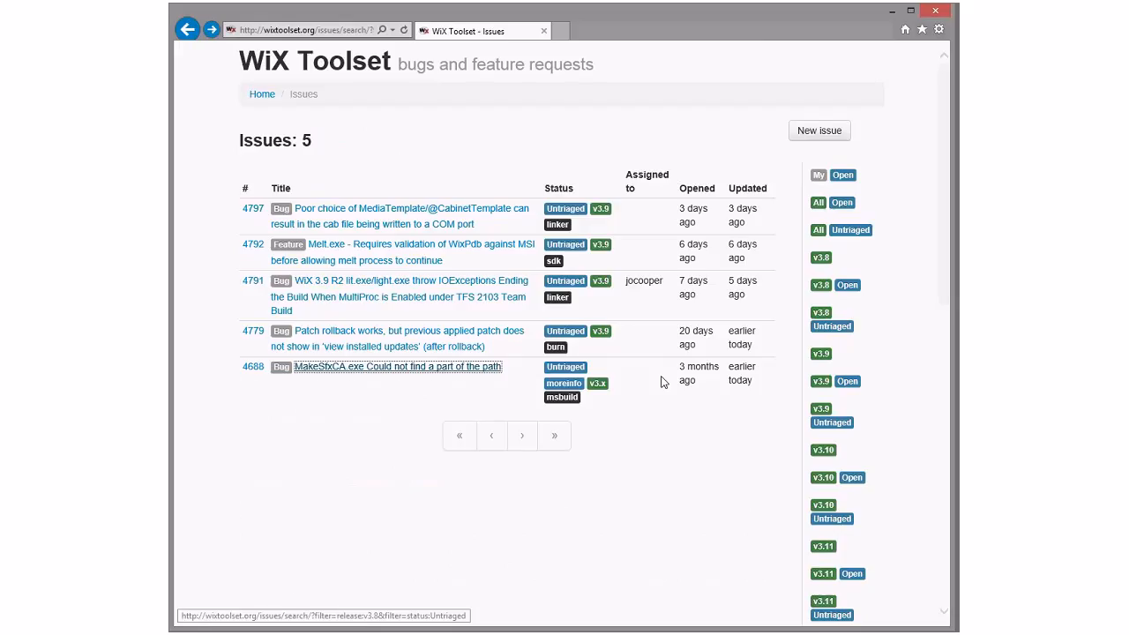
# Step: Open issue #4779 on patch rollback and scroll through its log-filled comments
pyautogui.click(397, 331)
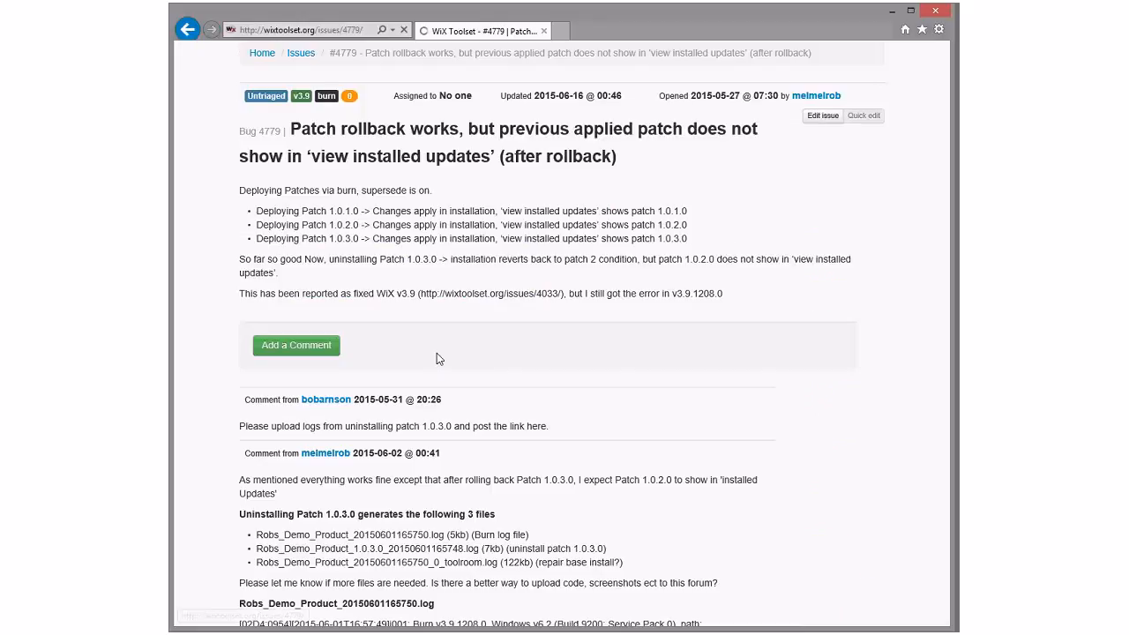
pyautogui.scroll(-3)
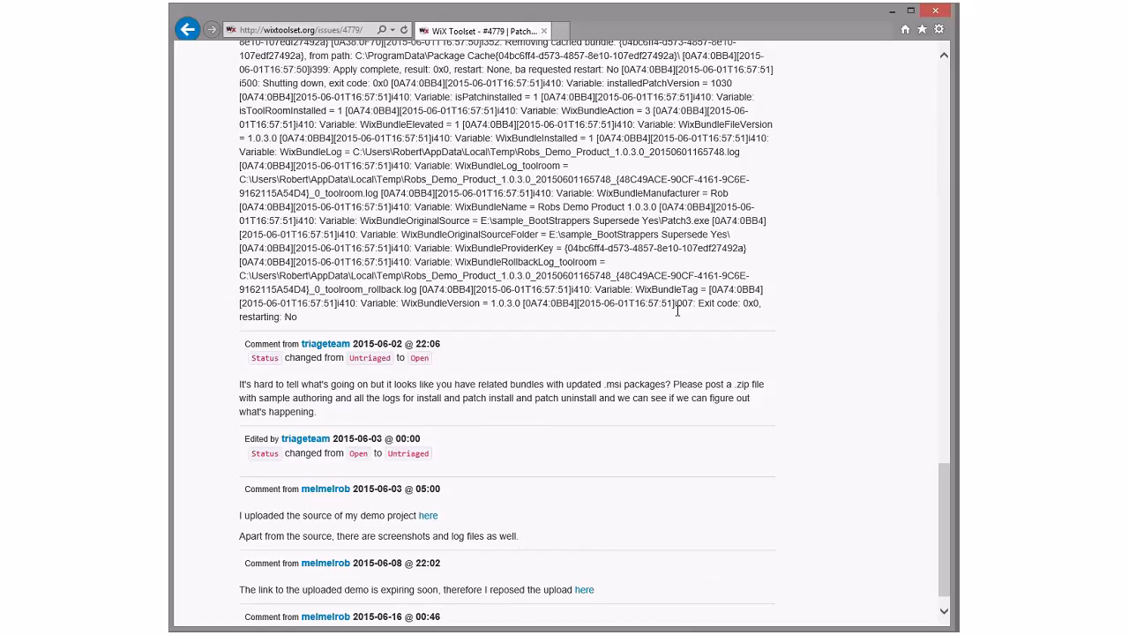
pyautogui.scroll(-3)
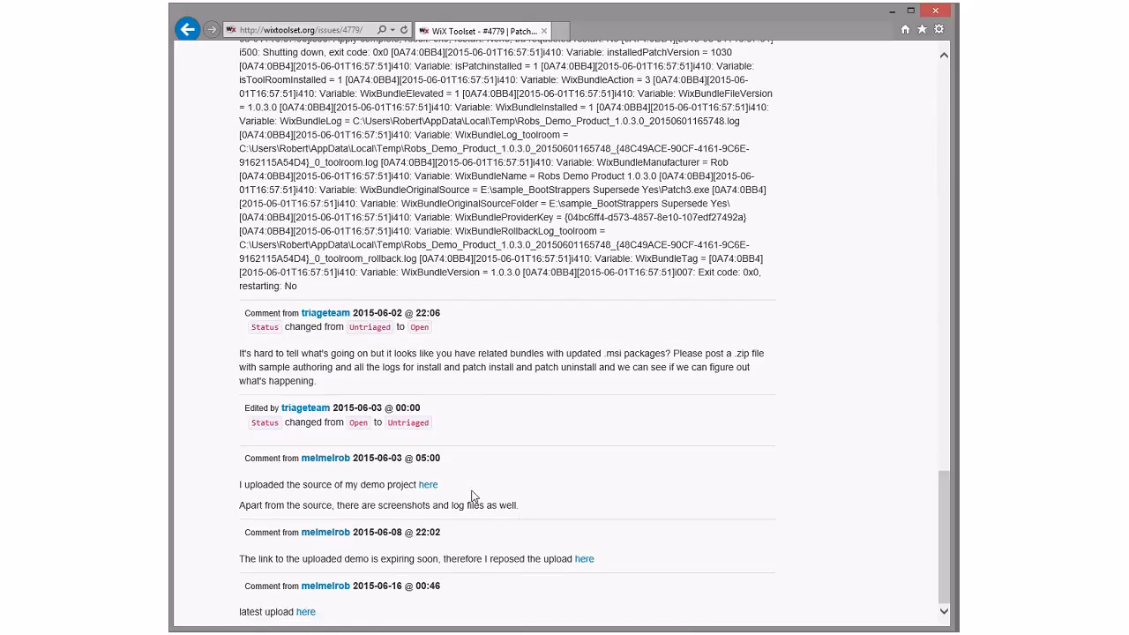
pyautogui.moveTo(584, 558)
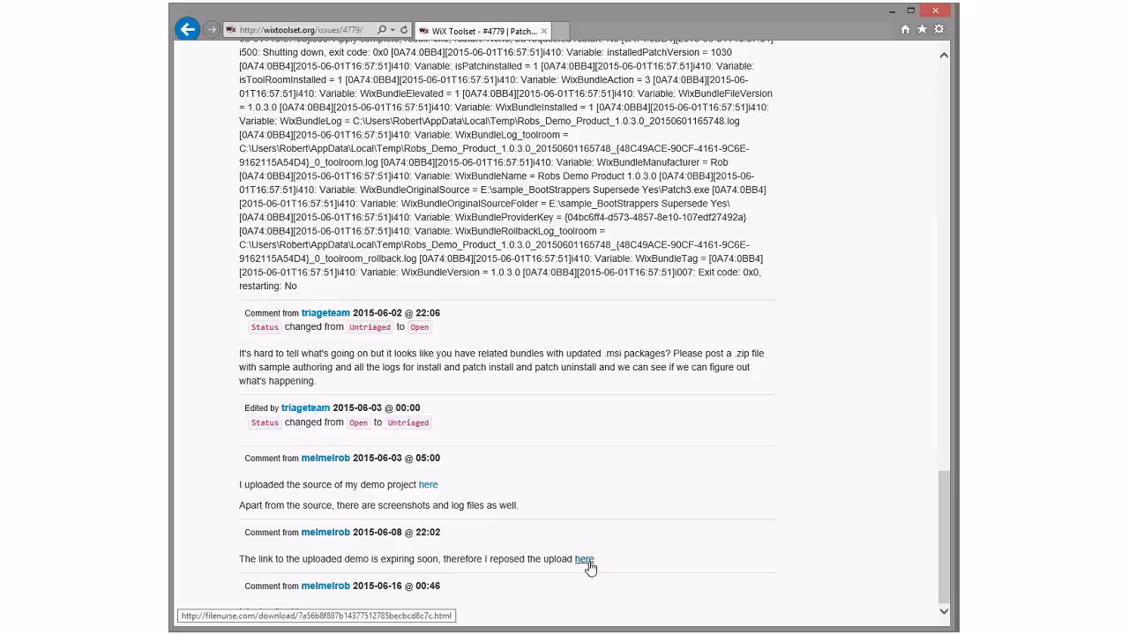
pyautogui.moveTo(325, 391)
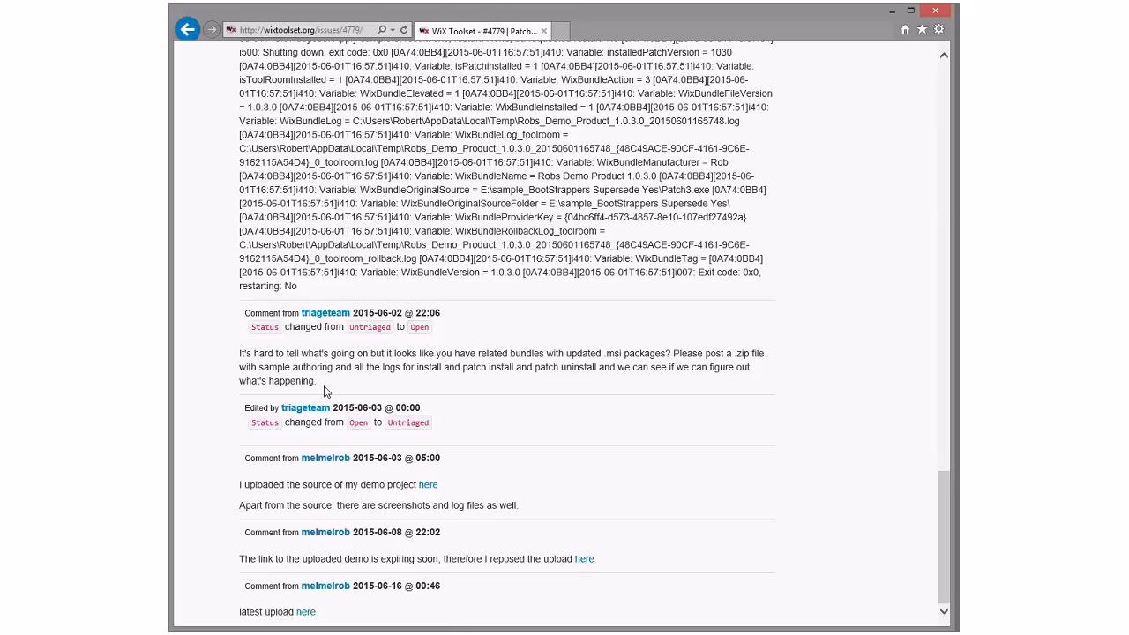
pyautogui.moveTo(623, 474)
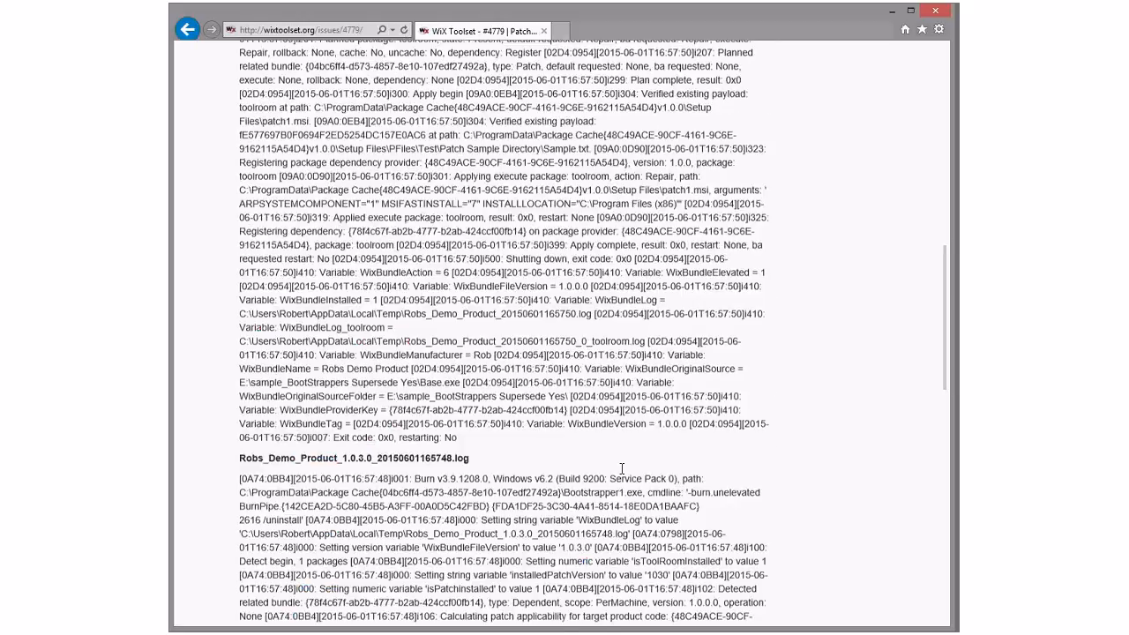
pyautogui.scroll(-3)
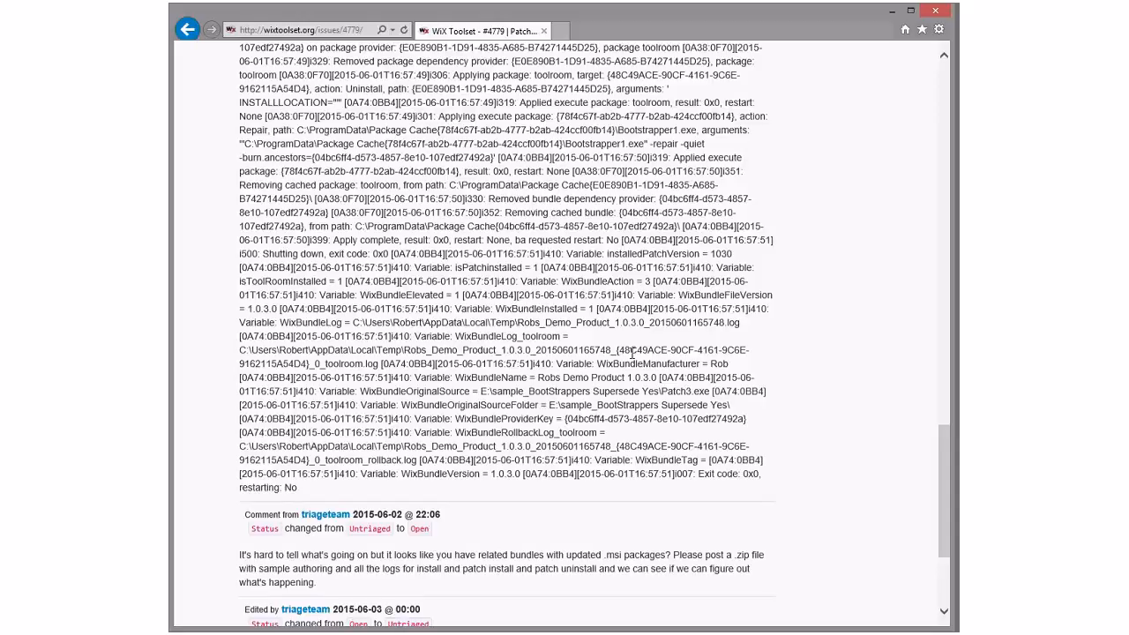
pyautogui.scroll(-3)
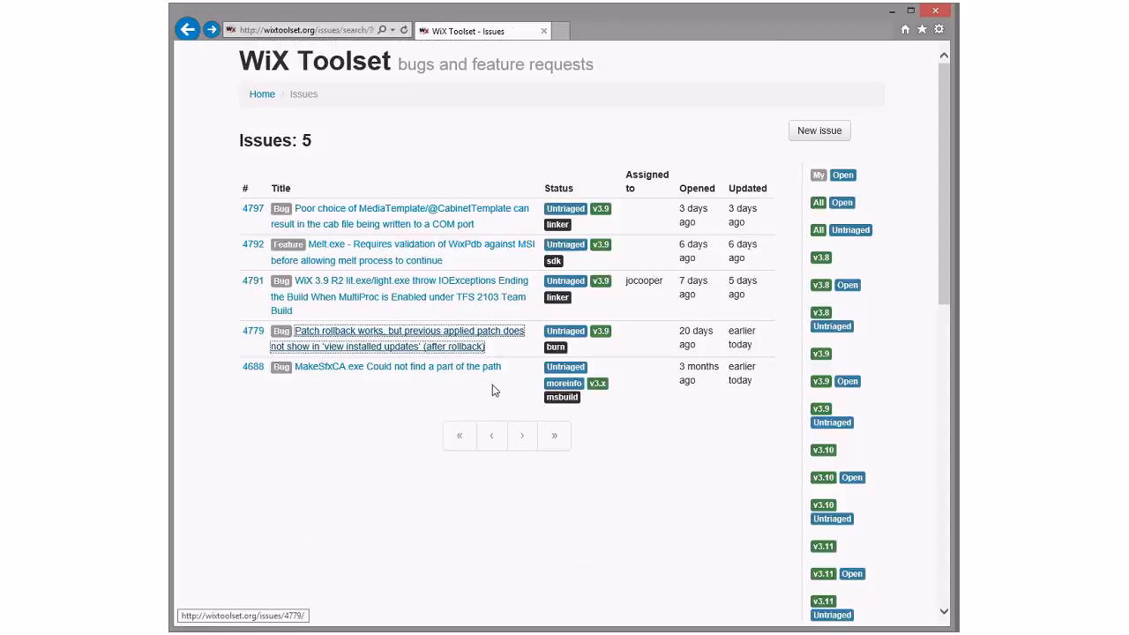
pyautogui.moveTo(370, 378)
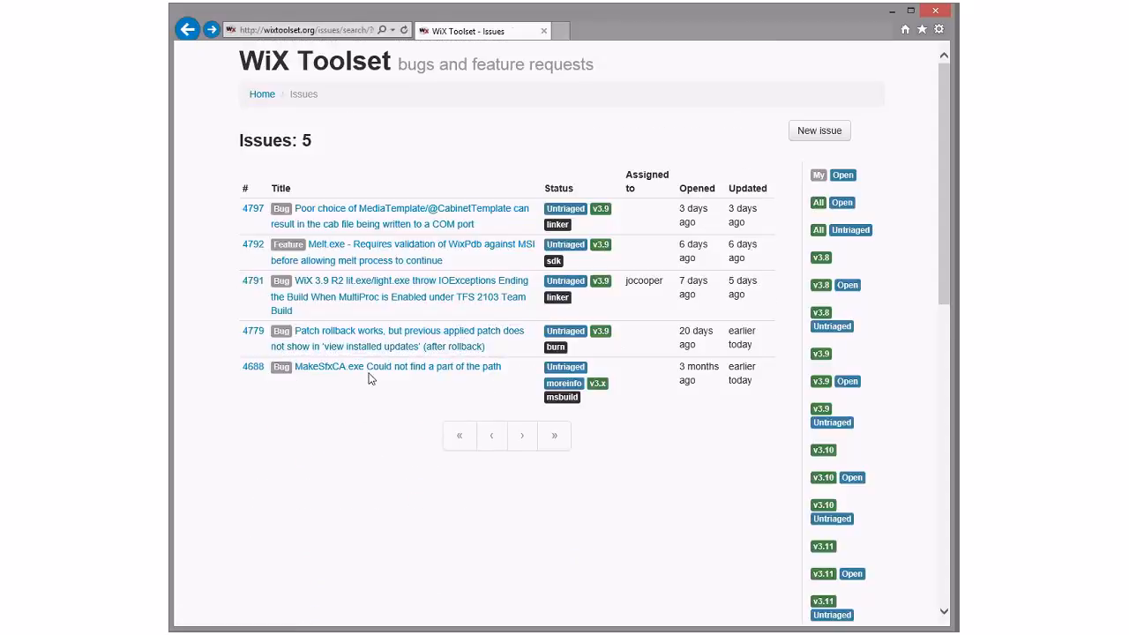
pyautogui.moveTo(371, 298)
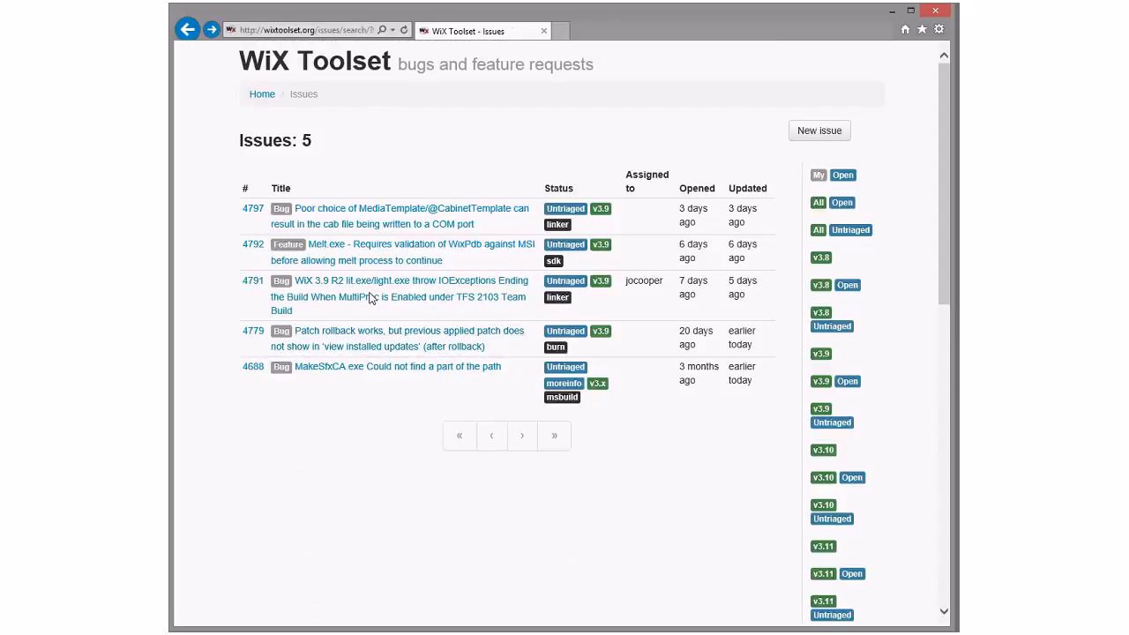
pyautogui.moveTo(366, 296)
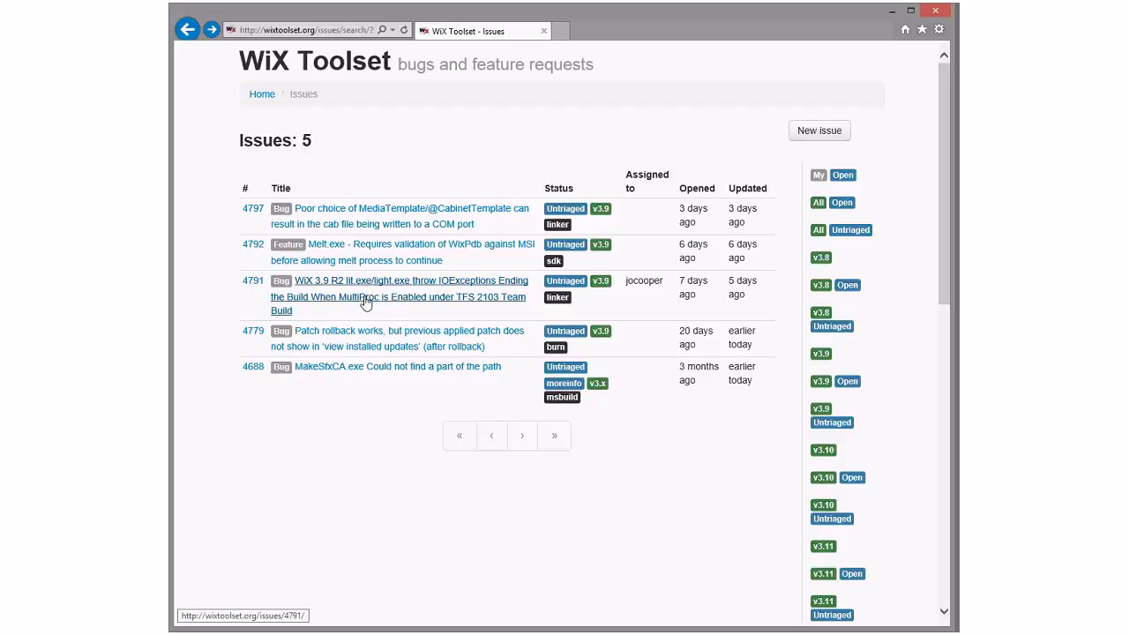
# Step: Open issue #4791 on MultiProc lit.exe/light.exe IOExceptions and scroll through its trace logs
pyautogui.click(400, 281)
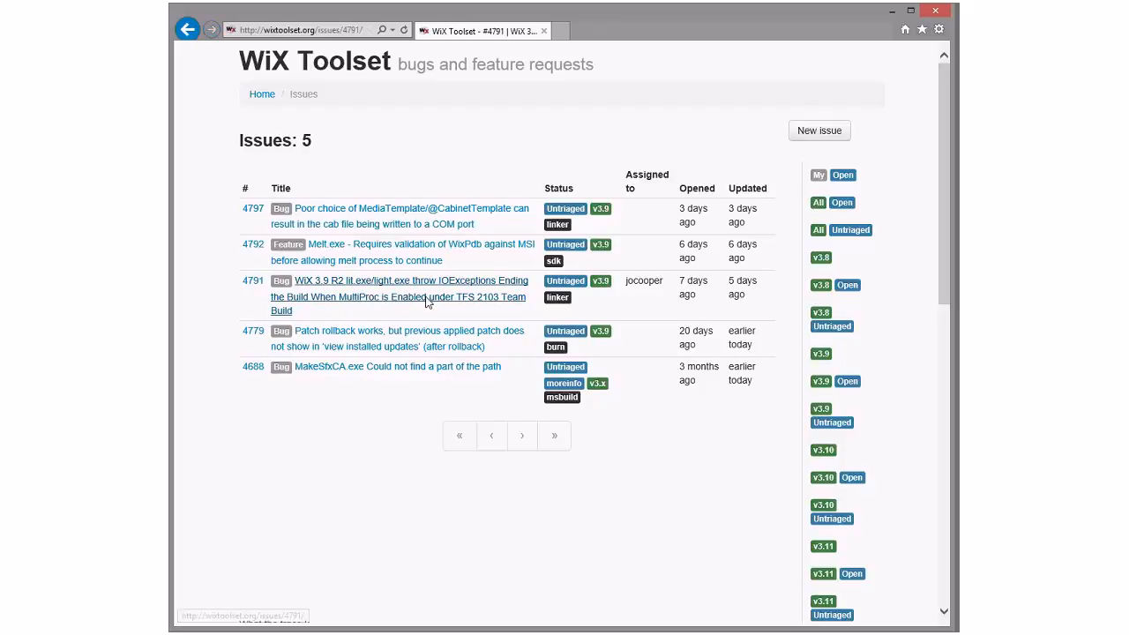
pyautogui.click(399, 296)
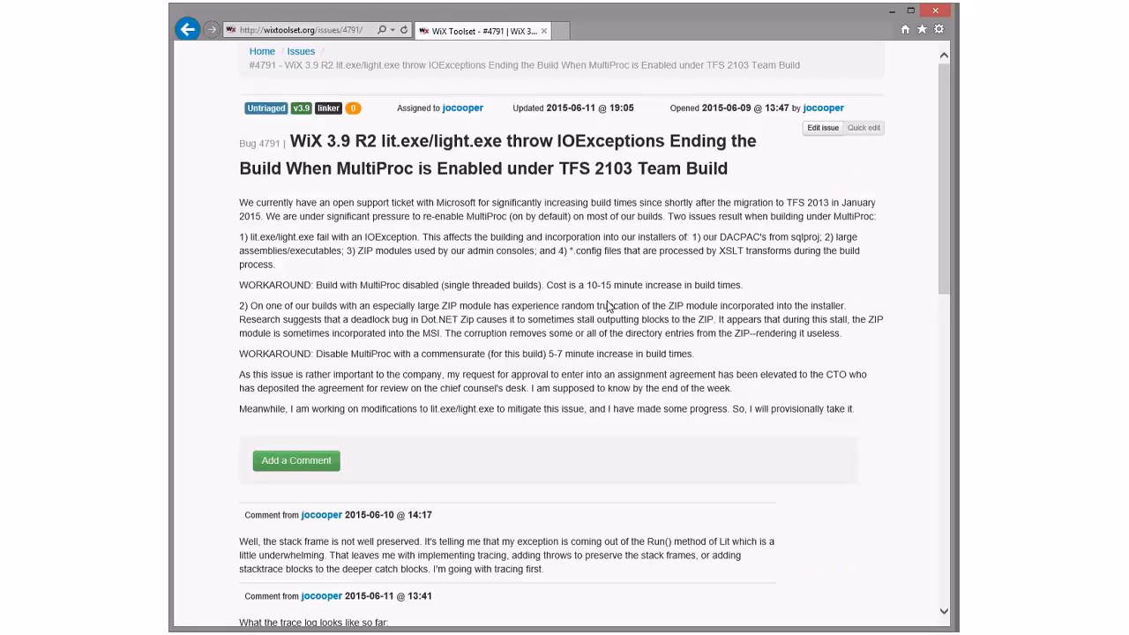
pyautogui.scroll(-3)
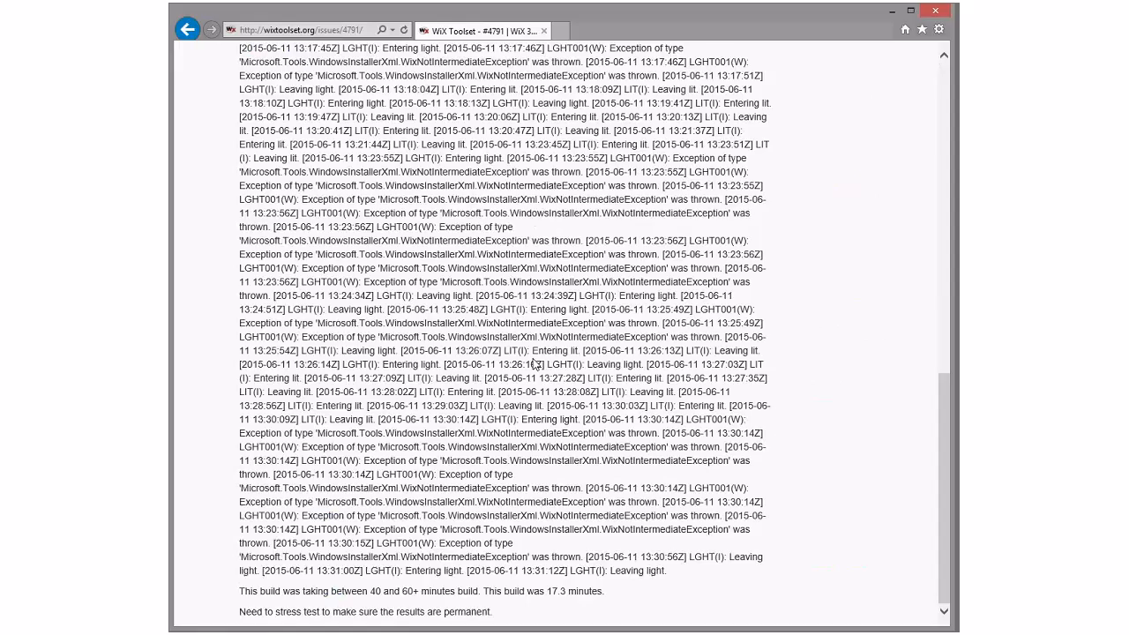
pyautogui.scroll(3)
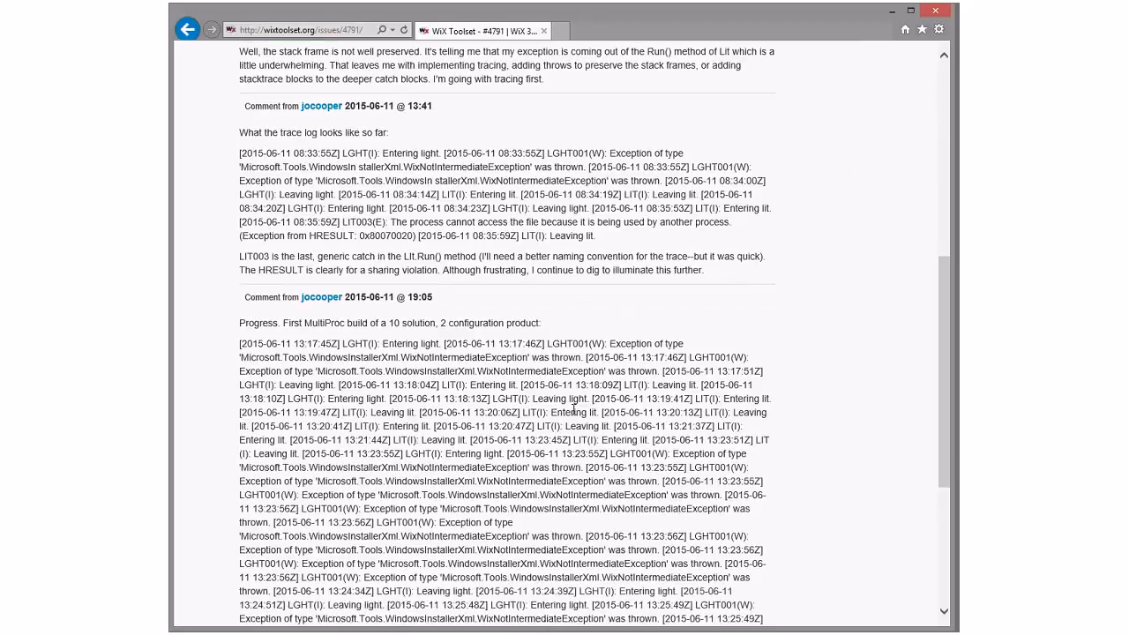
pyautogui.scroll(-3)
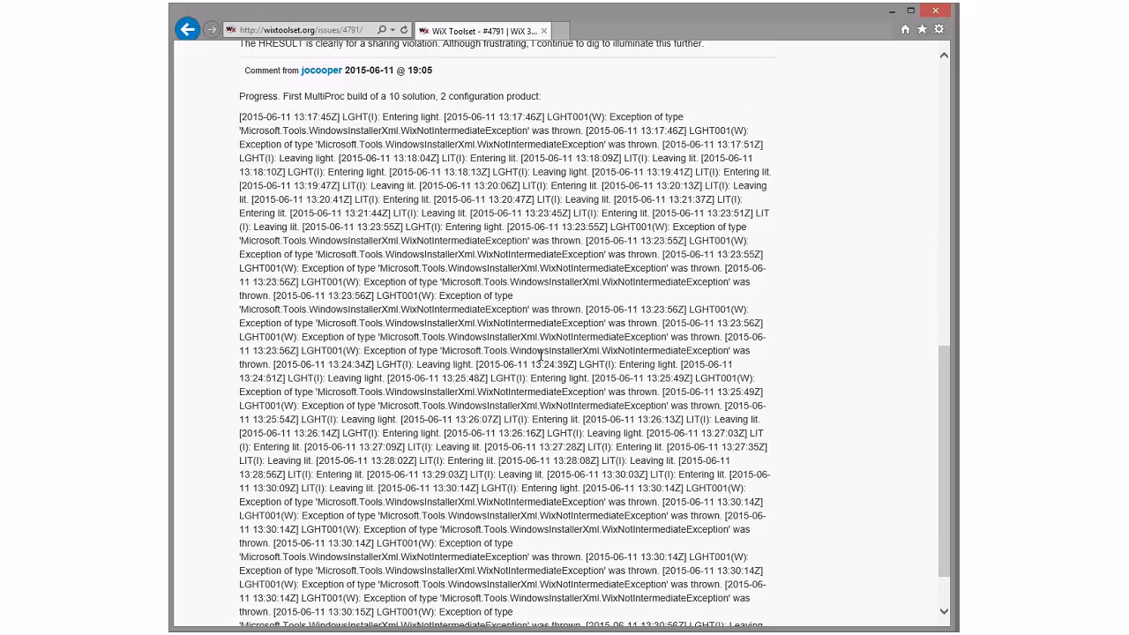
pyautogui.scroll(3)
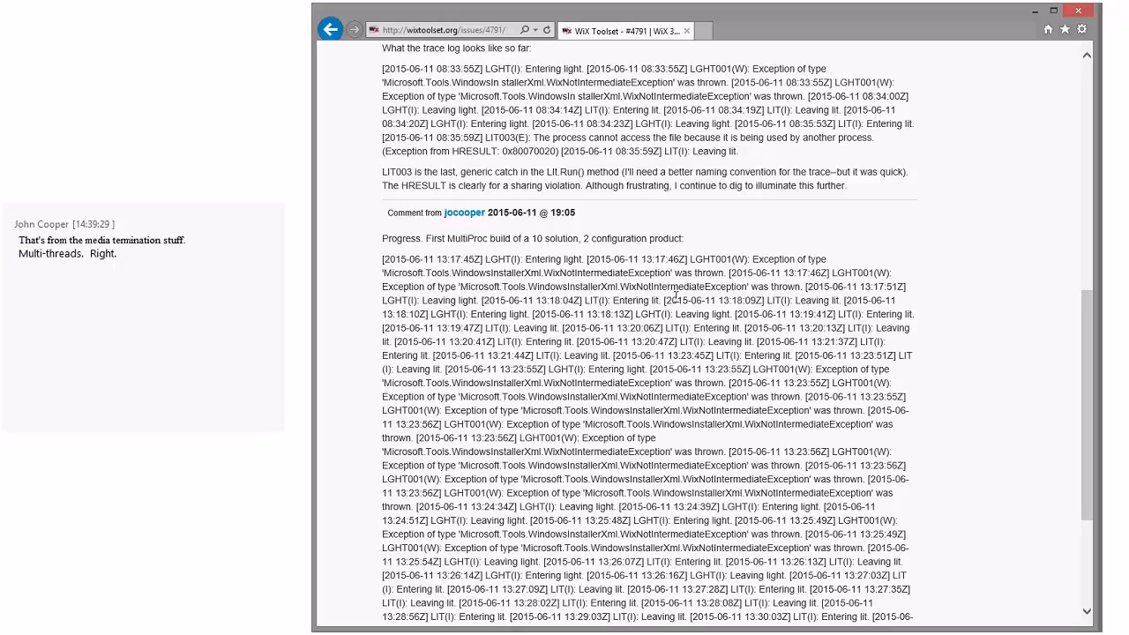
pyautogui.moveTo(620, 288)
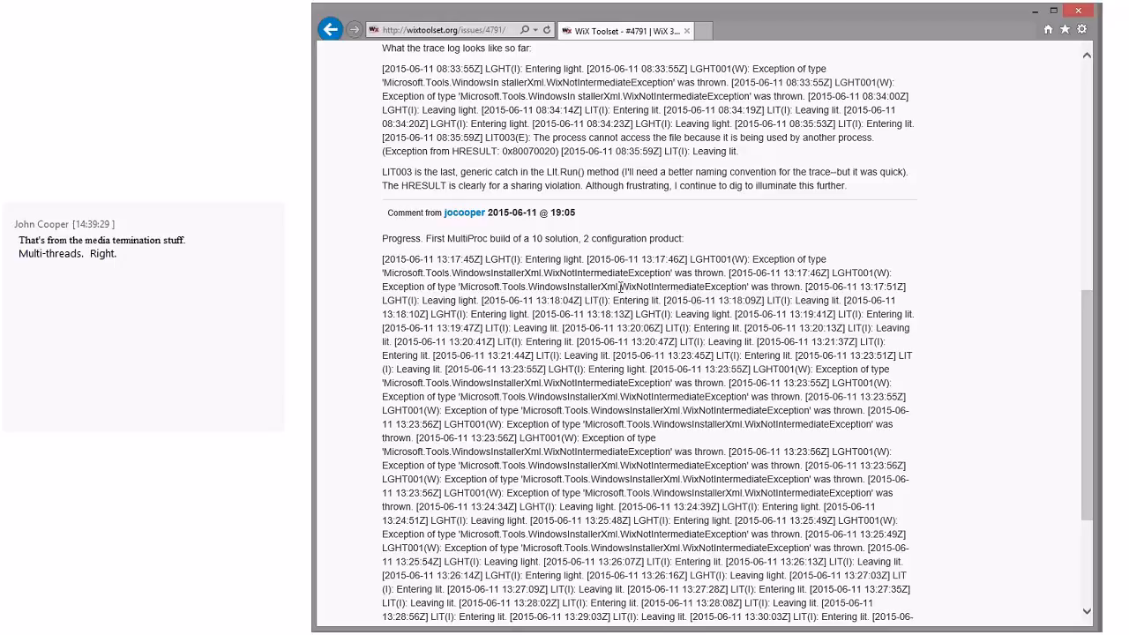
pyautogui.doubleClick(678, 287)
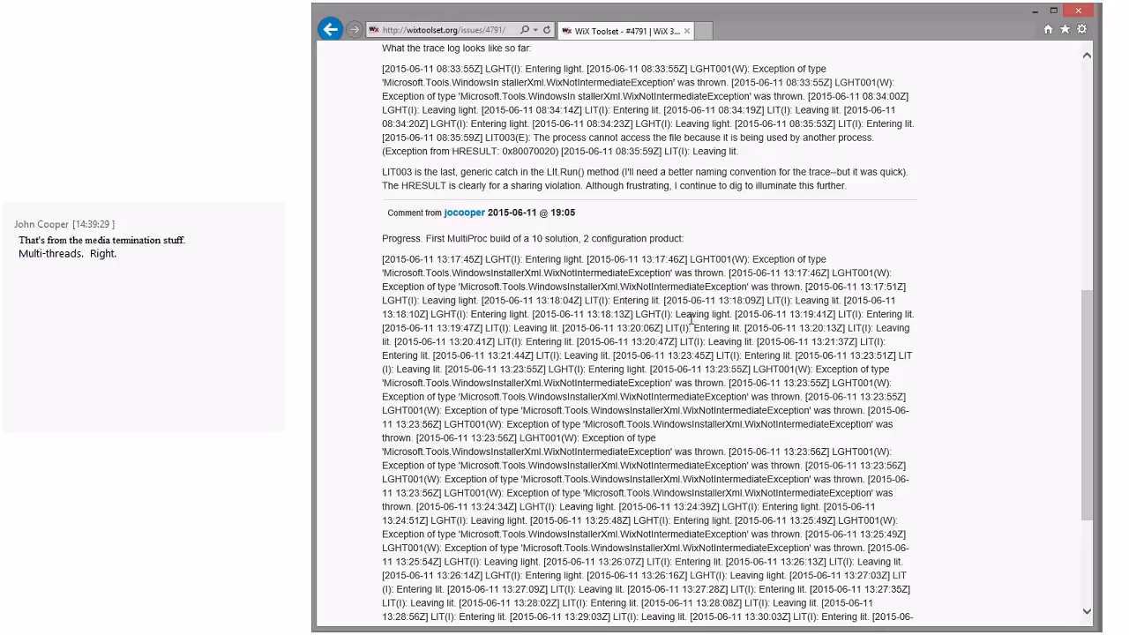
pyautogui.scroll(-3)
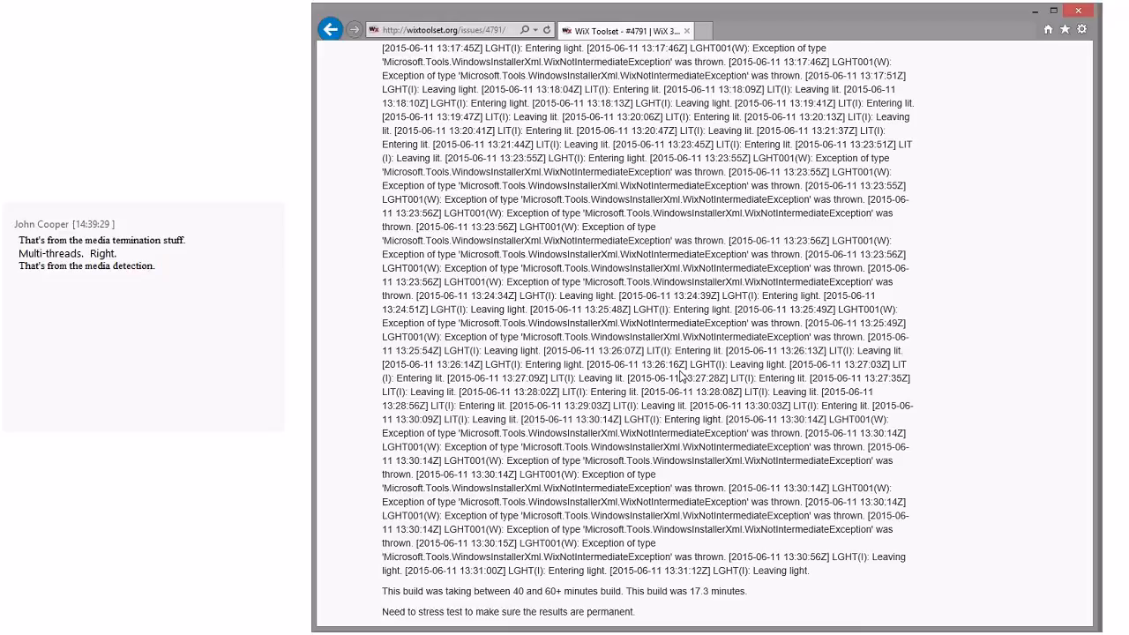
pyautogui.scroll(3)
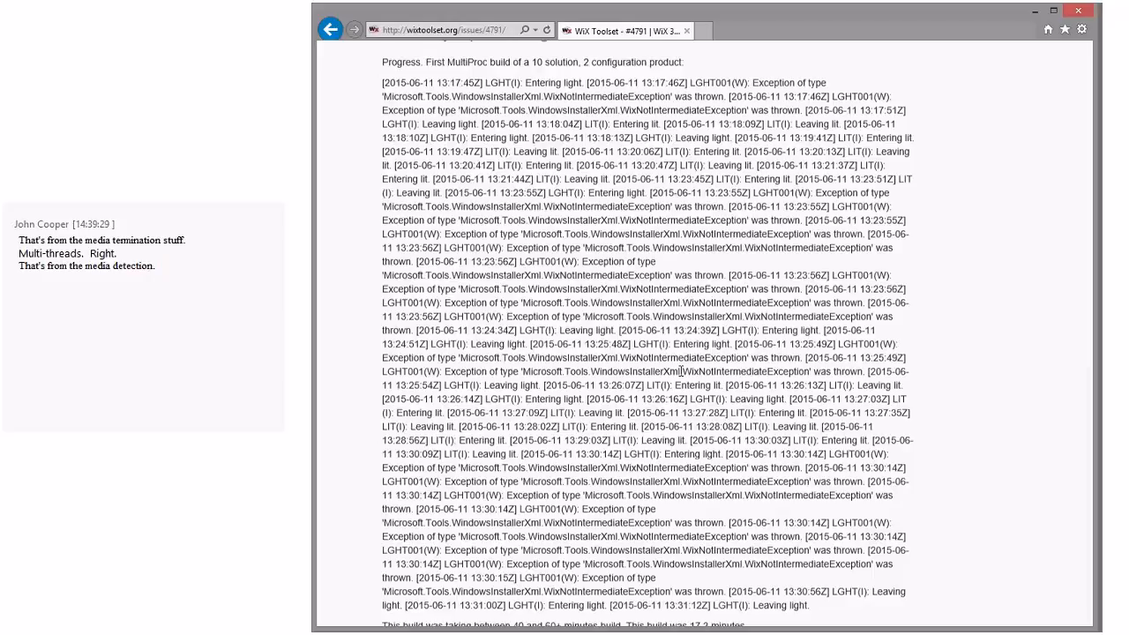
pyautogui.scroll(3)
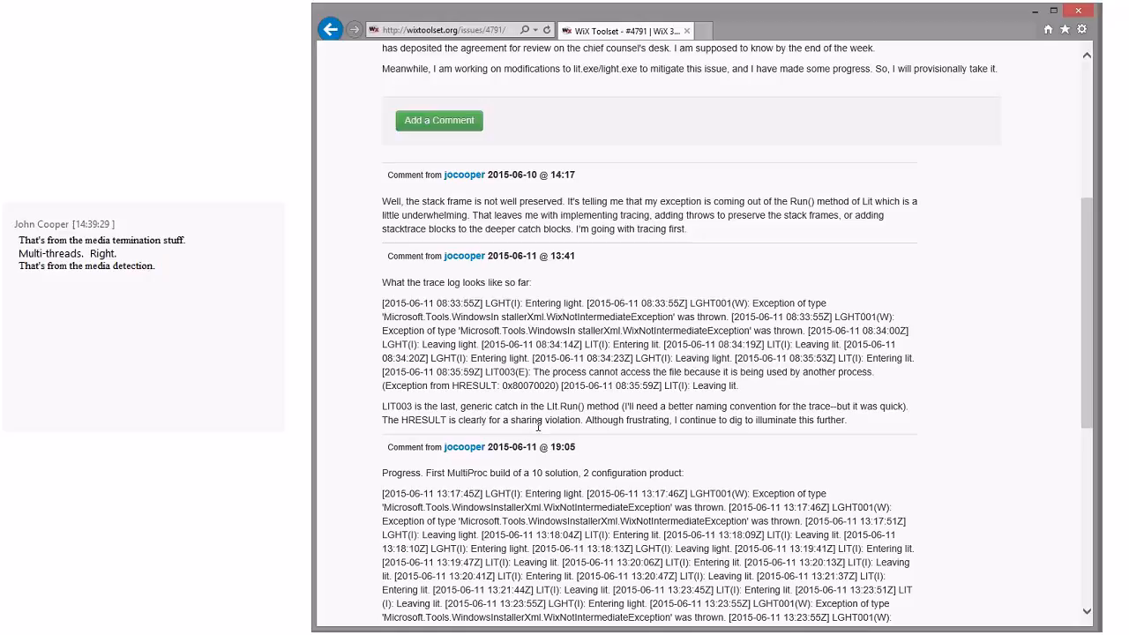
pyautogui.moveTo(401, 420); pyautogui.dragTo(845, 419)
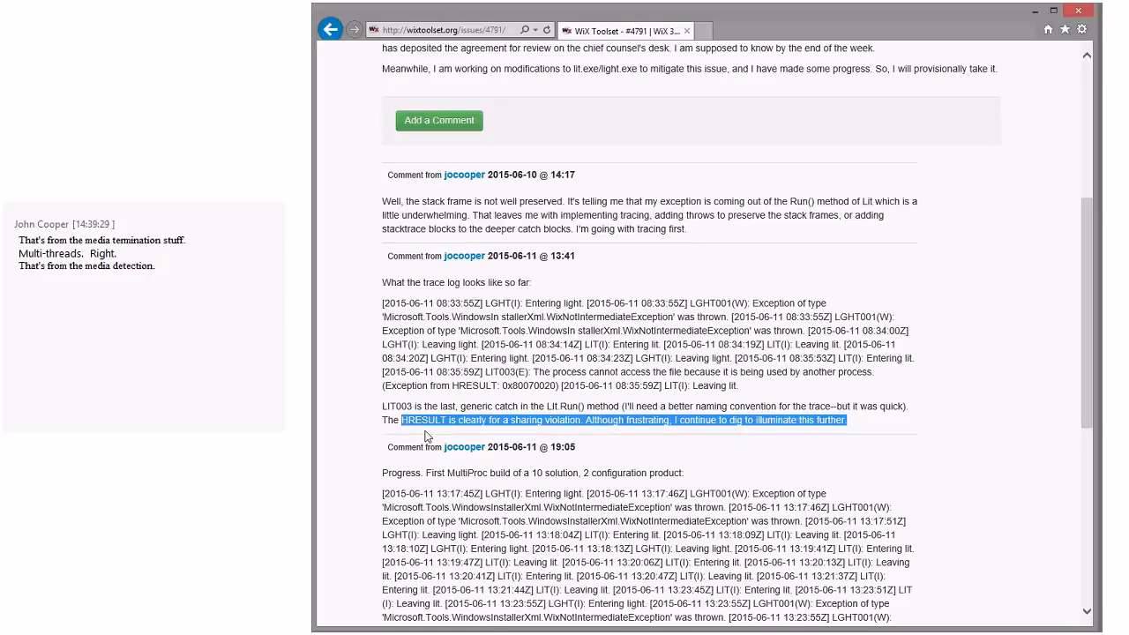
pyautogui.click(701, 431)
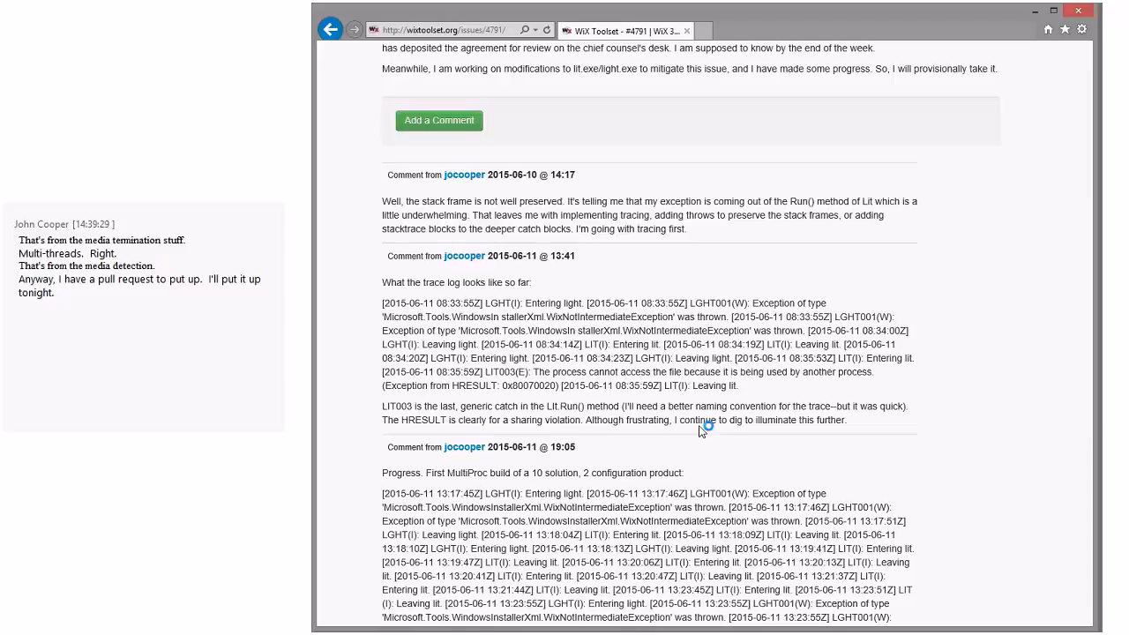
pyautogui.scroll(3)
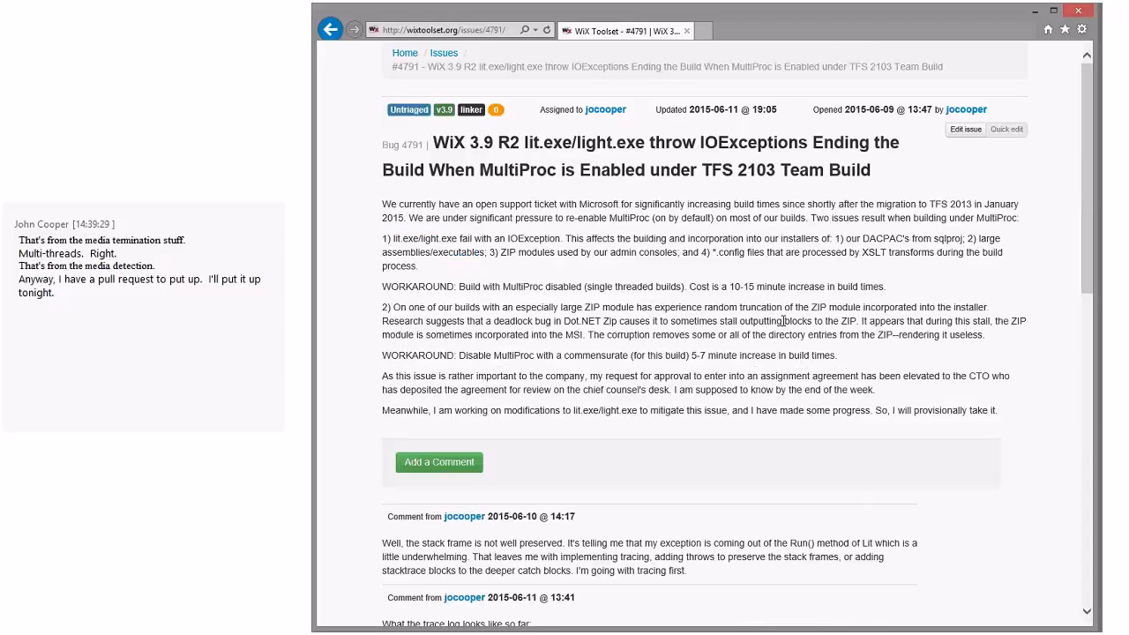
pyautogui.moveTo(519, 284)
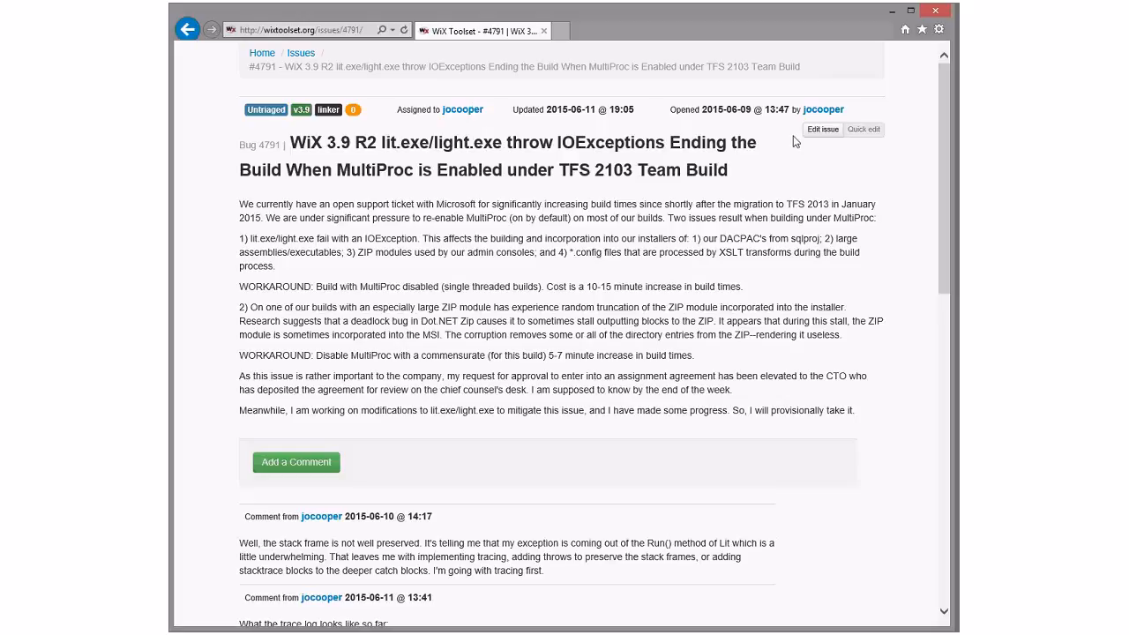
pyautogui.moveTo(565, 345)
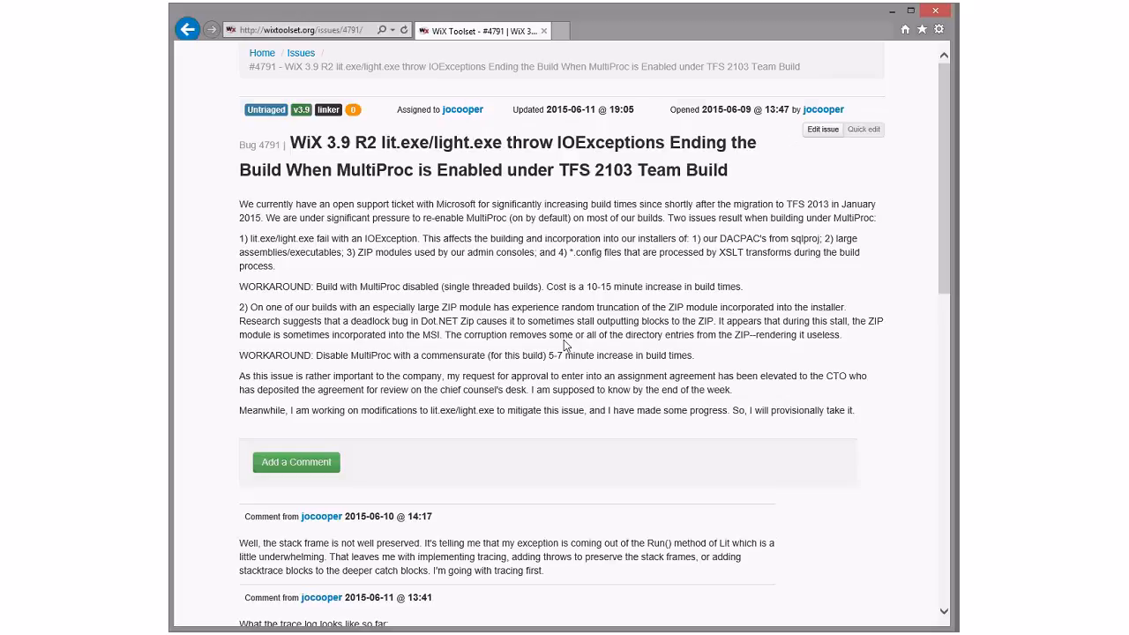
pyautogui.moveTo(620, 285)
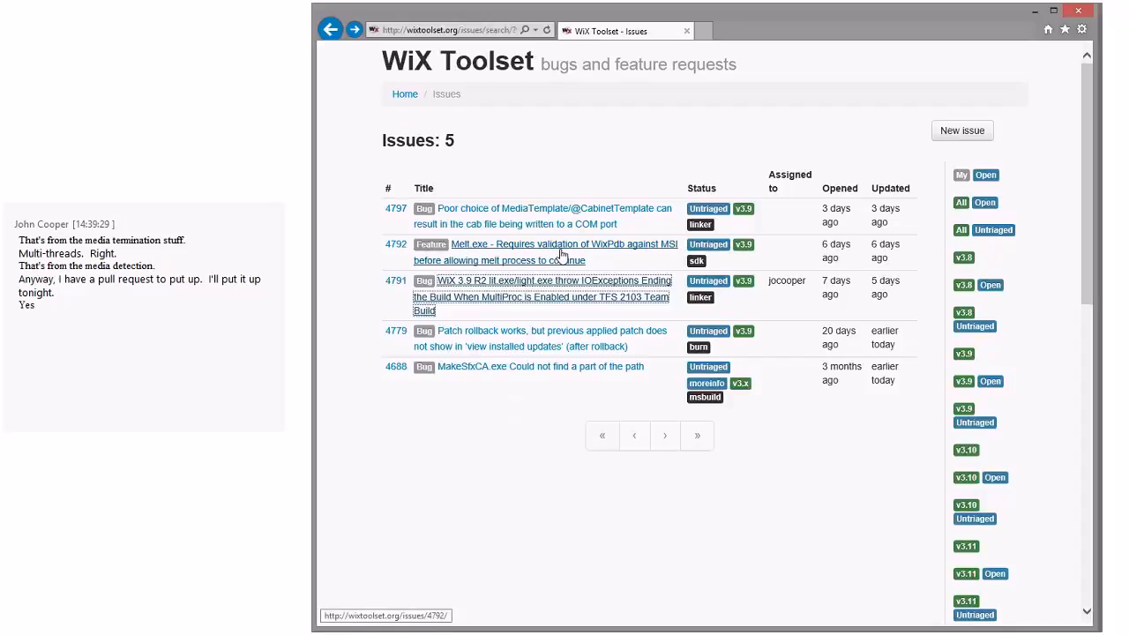
# Step: Open feature request #4792 on Melt.exe WixPdb validation
pyautogui.click(544, 244)
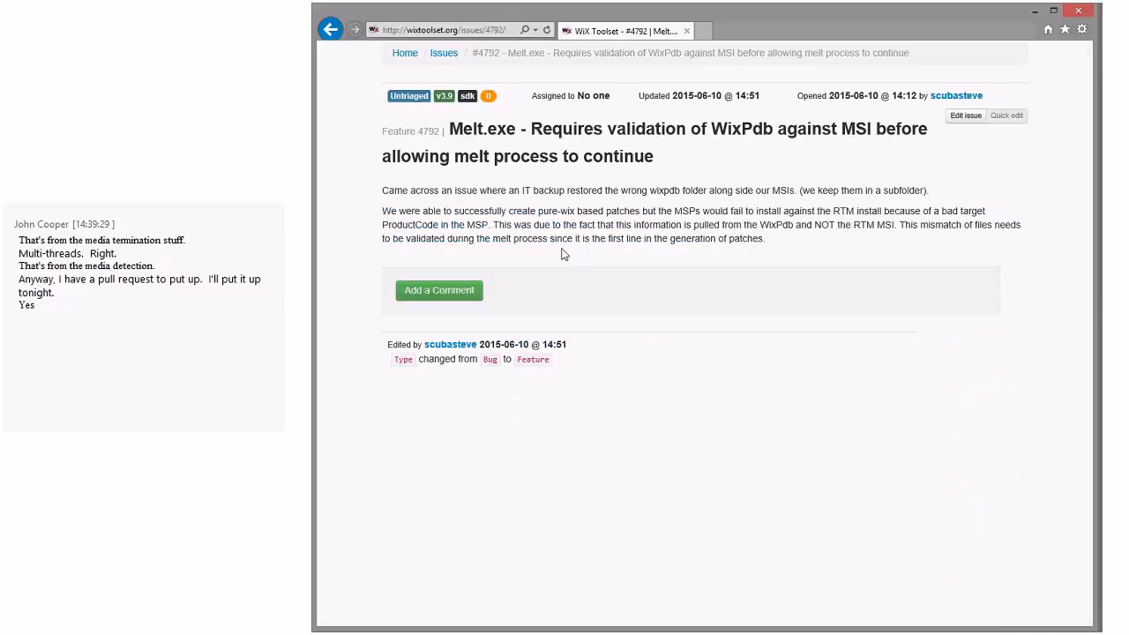
pyautogui.moveTo(560, 210)
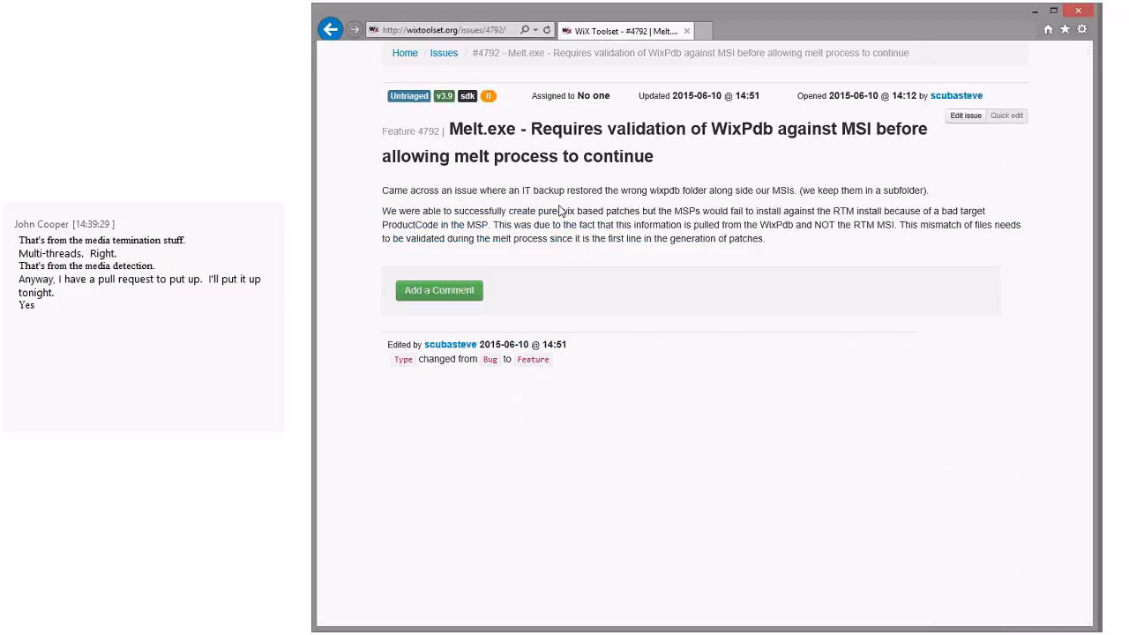
pyautogui.moveTo(726, 185)
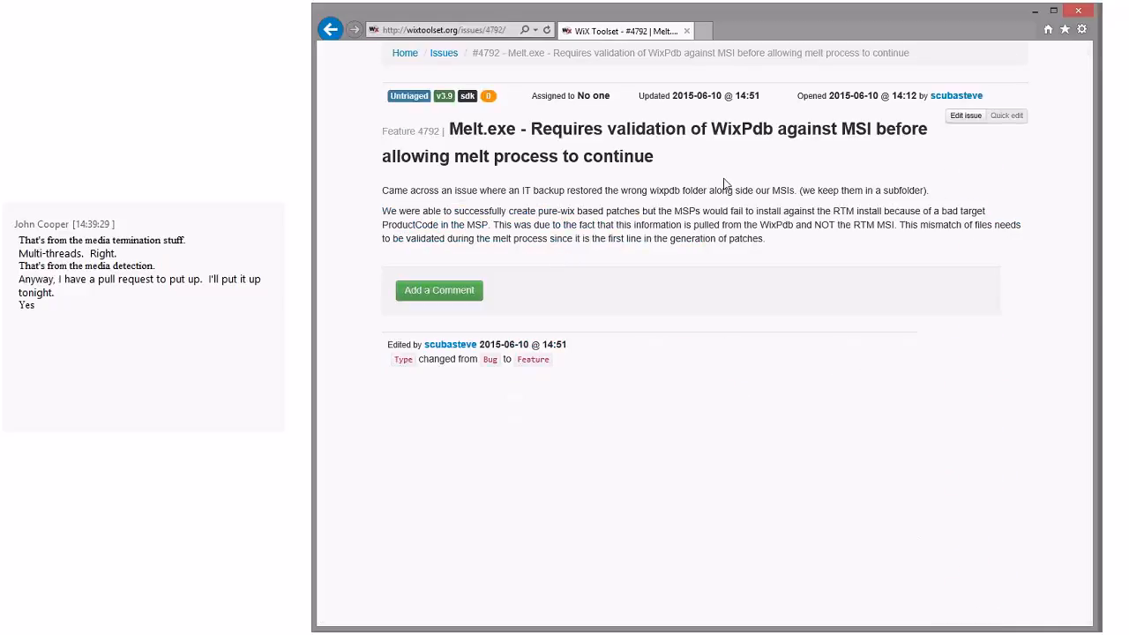
pyautogui.moveTo(715, 170)
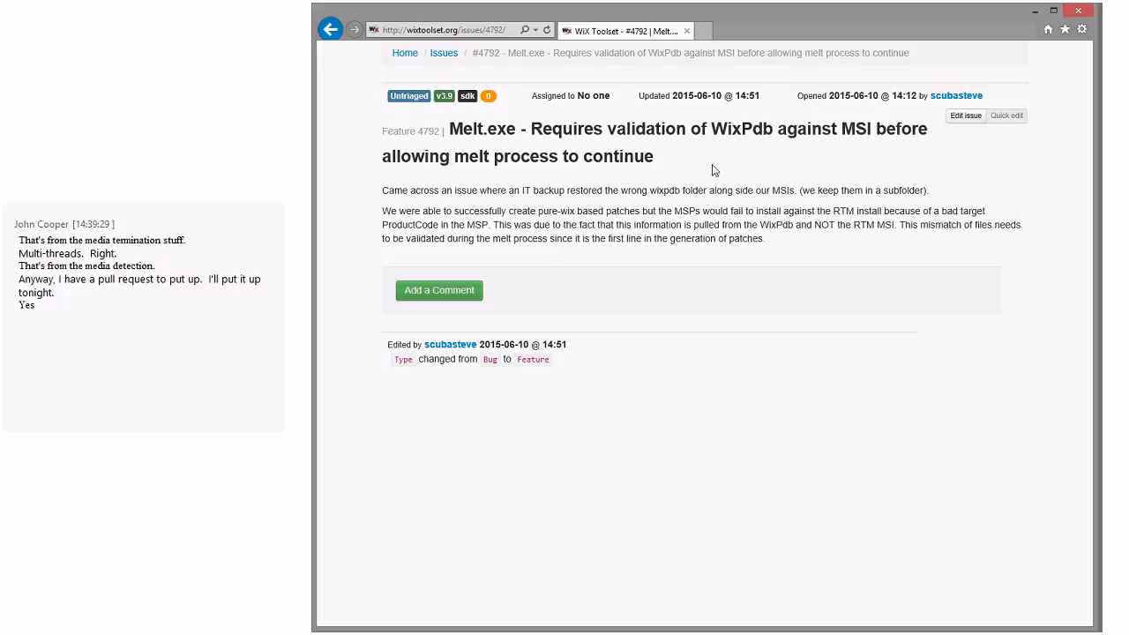
pyautogui.moveTo(684, 148)
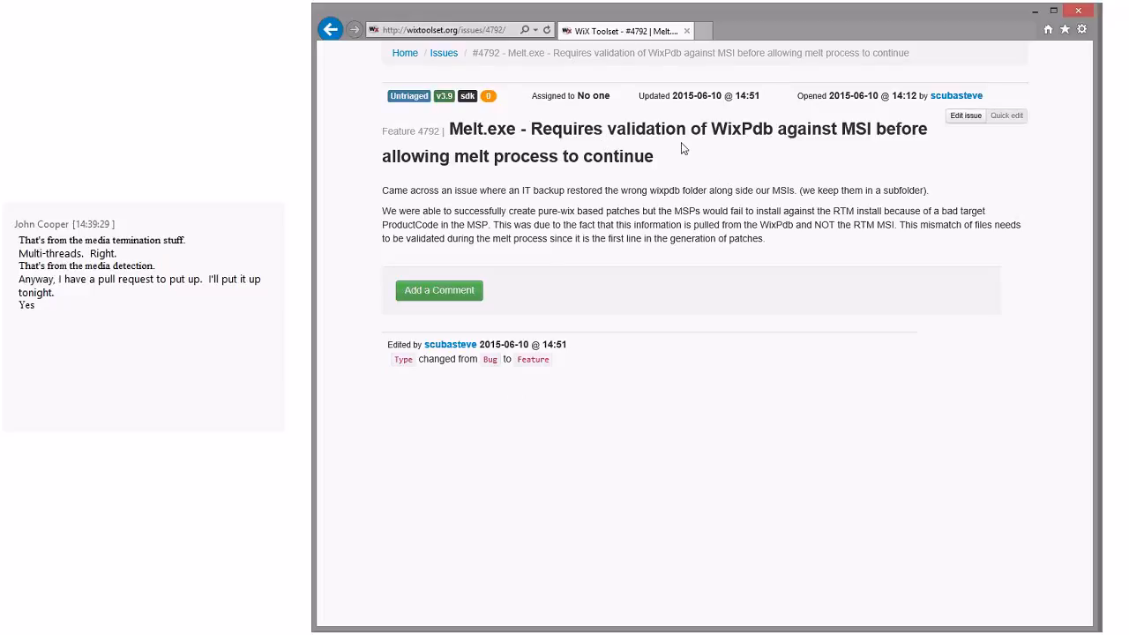
pyautogui.moveTo(644, 173)
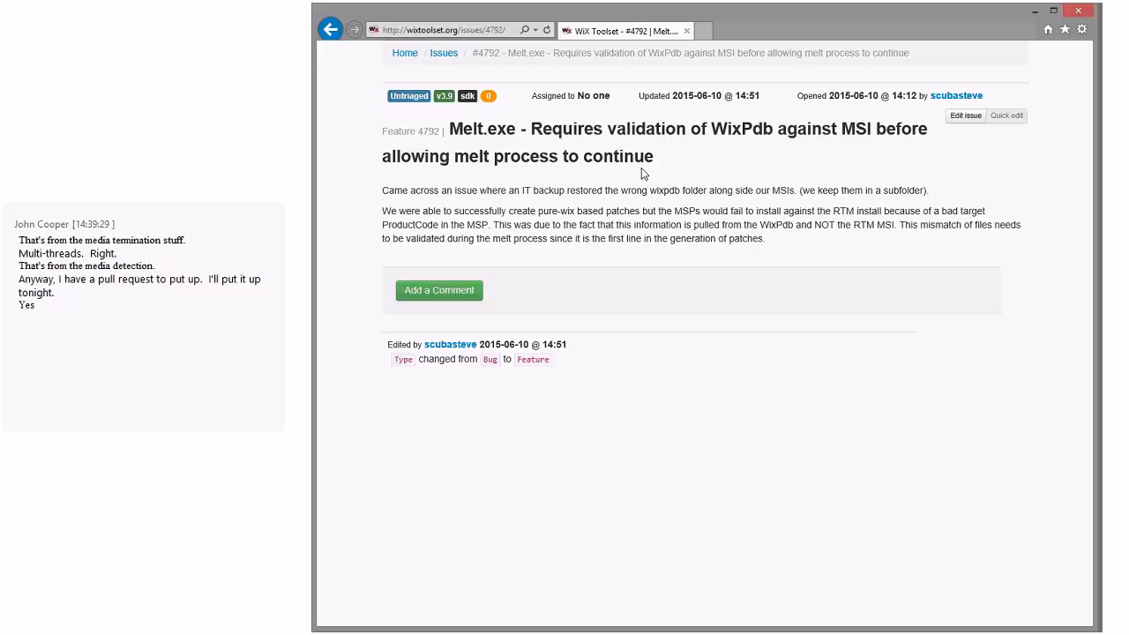
pyautogui.moveTo(628, 133)
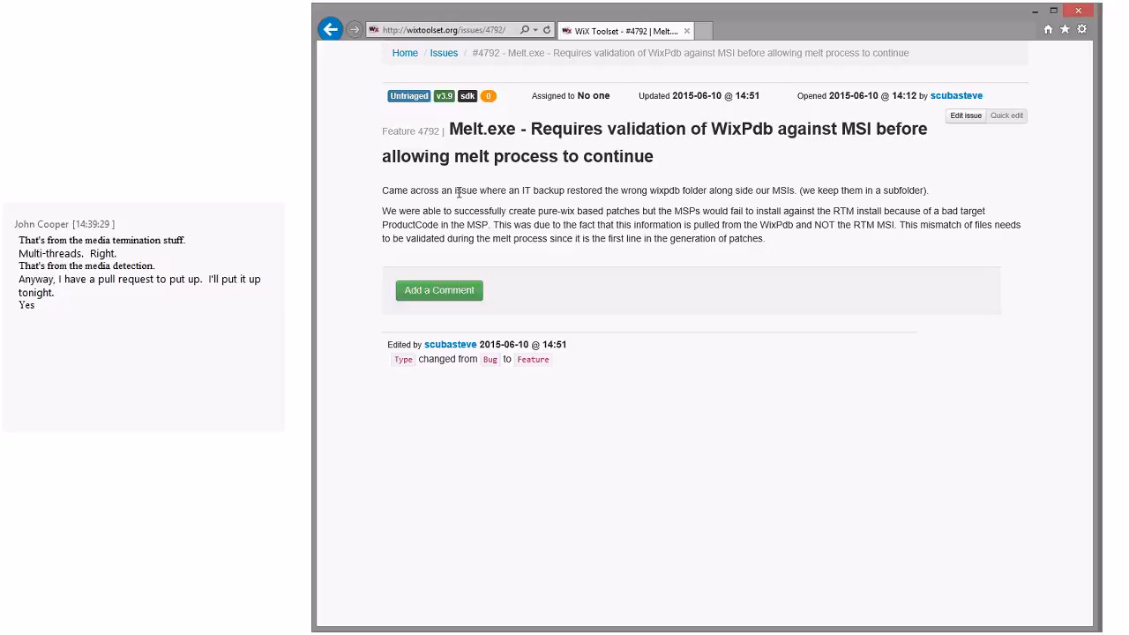
pyautogui.moveTo(702, 223)
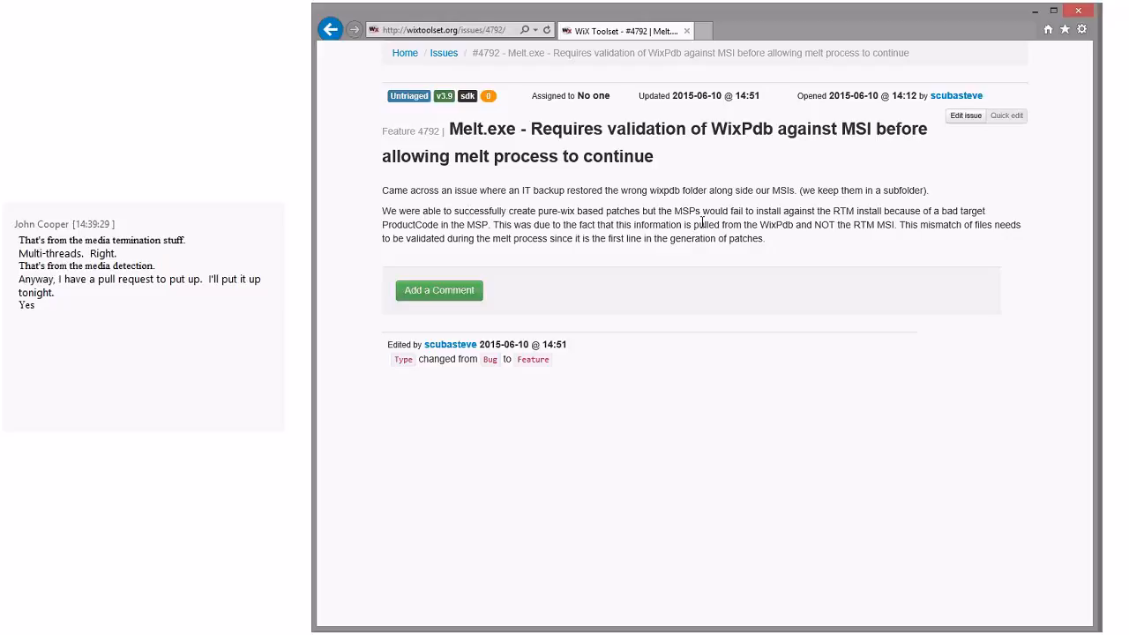
pyautogui.moveTo(903, 227)
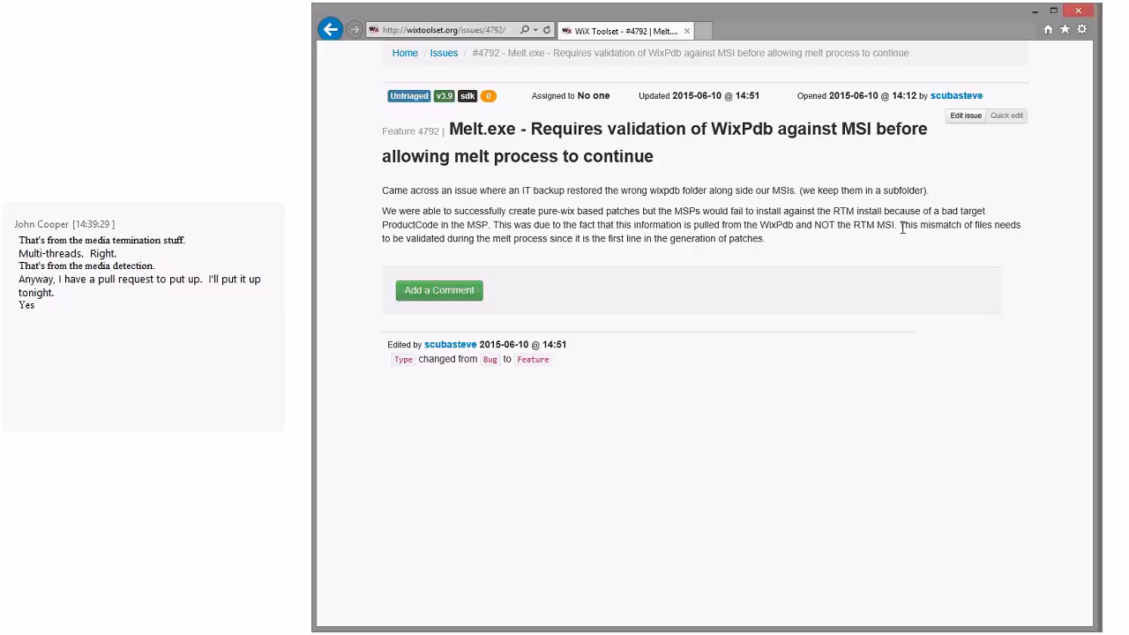
pyautogui.moveTo(418, 212)
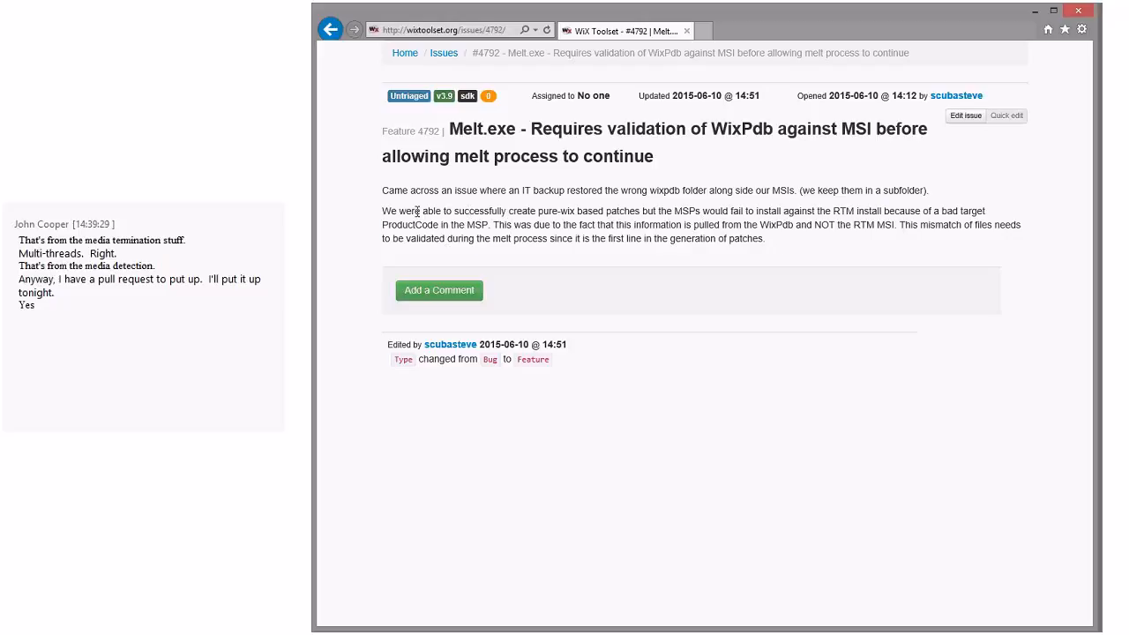
pyautogui.moveTo(728, 132)
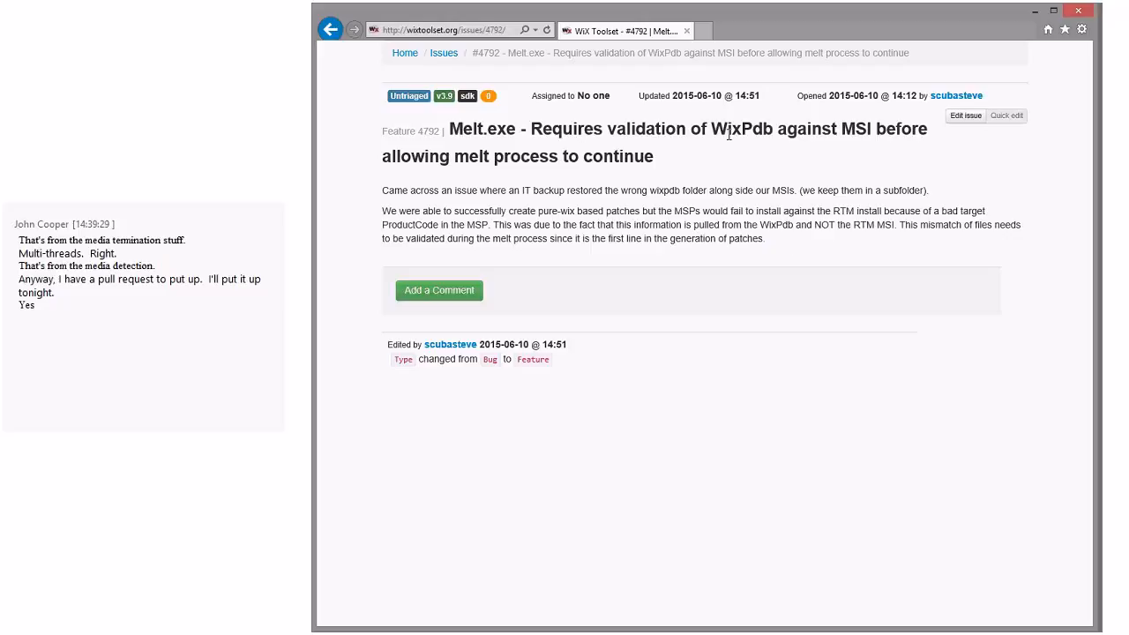
pyautogui.moveTo(639, 210)
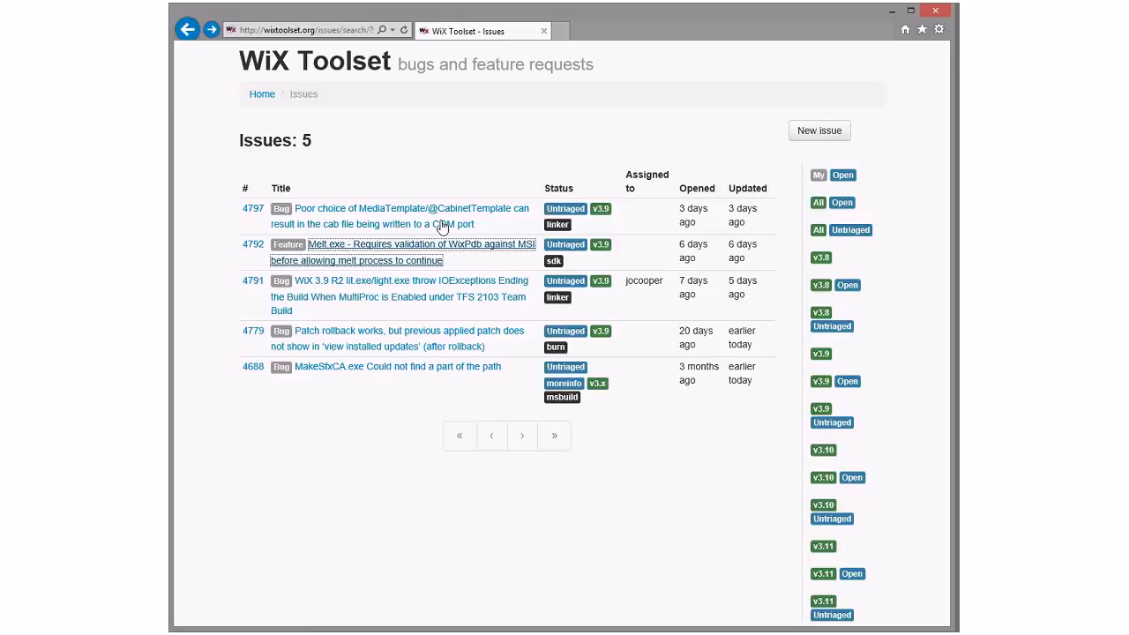
# Step: Read issue #4797 about cab files written to a COM port, then go back
pyautogui.click(399, 216)
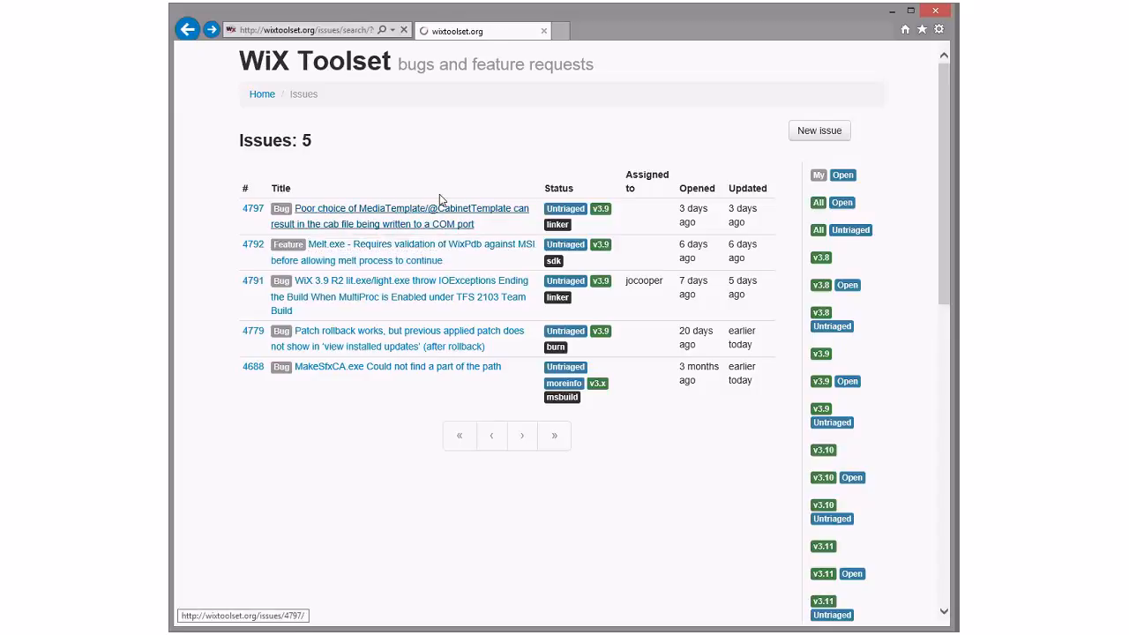
pyautogui.click(405, 209)
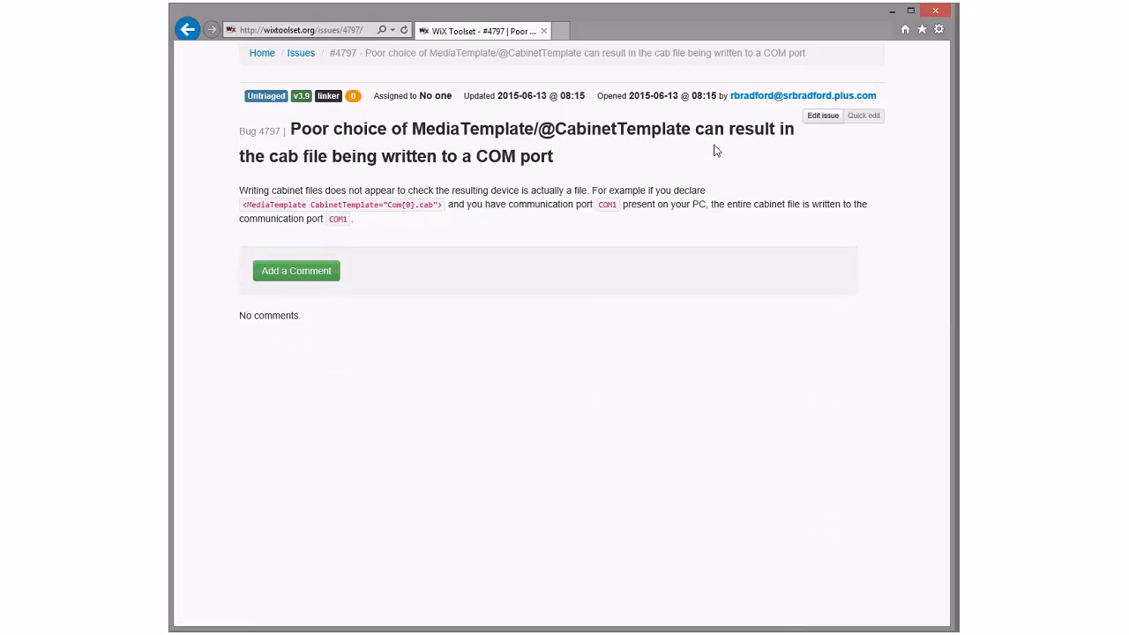
pyautogui.moveTo(536, 209)
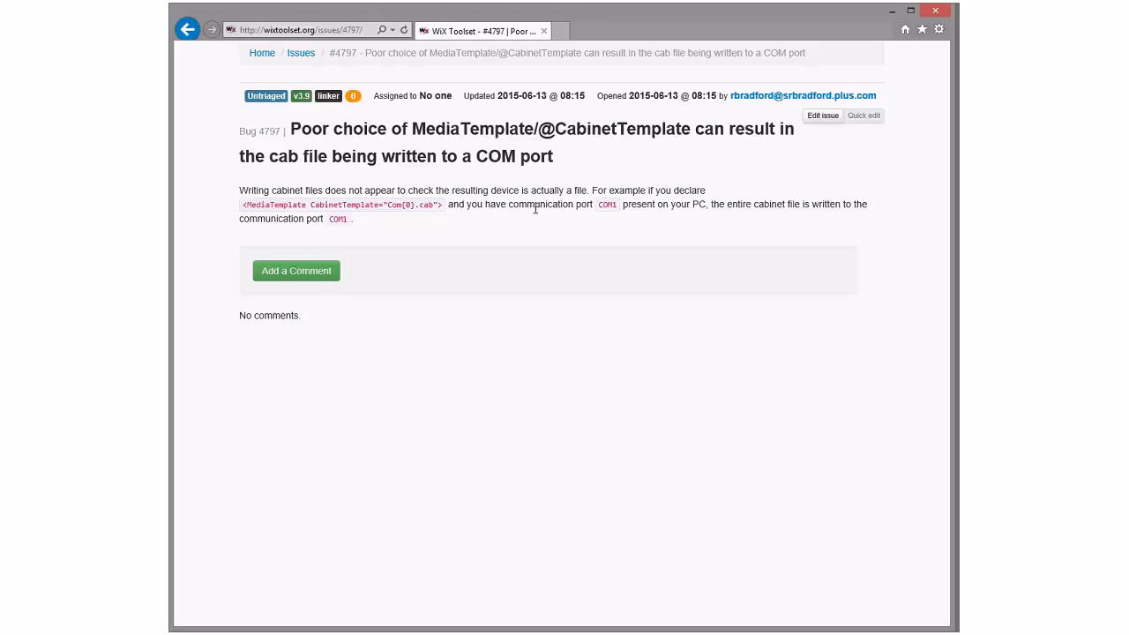
pyautogui.click(188, 29)
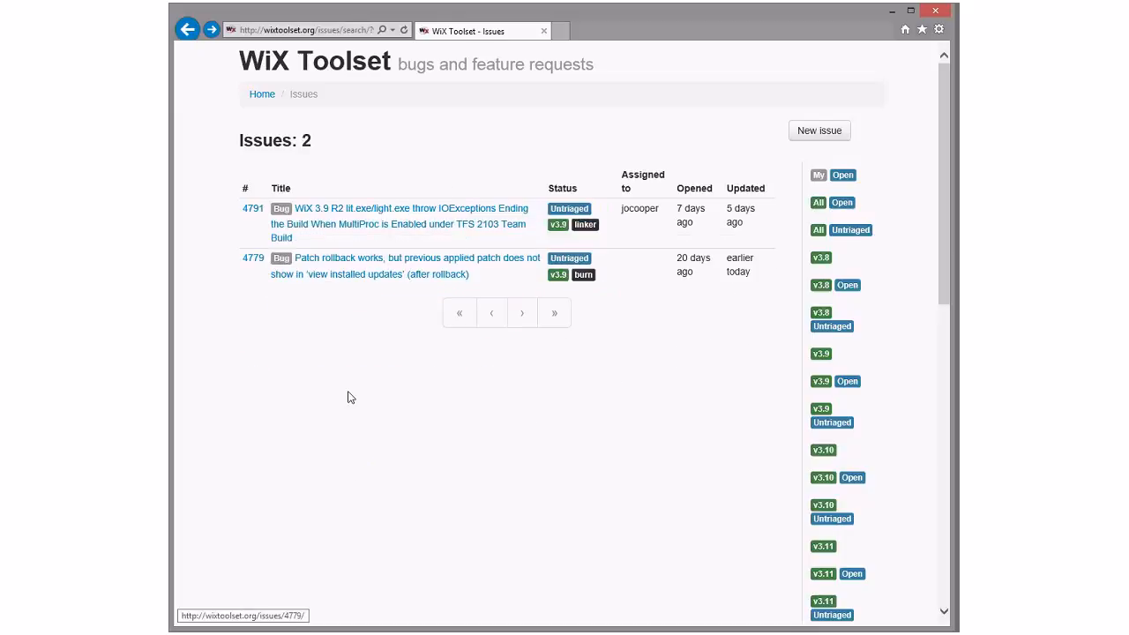
pyautogui.moveTo(852, 477)
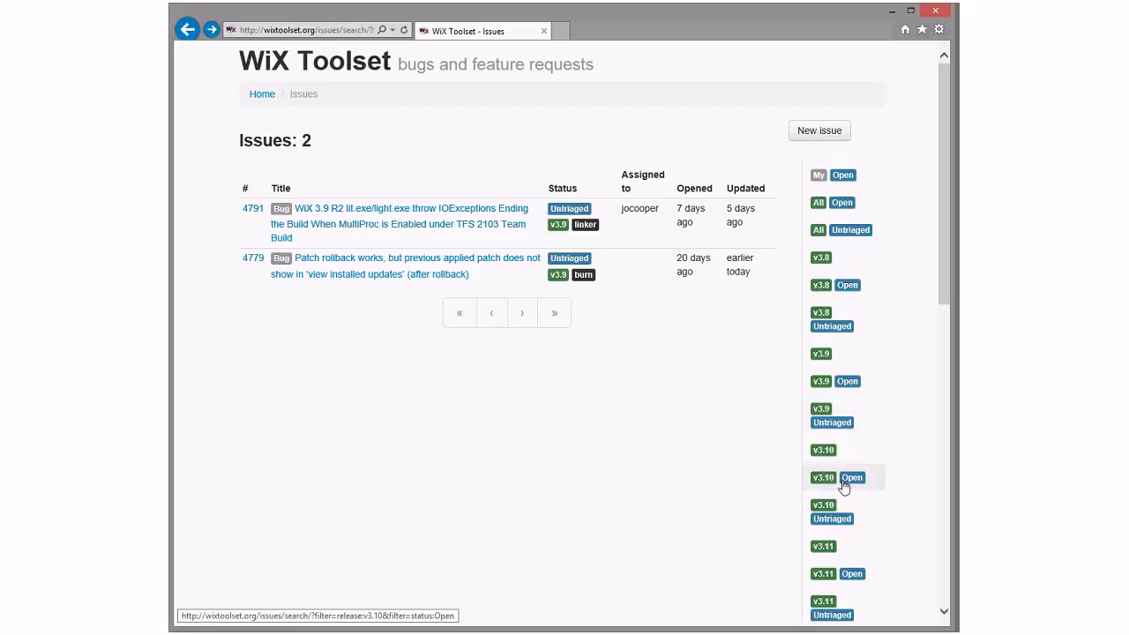
pyautogui.moveTo(477, 442)
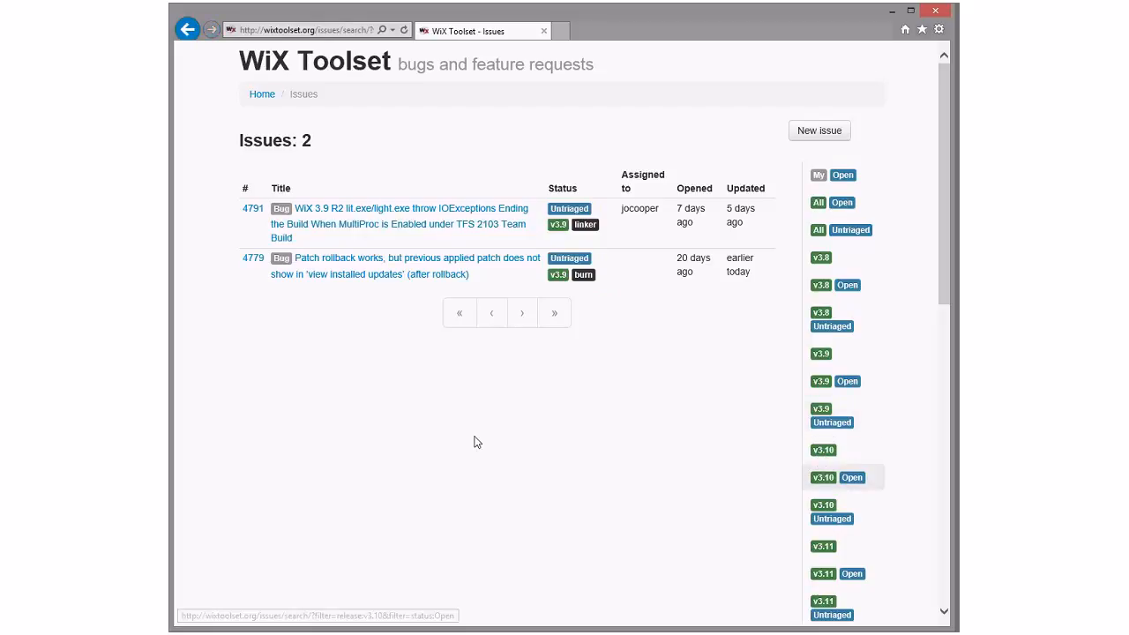
# Step: Filter to the four open v3.10 issues and open #4789 on .NET 4.6 RTM support
pyautogui.click(837, 477)
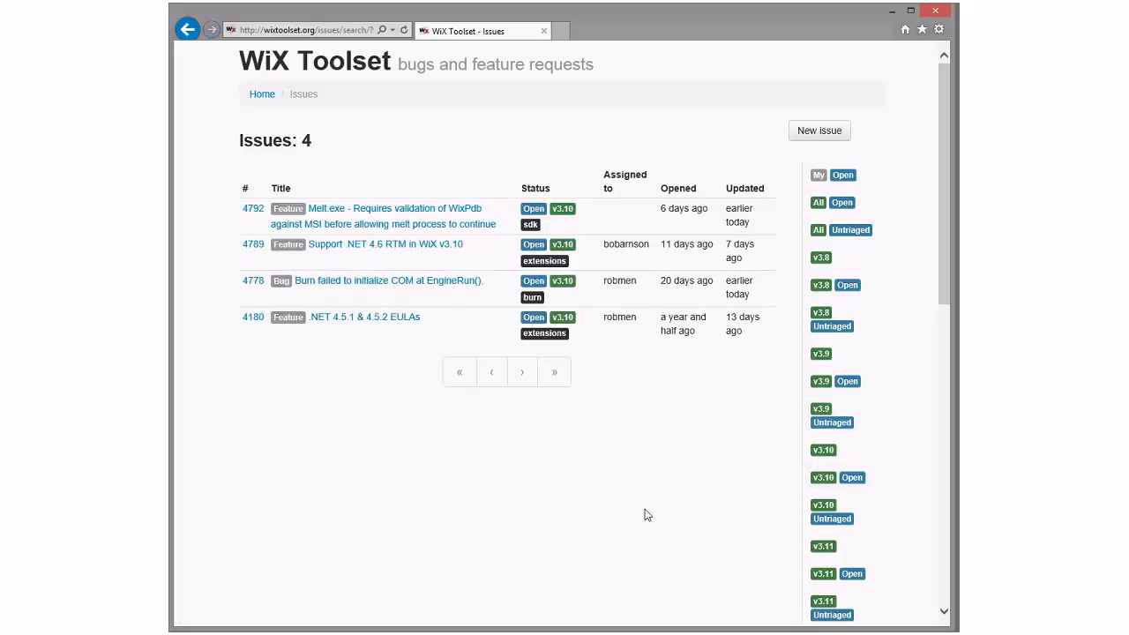
pyautogui.moveTo(837, 477)
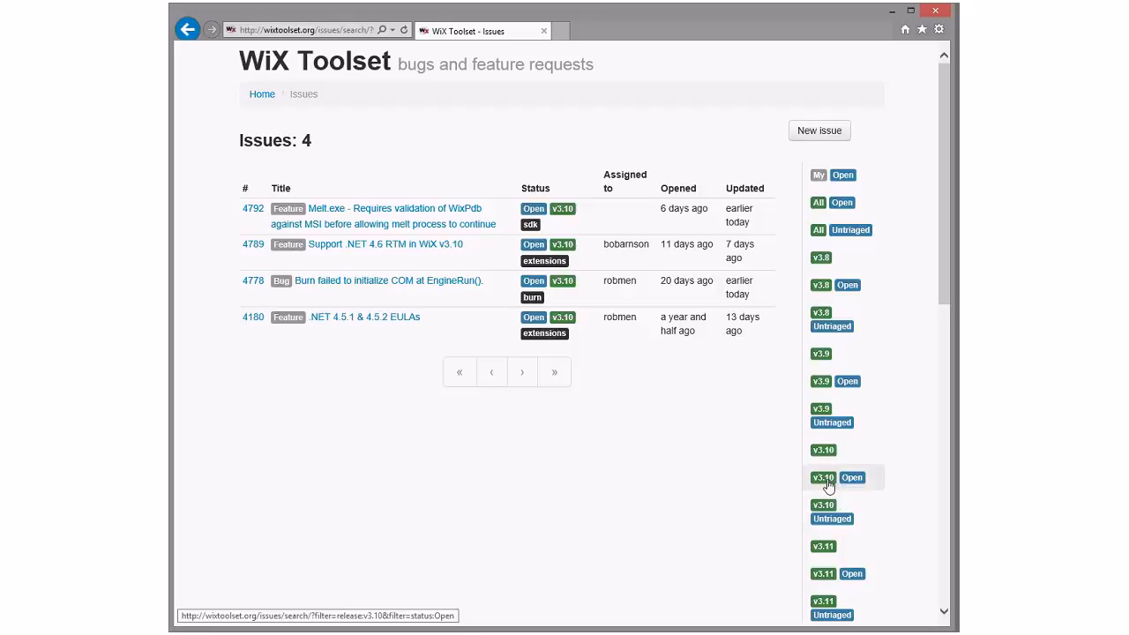
pyautogui.moveTo(458, 495)
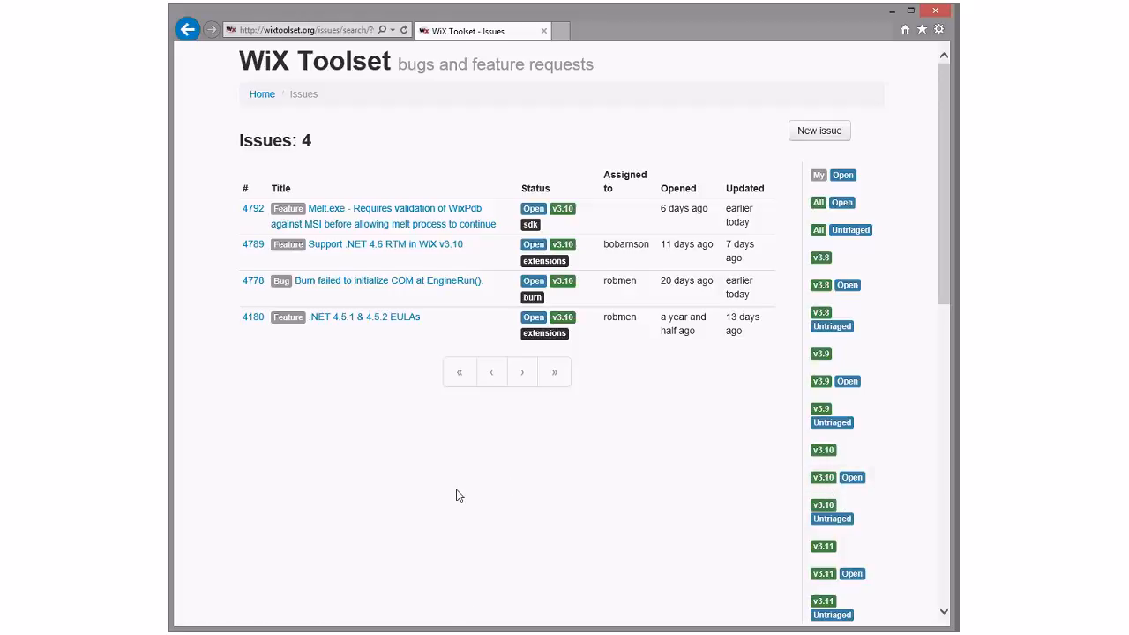
pyautogui.moveTo(392, 448)
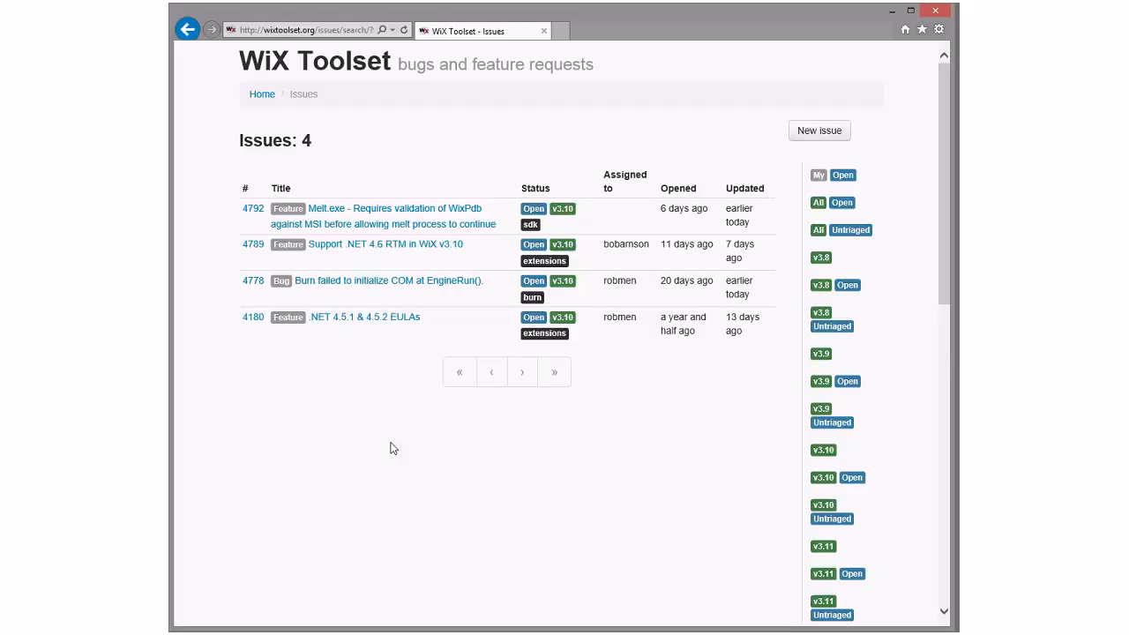
pyautogui.moveTo(380, 405)
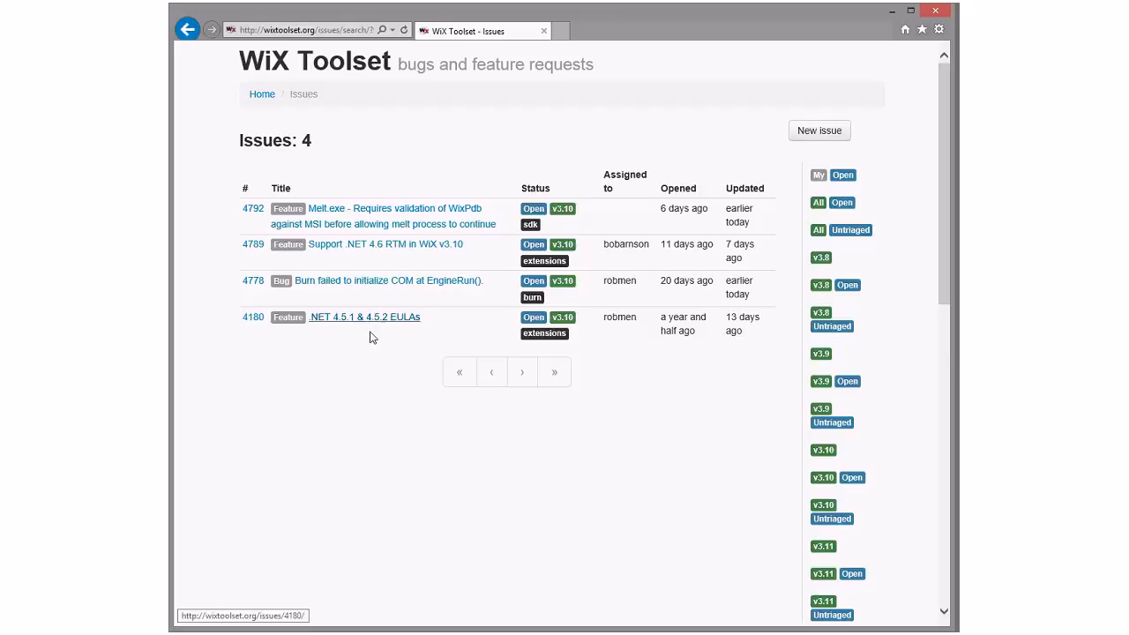
pyautogui.moveTo(375, 347)
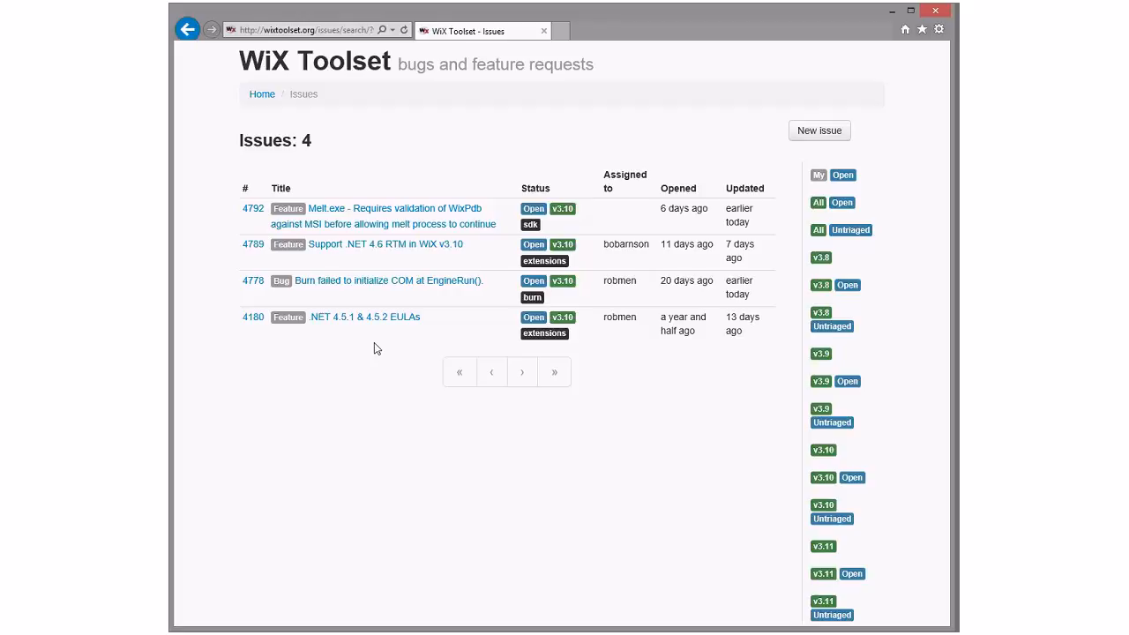
pyautogui.moveTo(440, 291)
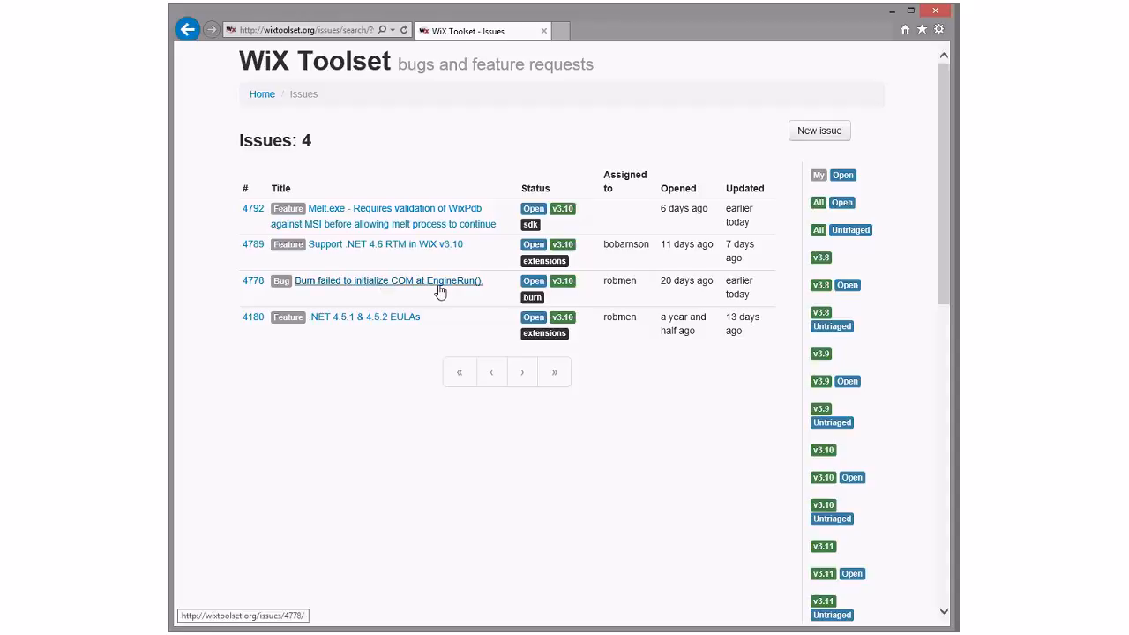
pyautogui.moveTo(464, 286)
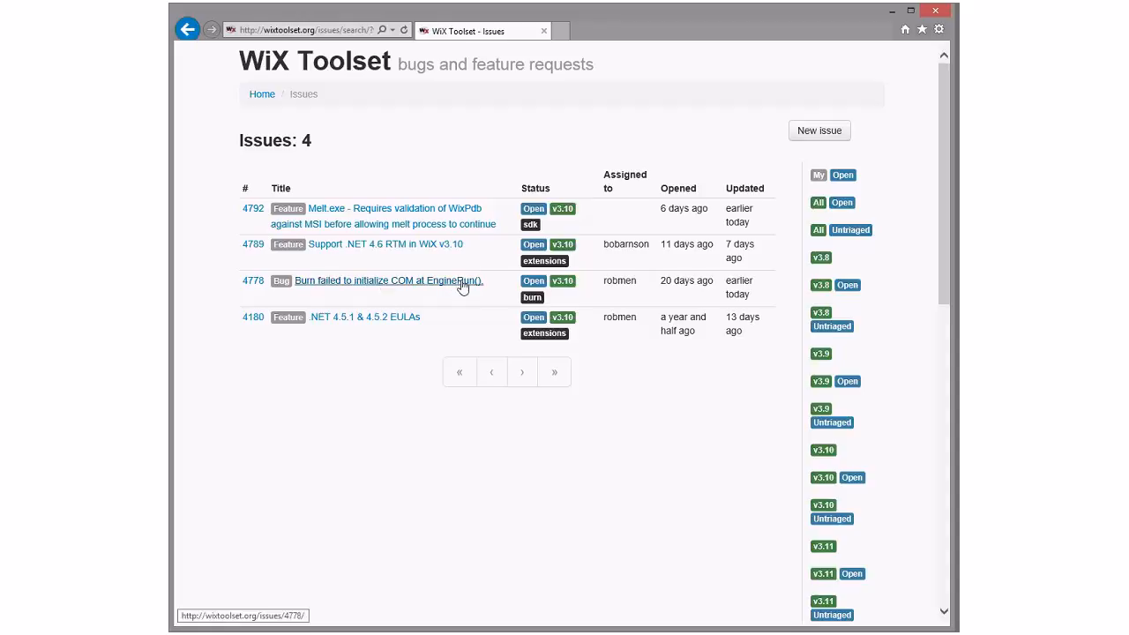
pyautogui.moveTo(443, 288)
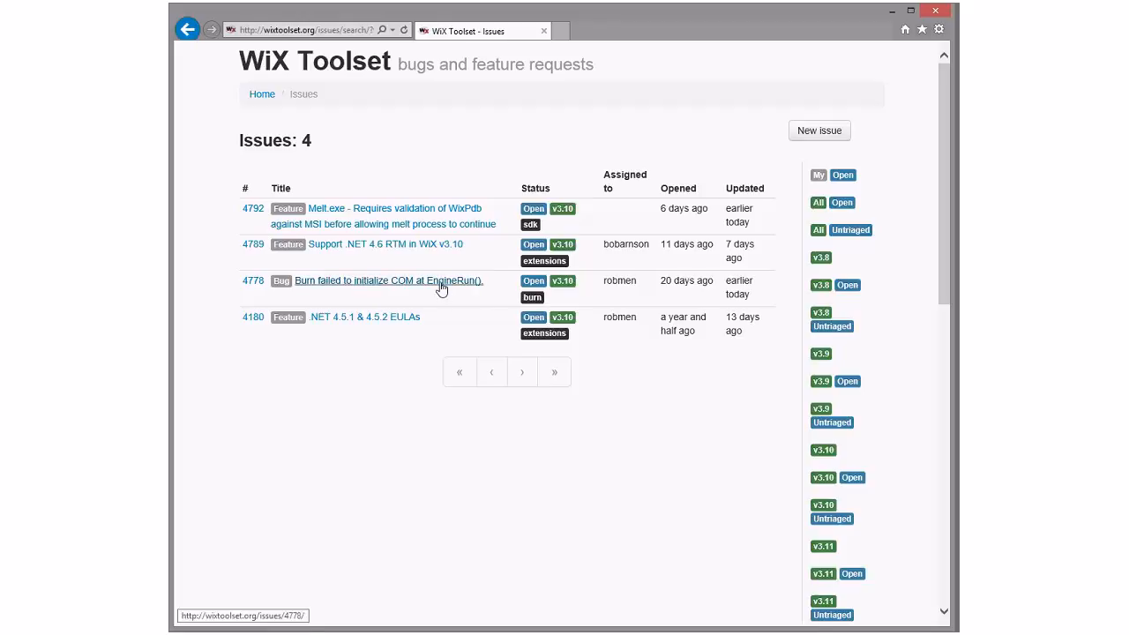
pyautogui.moveTo(385, 244)
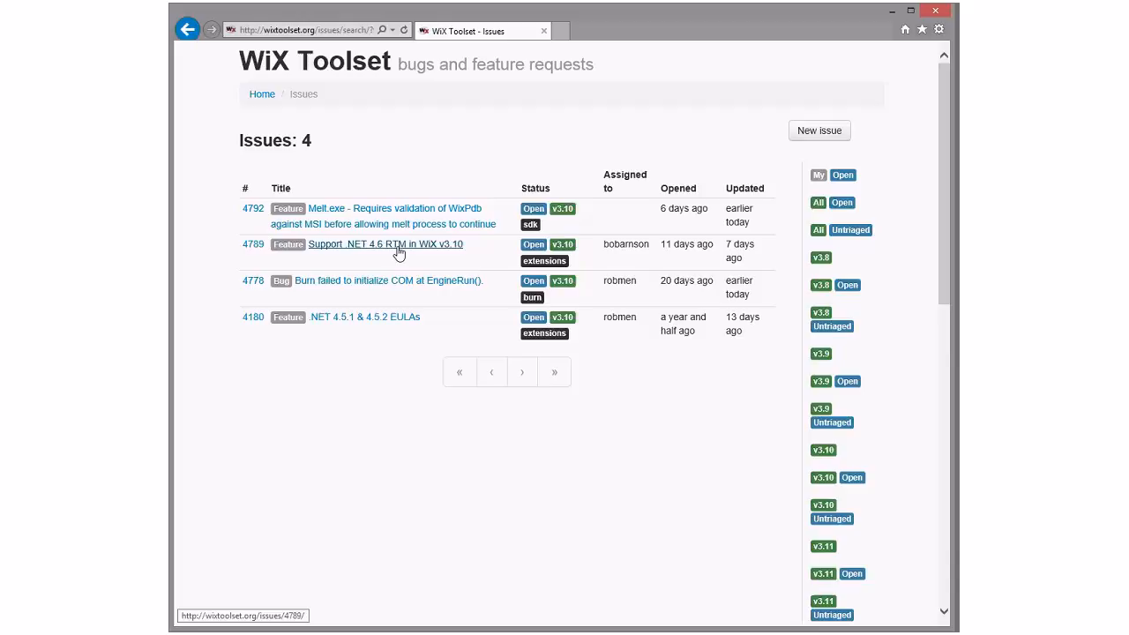
pyautogui.click(386, 244)
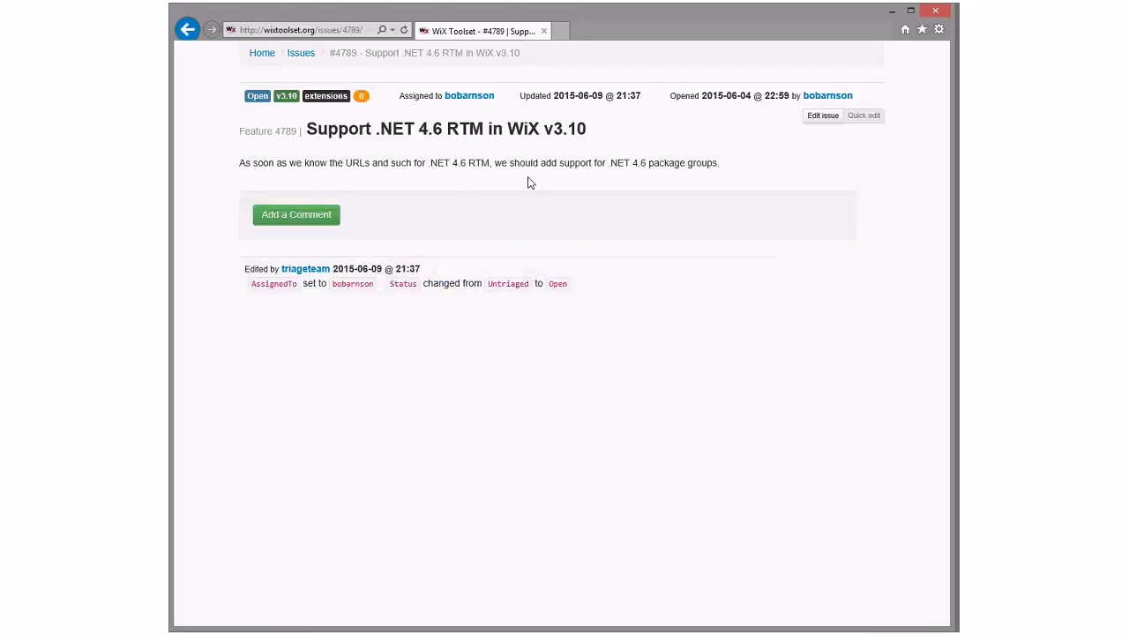
# Step: Read #4789's description on .NET 4.6 package group support, then return to the v3.10 list
pyautogui.moveTo(331, 162); pyautogui.dragTo(684, 162)
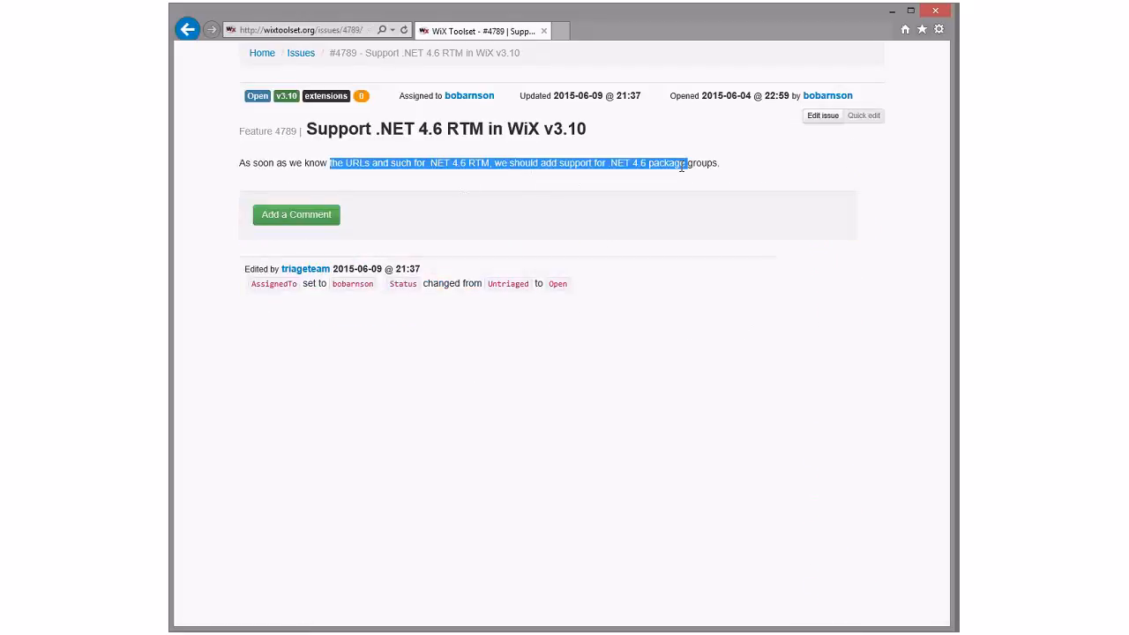
pyautogui.click(596, 181)
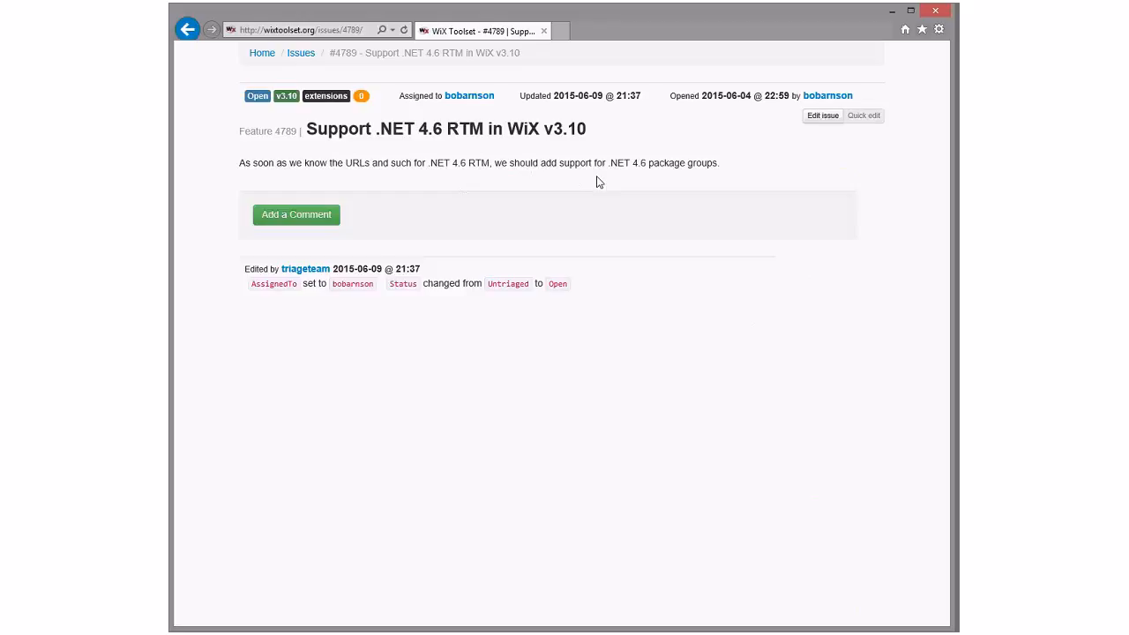
pyautogui.moveTo(507, 164)
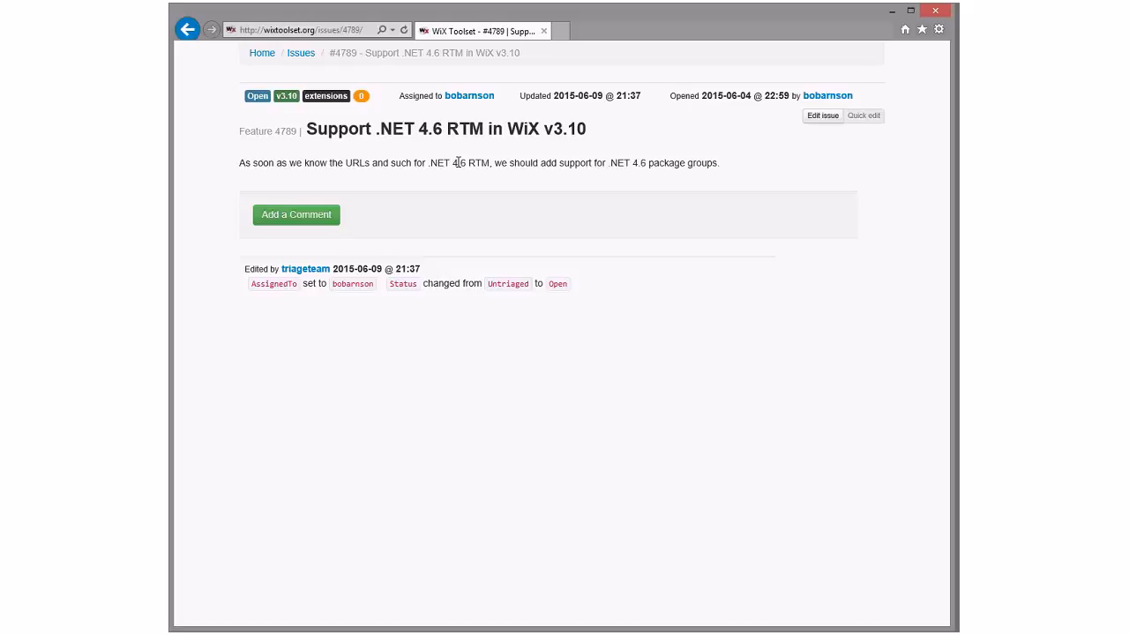
pyautogui.moveTo(661, 176)
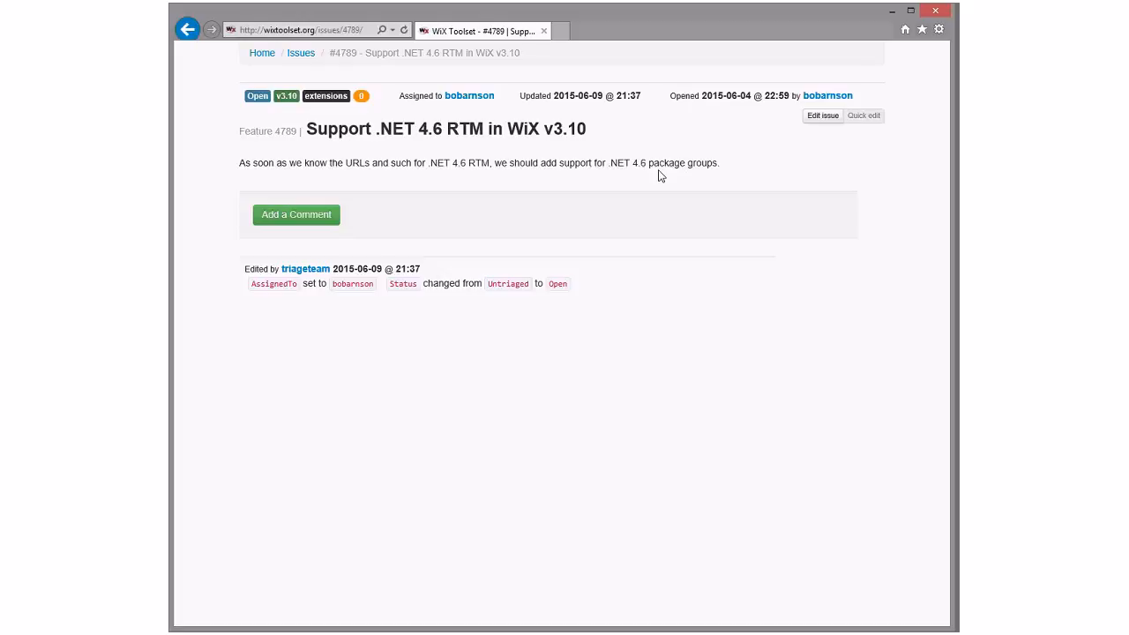
pyautogui.click(188, 29)
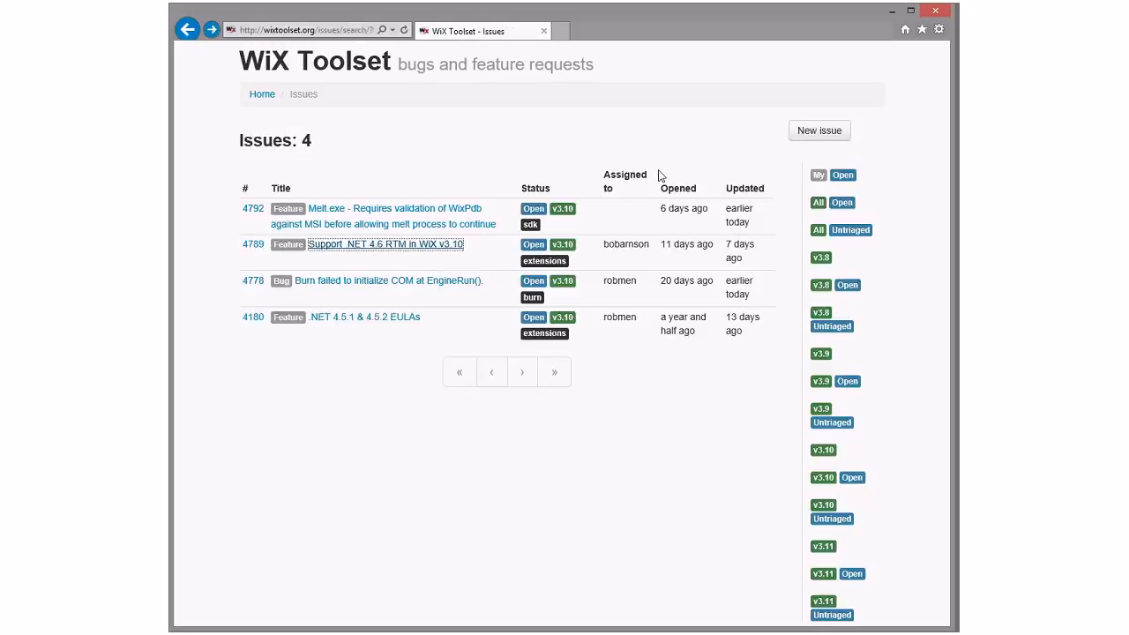
pyautogui.moveTo(432, 157)
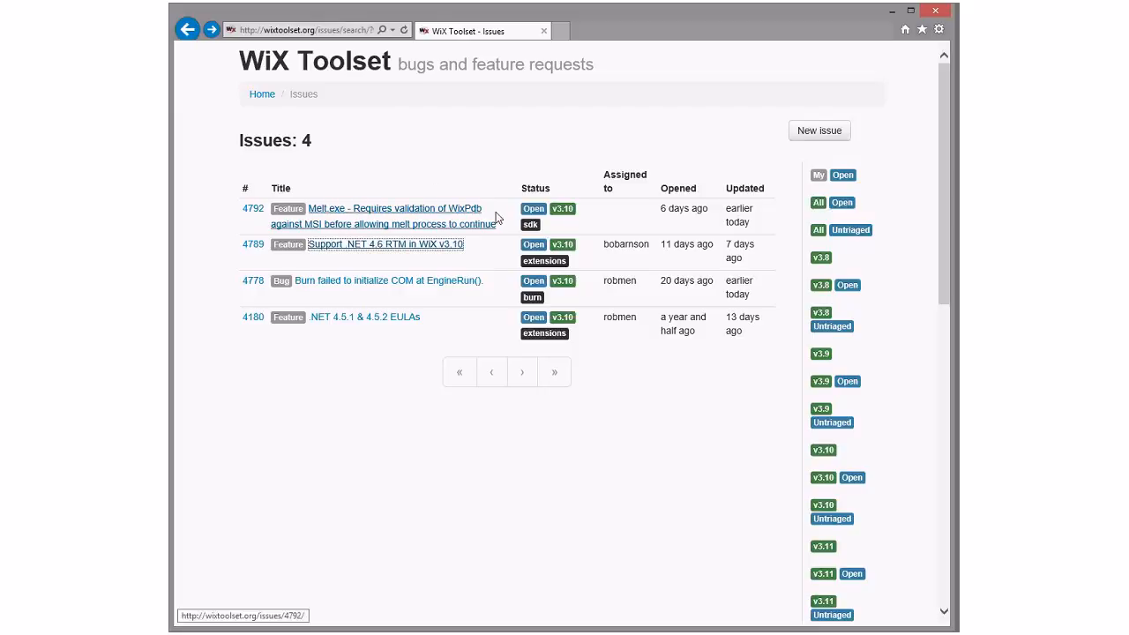
pyautogui.moveTo(441, 178)
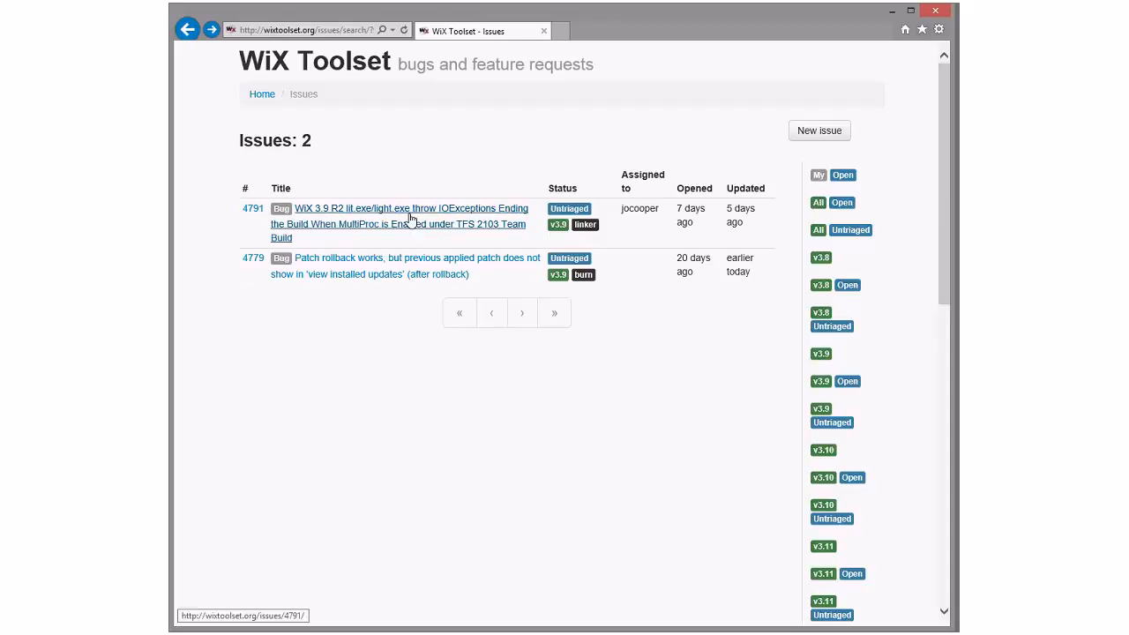
pyautogui.moveTo(430, 167)
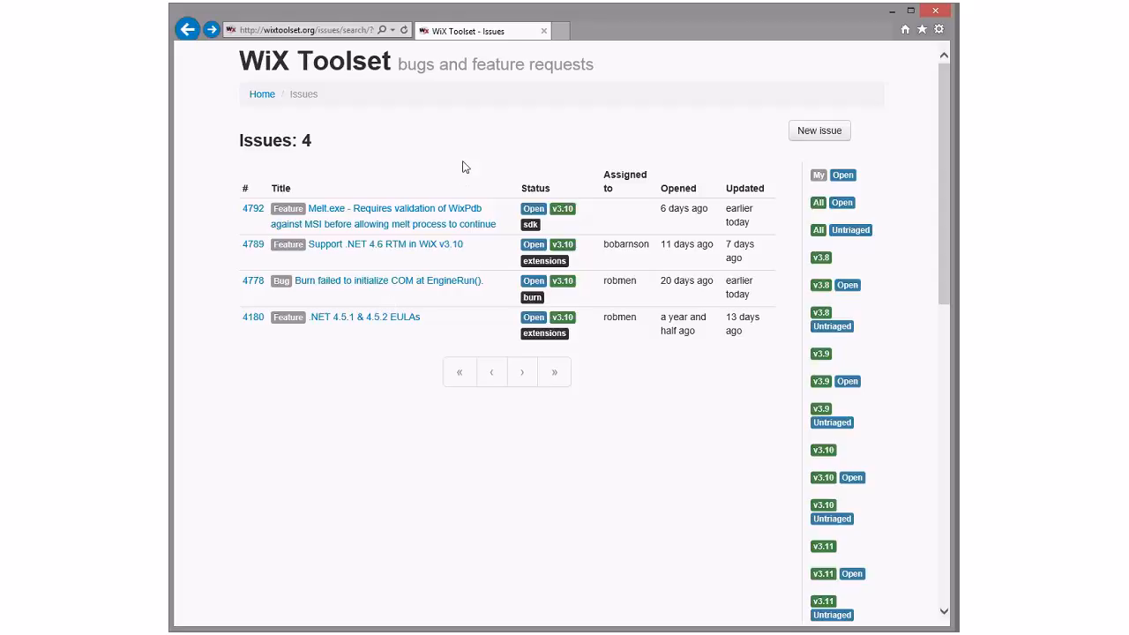
pyautogui.moveTo(395, 247)
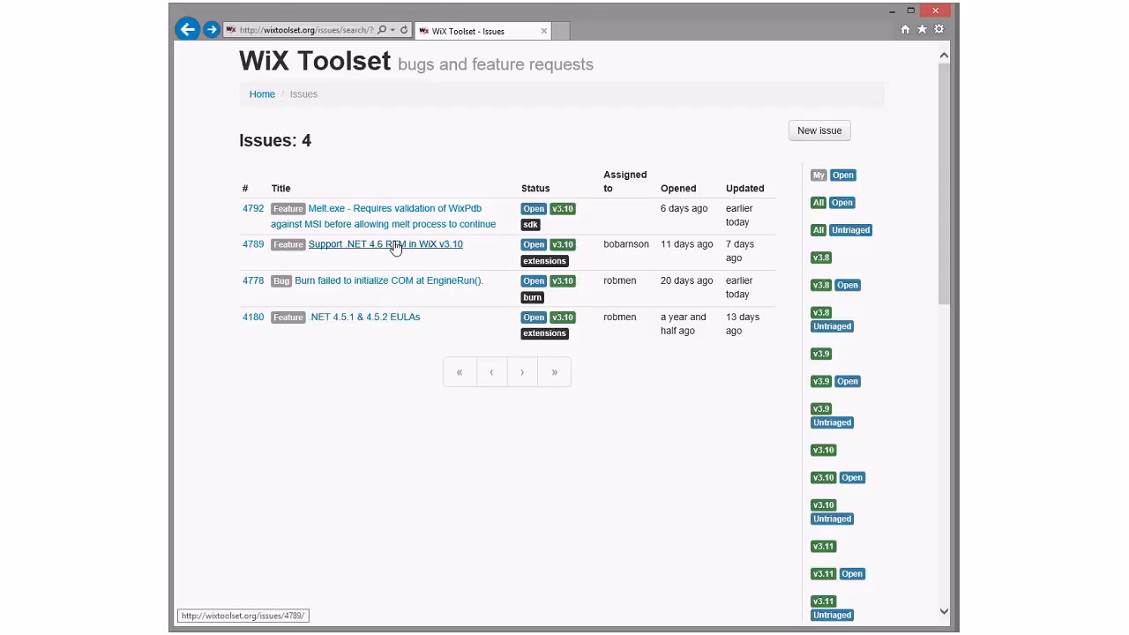
pyautogui.moveTo(458, 298)
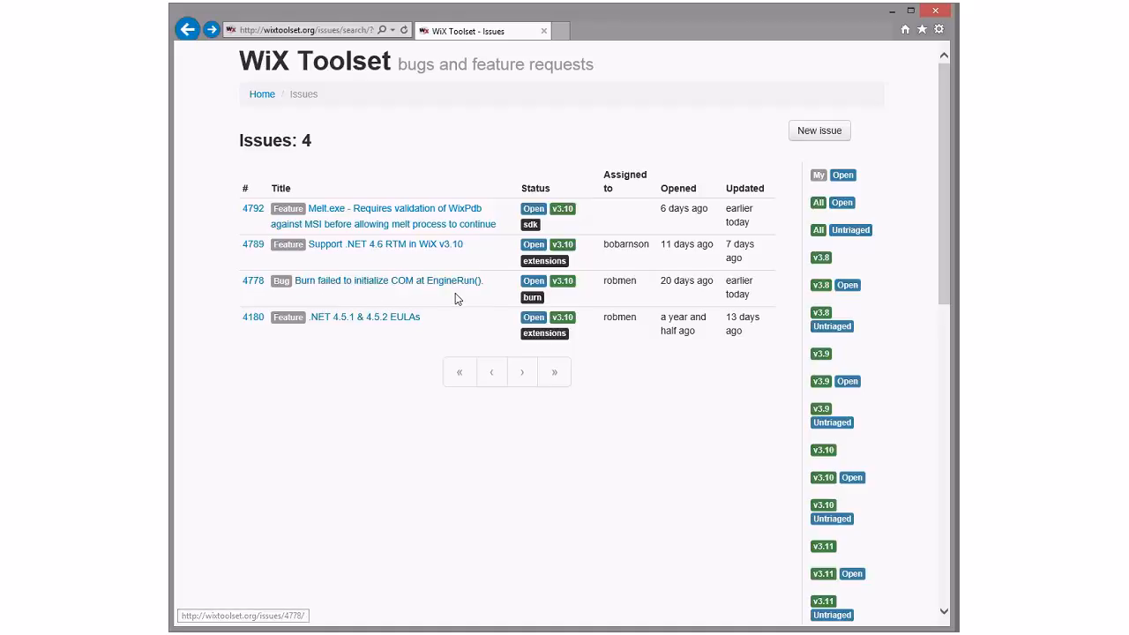
pyautogui.moveTo(411, 208)
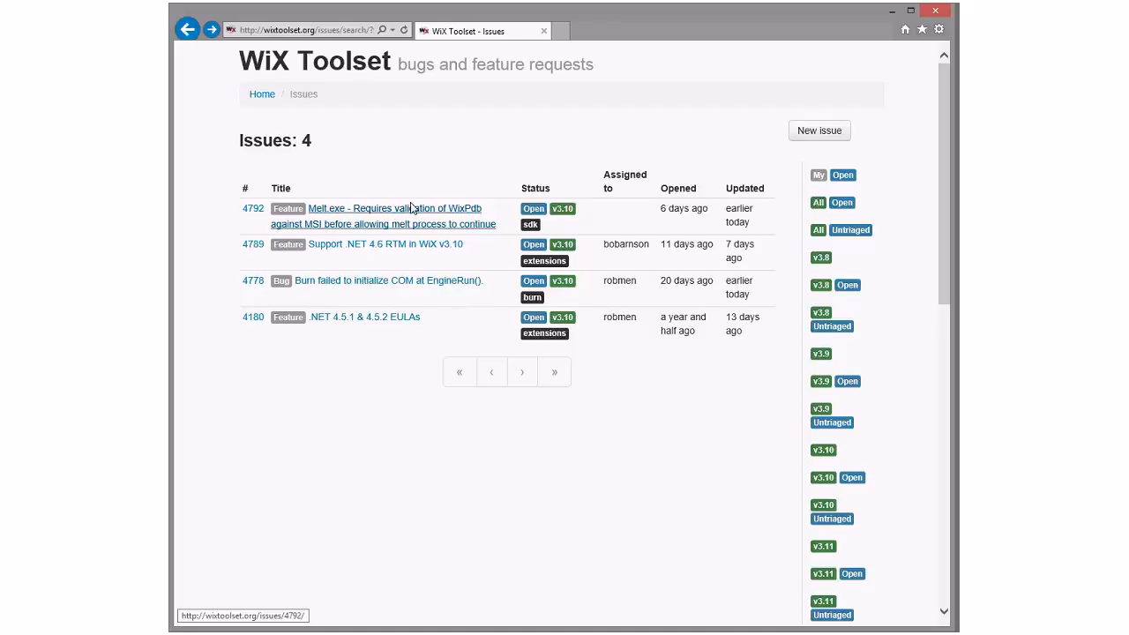
pyautogui.moveTo(498, 123)
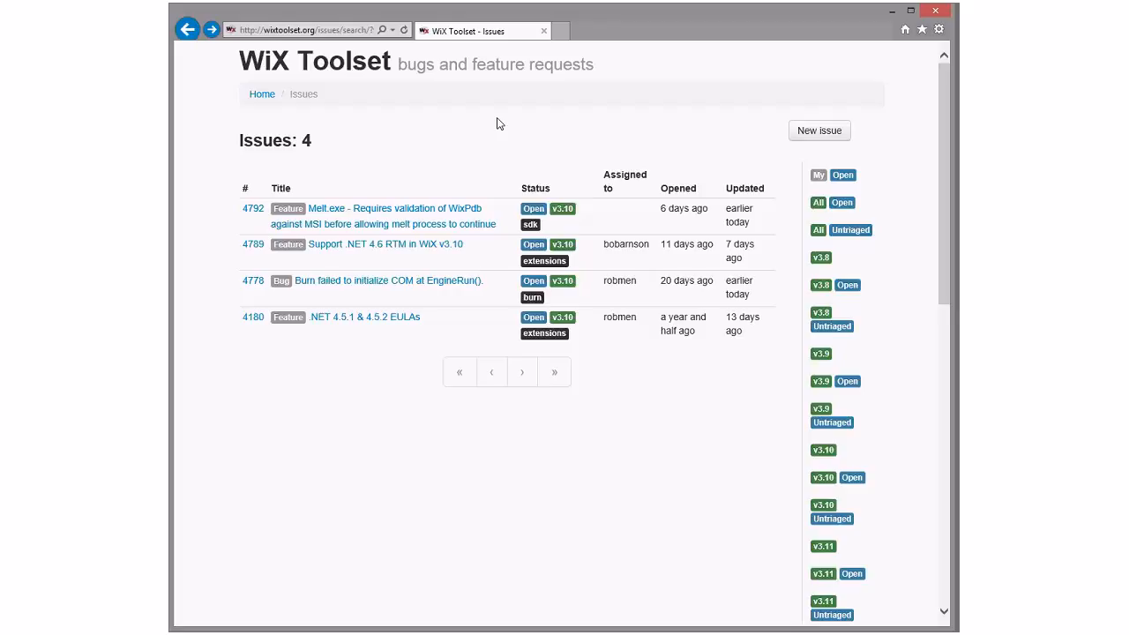
pyautogui.moveTo(536, 141)
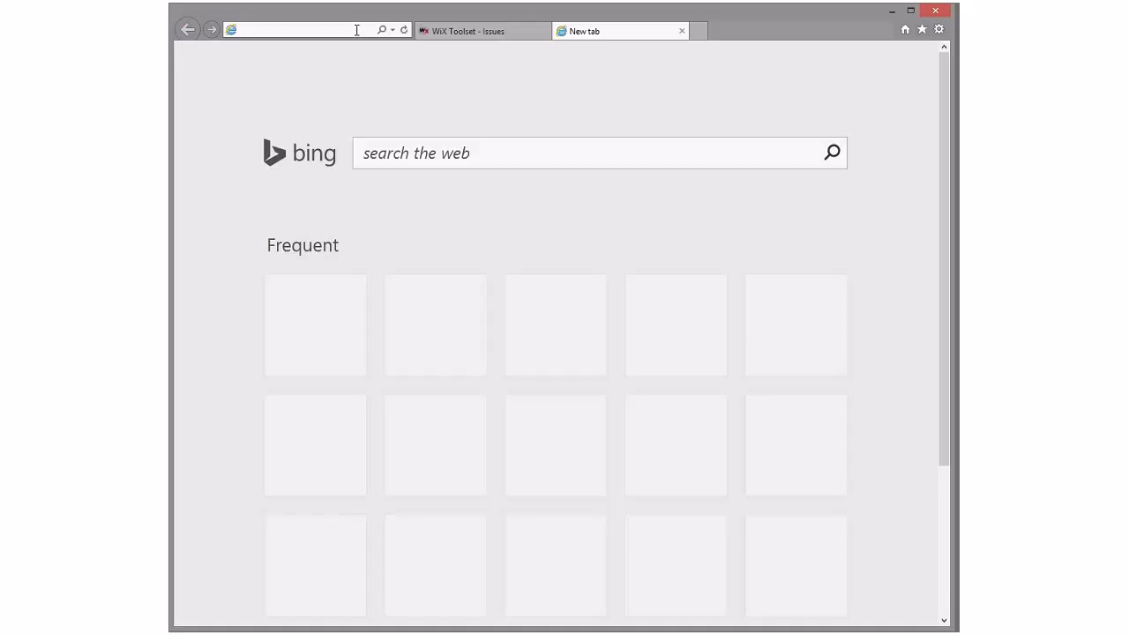
# Step: Load the wixtoolset/wix3 GitHub repository in the new tab
pyautogui.write('github.com/wiox')
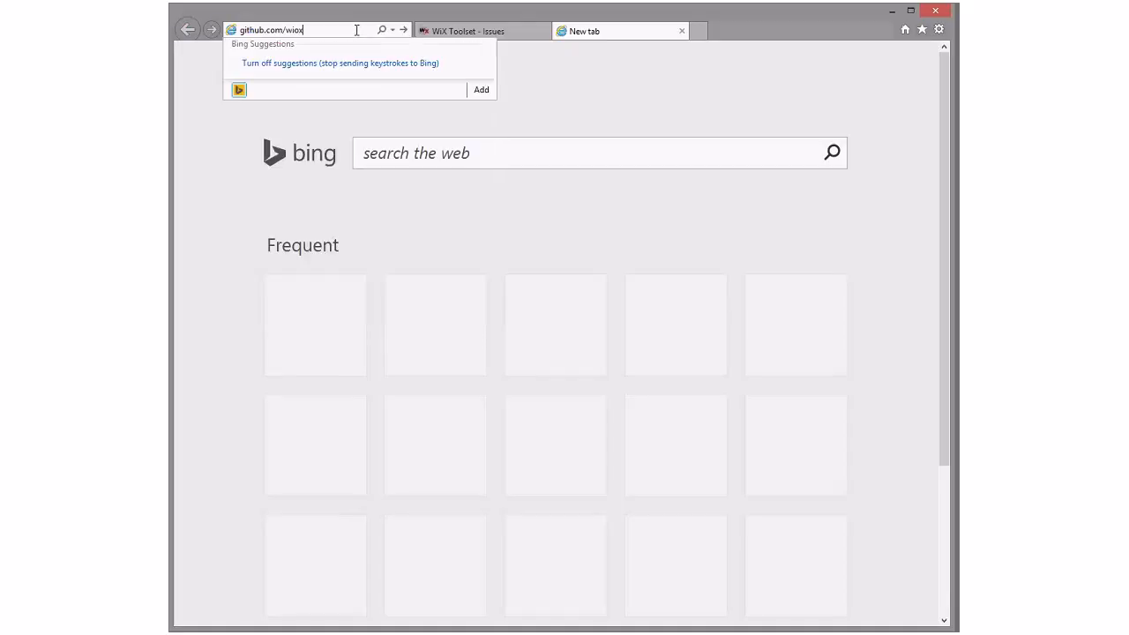
pyautogui.press('Return')
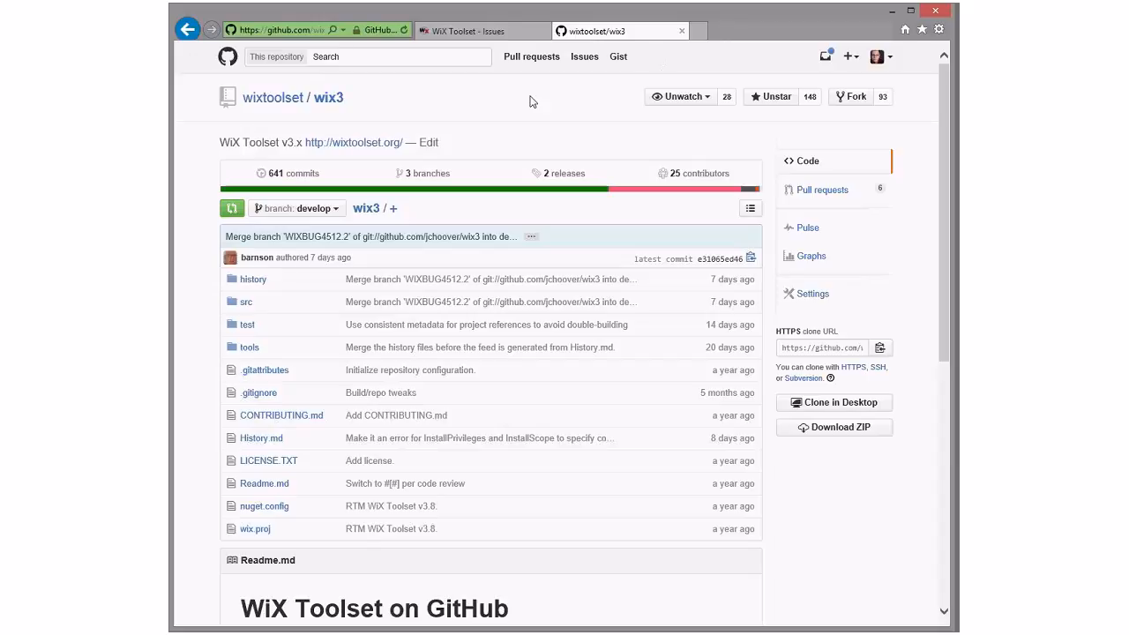
# Step: Show the wix3 pull requests list with 6 open and 264 closed
pyautogui.click(822, 190)
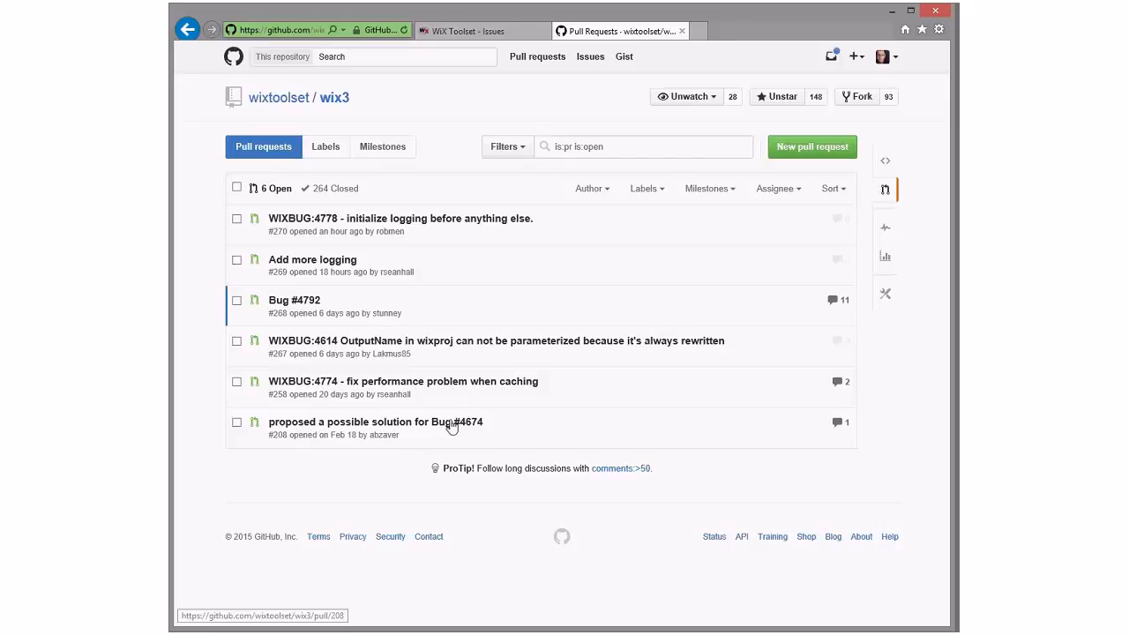
pyautogui.moveTo(494, 389)
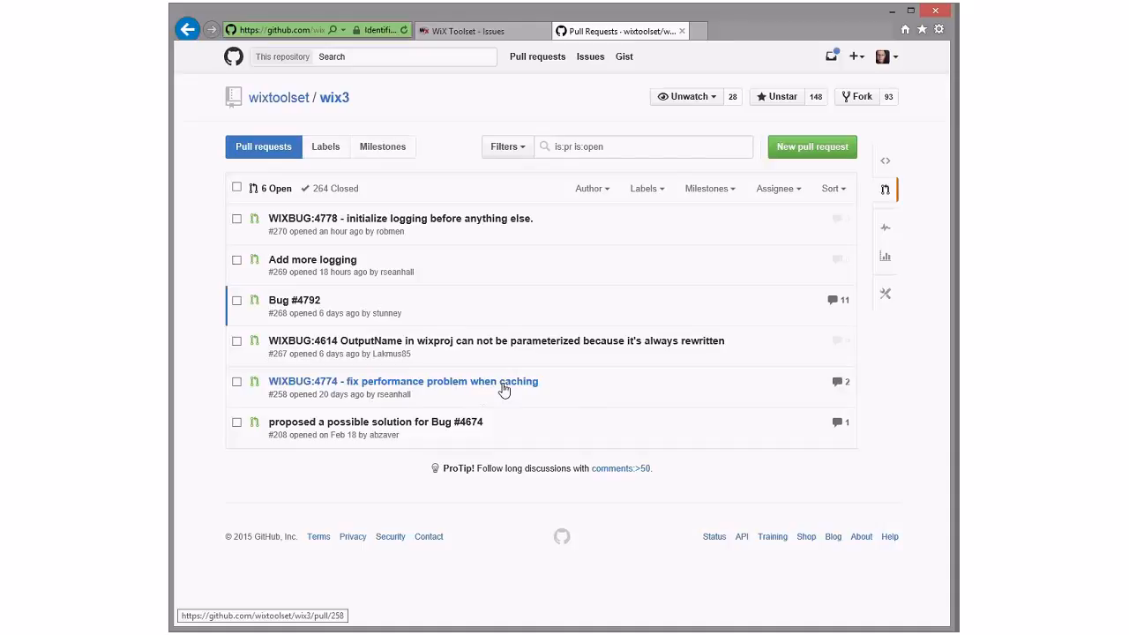
pyautogui.moveTo(441, 290)
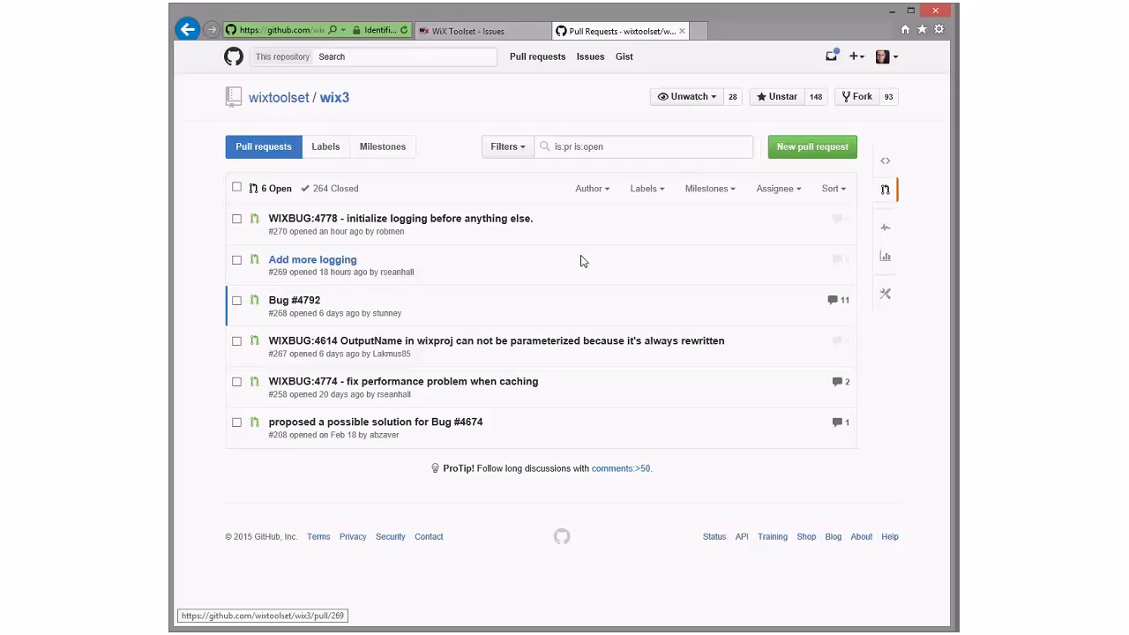
pyautogui.moveTo(580, 261)
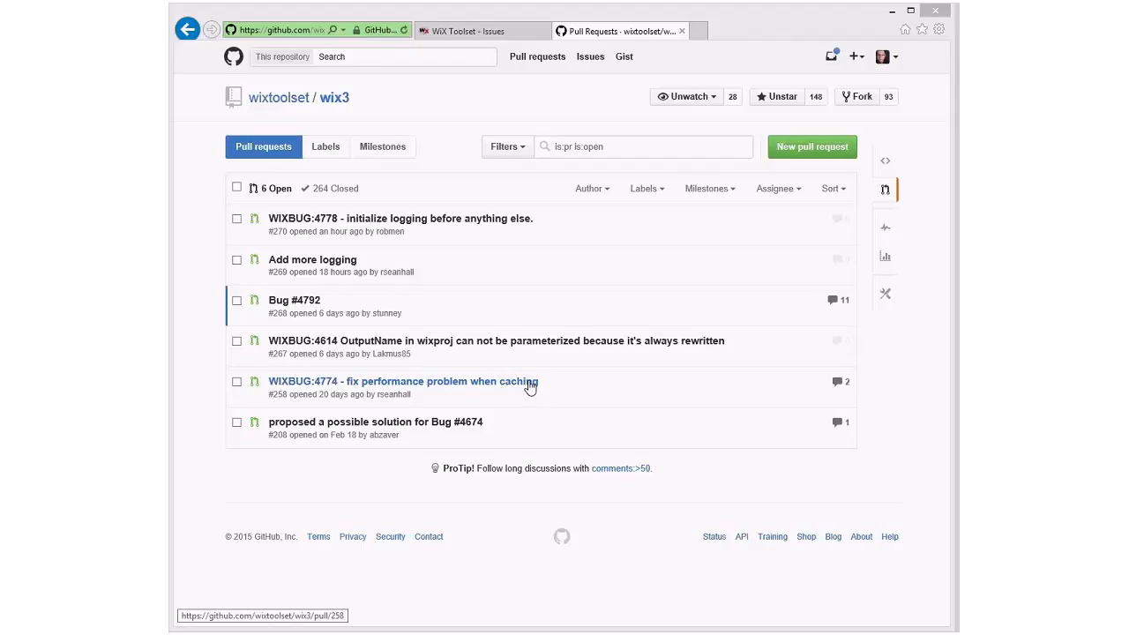
pyautogui.moveTo(523, 386)
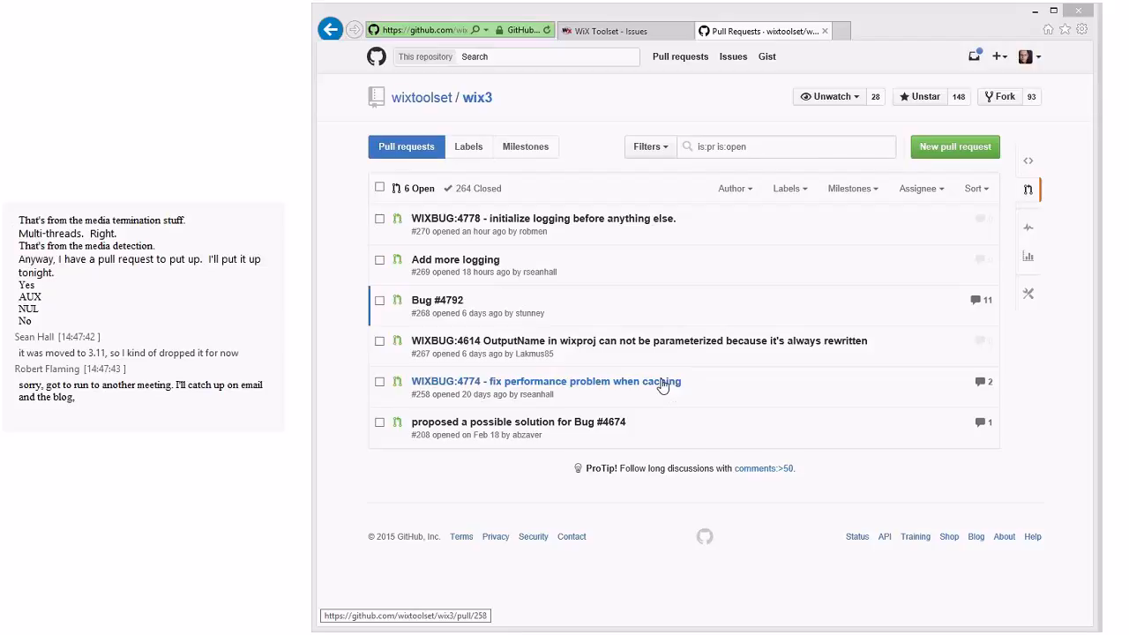
pyautogui.moveTo(660, 340)
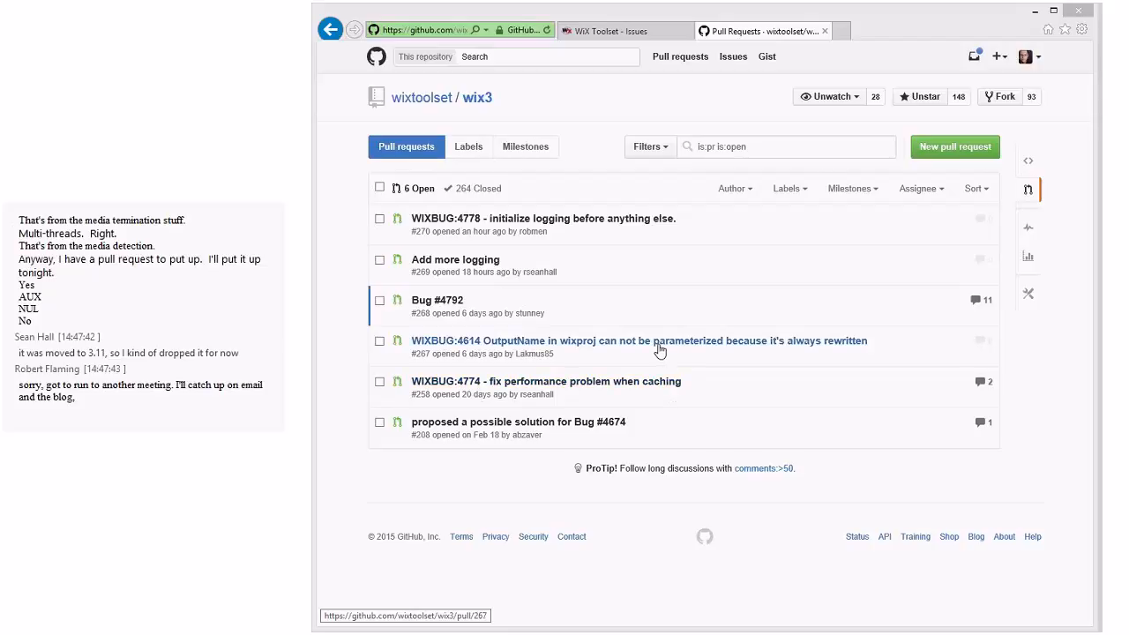
pyautogui.moveTo(668, 414)
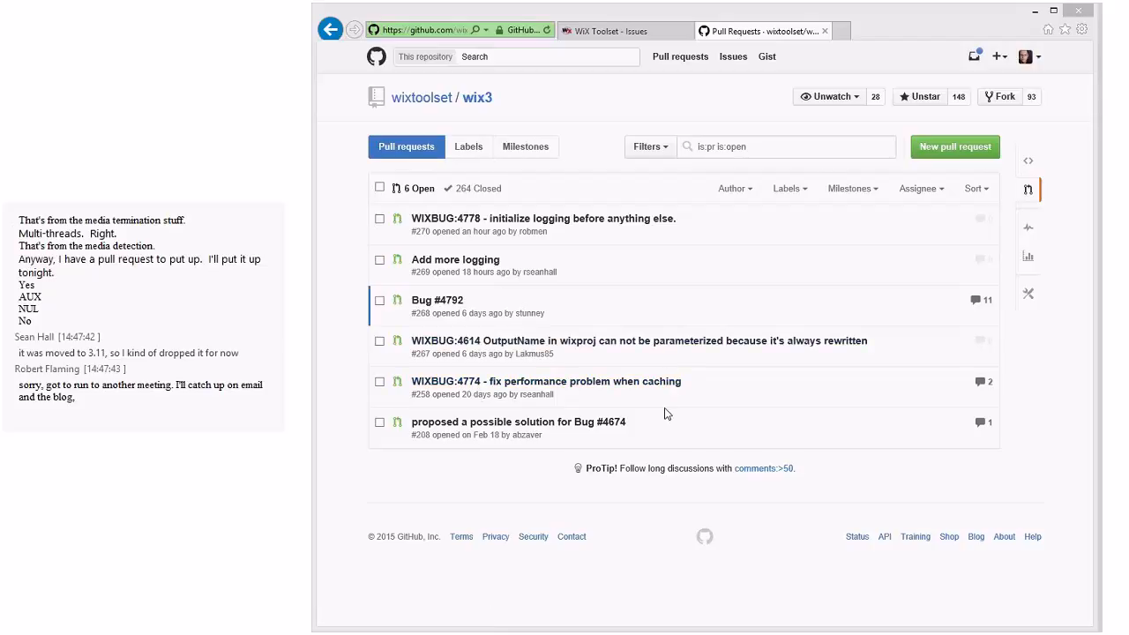
pyautogui.moveTo(623, 396)
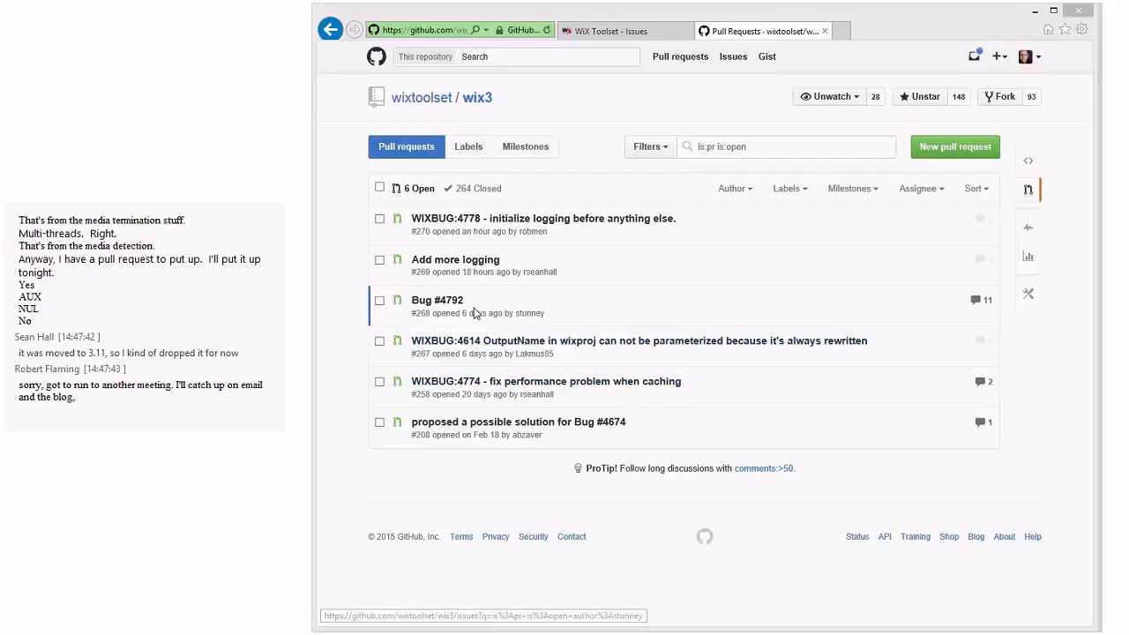
pyautogui.moveTo(437, 300)
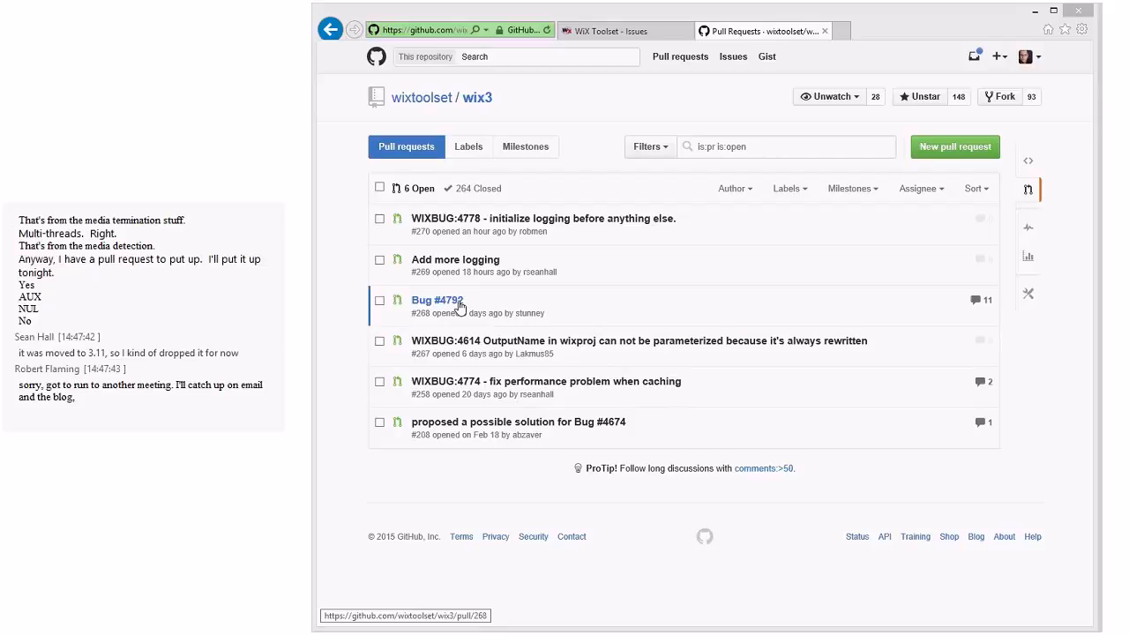
pyautogui.click(436, 300)
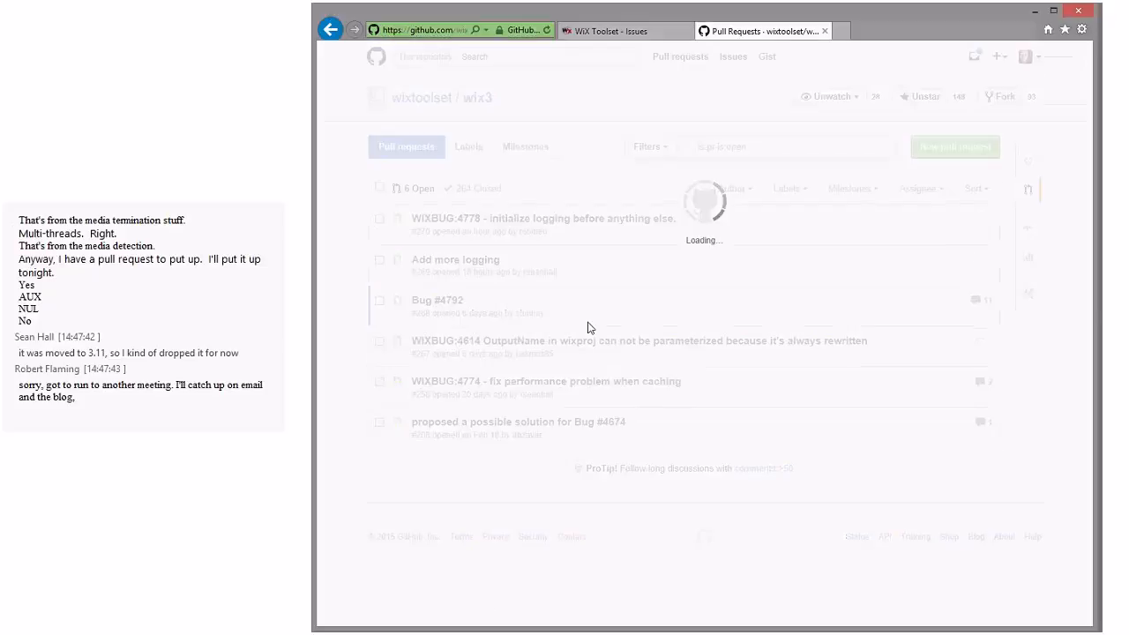
pyautogui.click(437, 300)
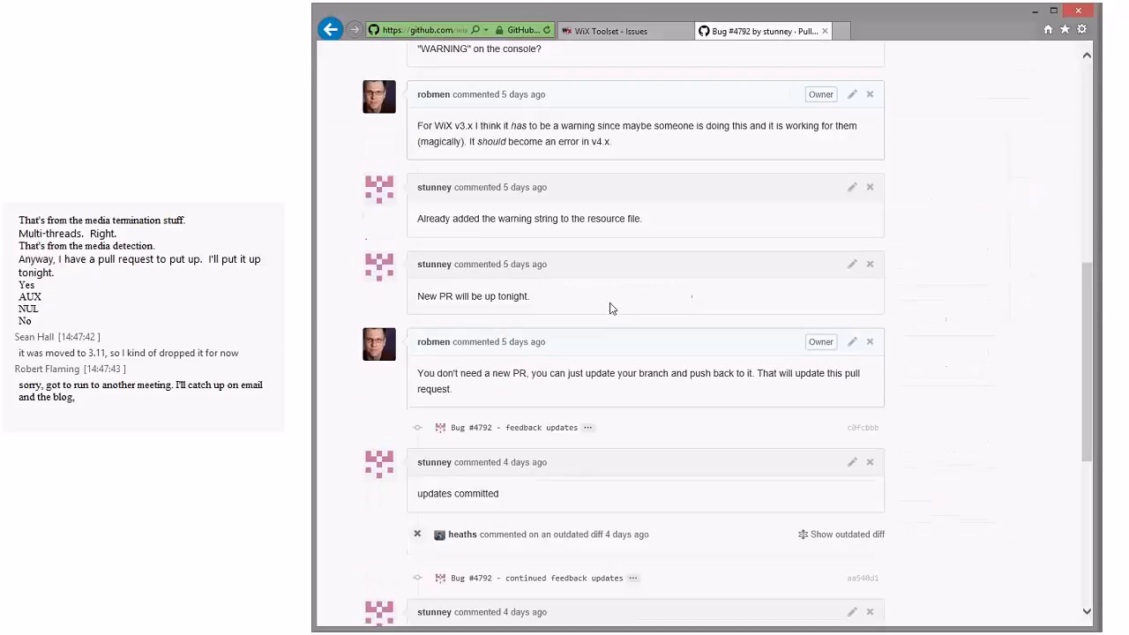
pyautogui.scroll(-3)
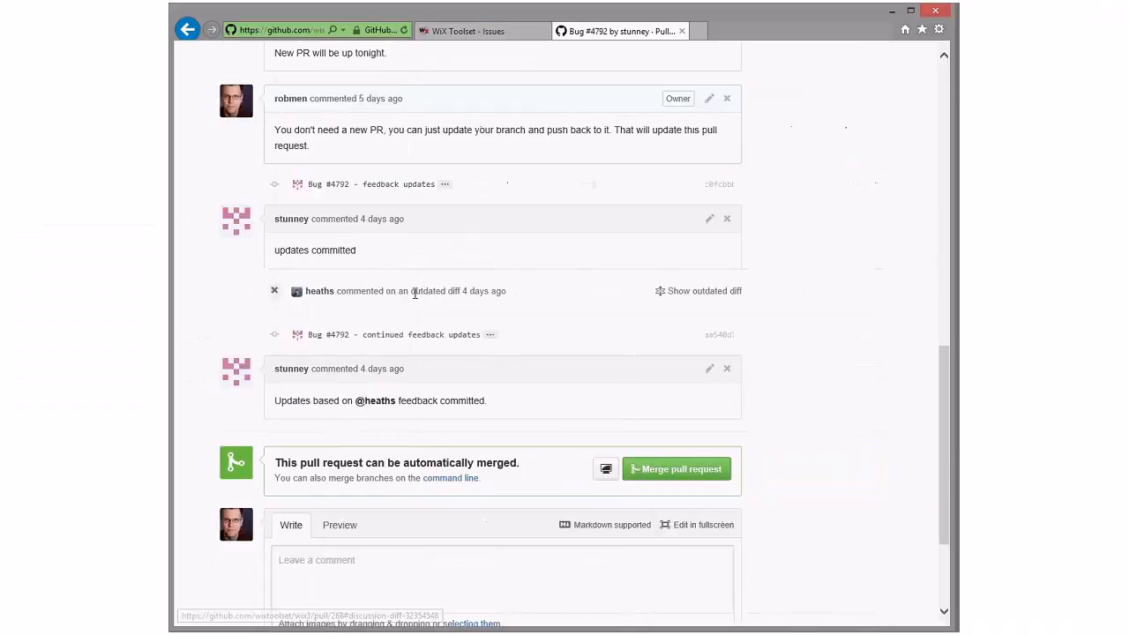
pyautogui.scroll(3)
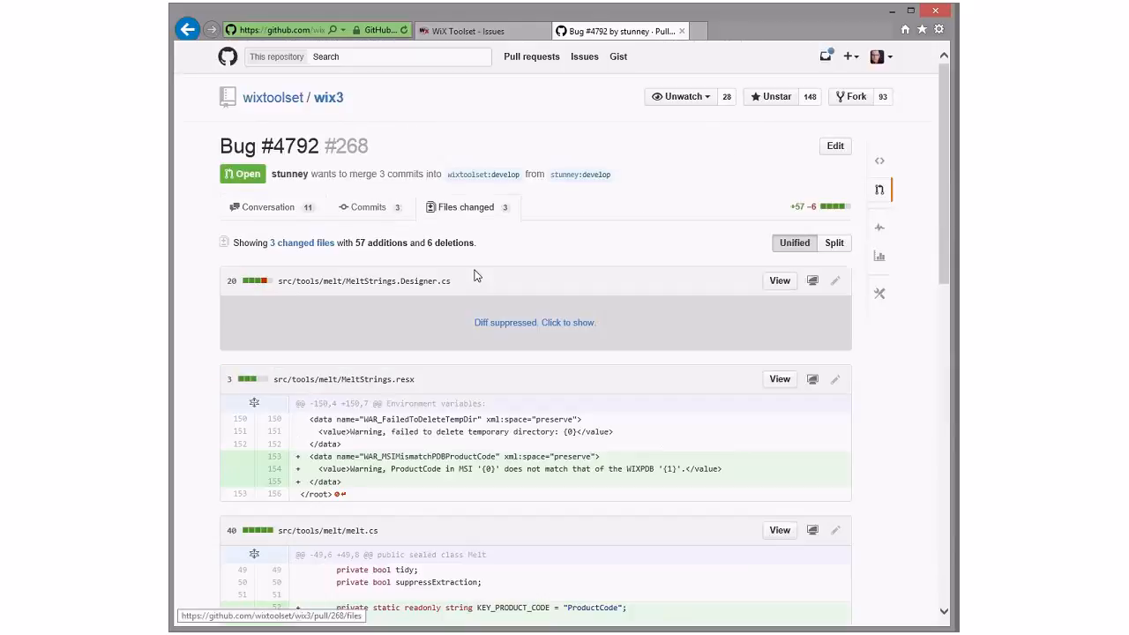
pyautogui.scroll(-3)
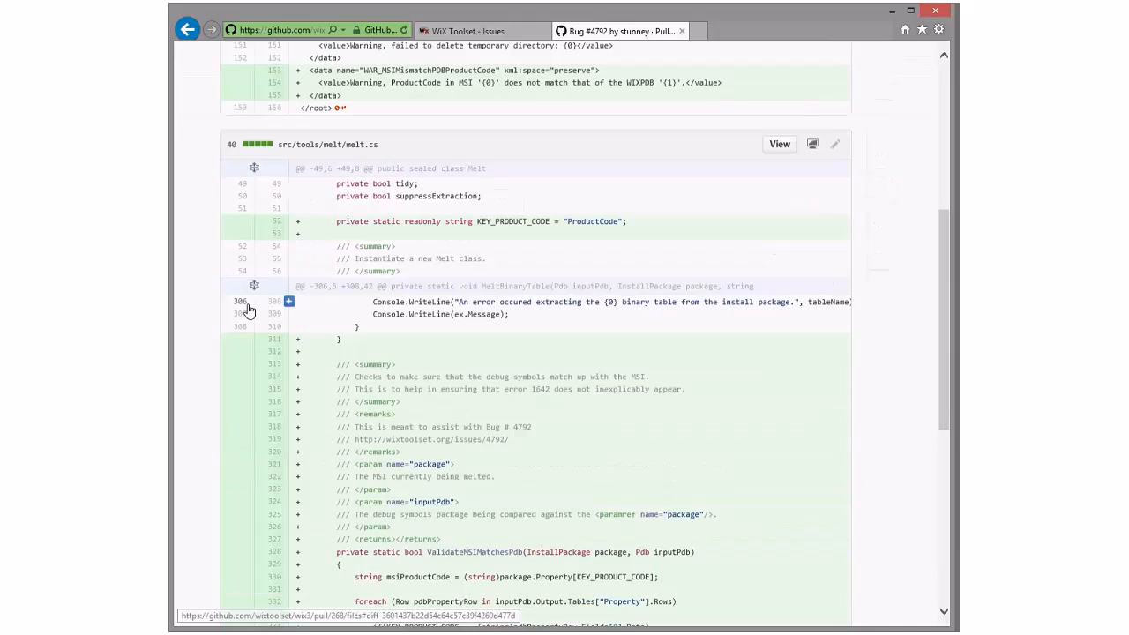
pyautogui.scroll(-3)
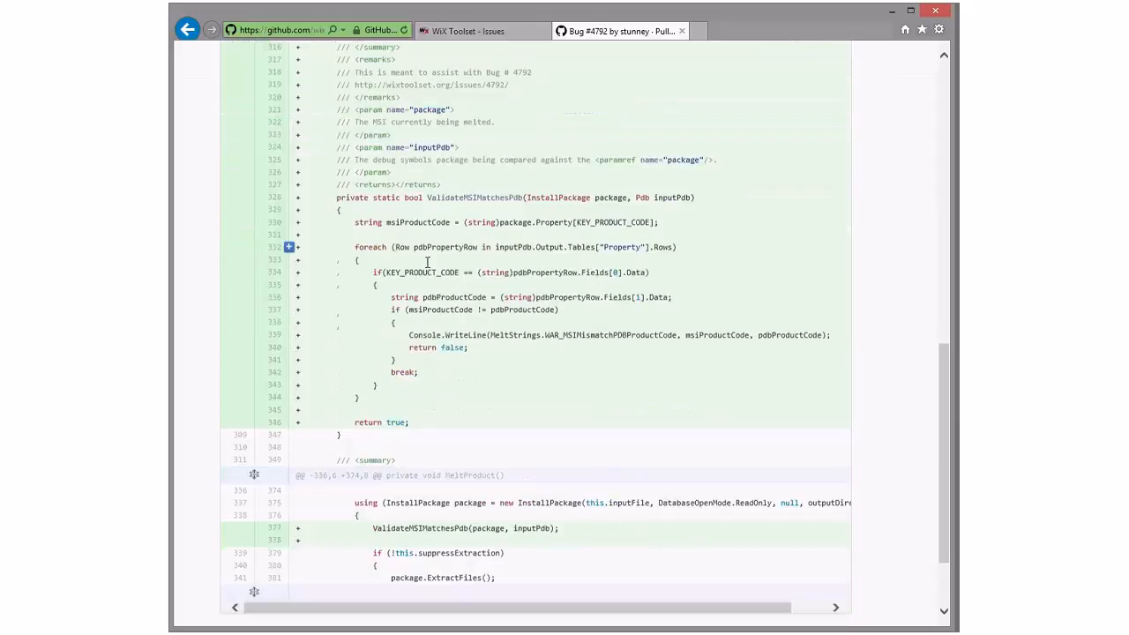
pyautogui.scroll(-3)
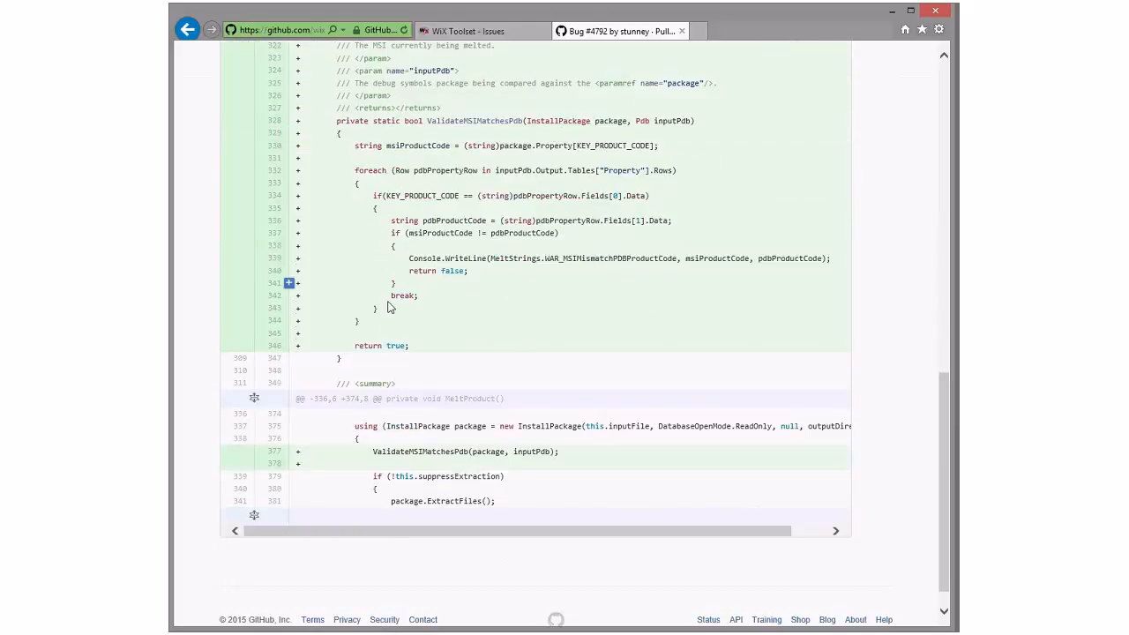
pyautogui.scroll(3)
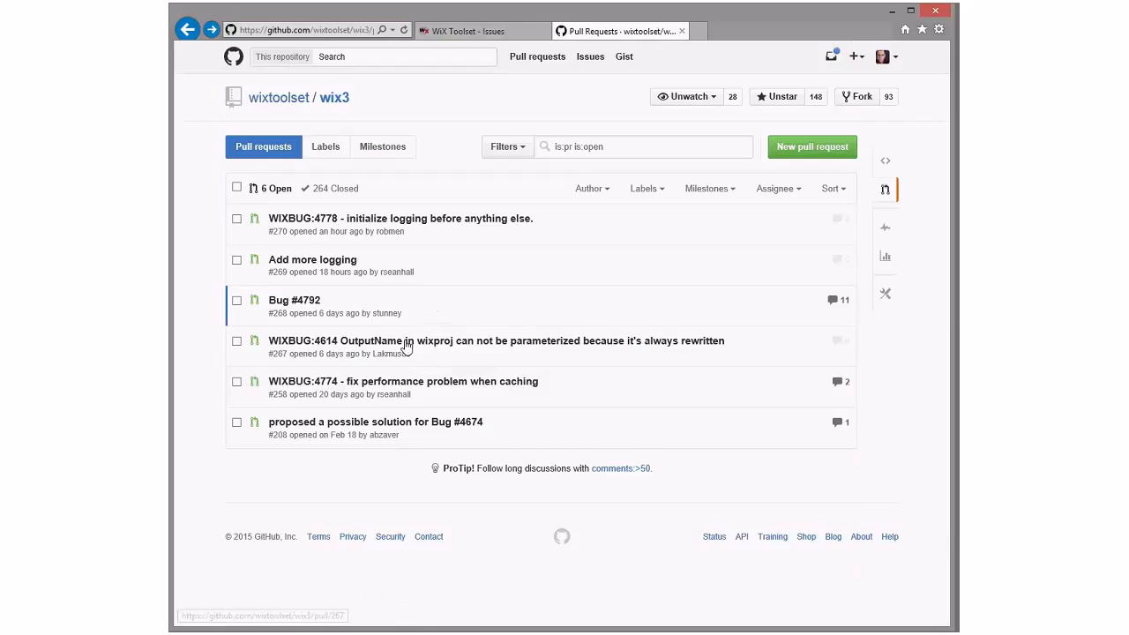
pyautogui.moveTo(423, 331)
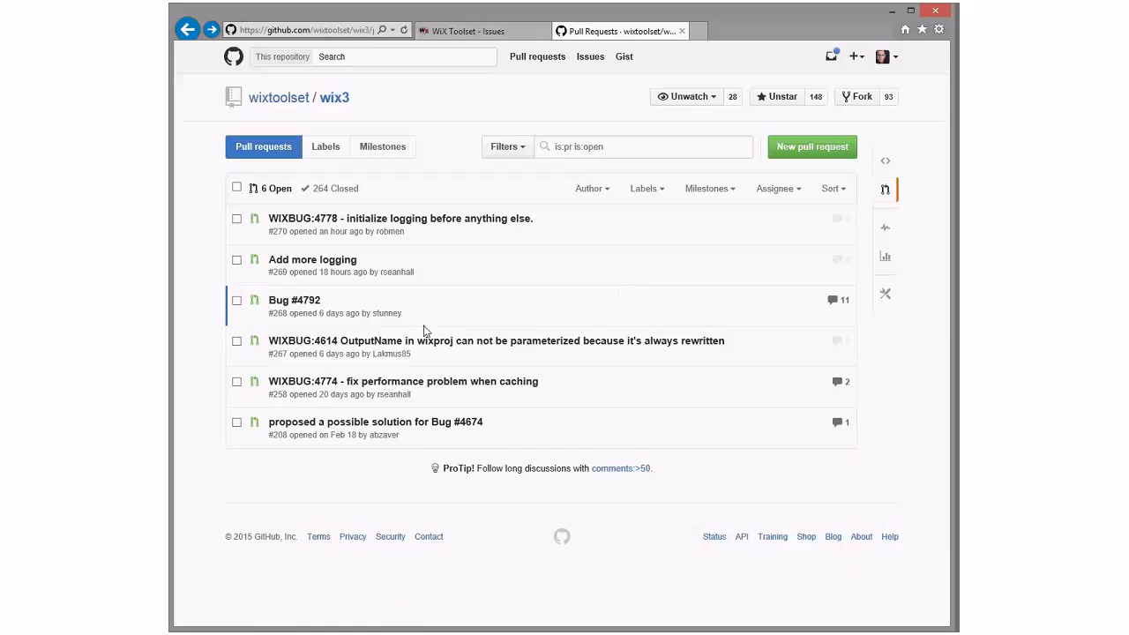
pyautogui.click(295, 300)
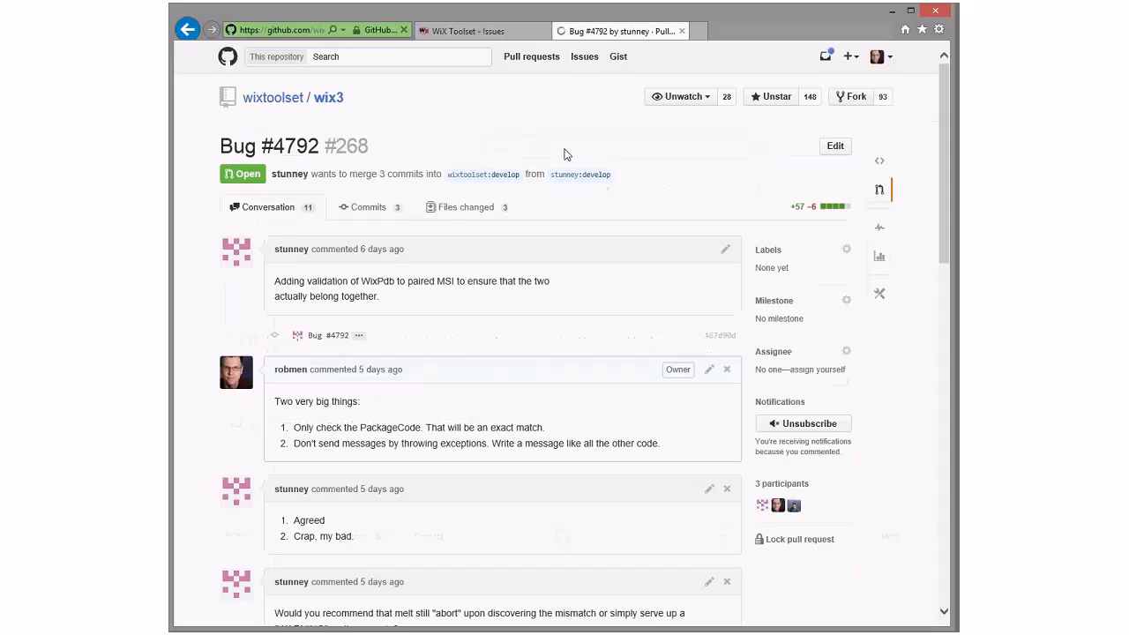
pyautogui.click(467, 207)
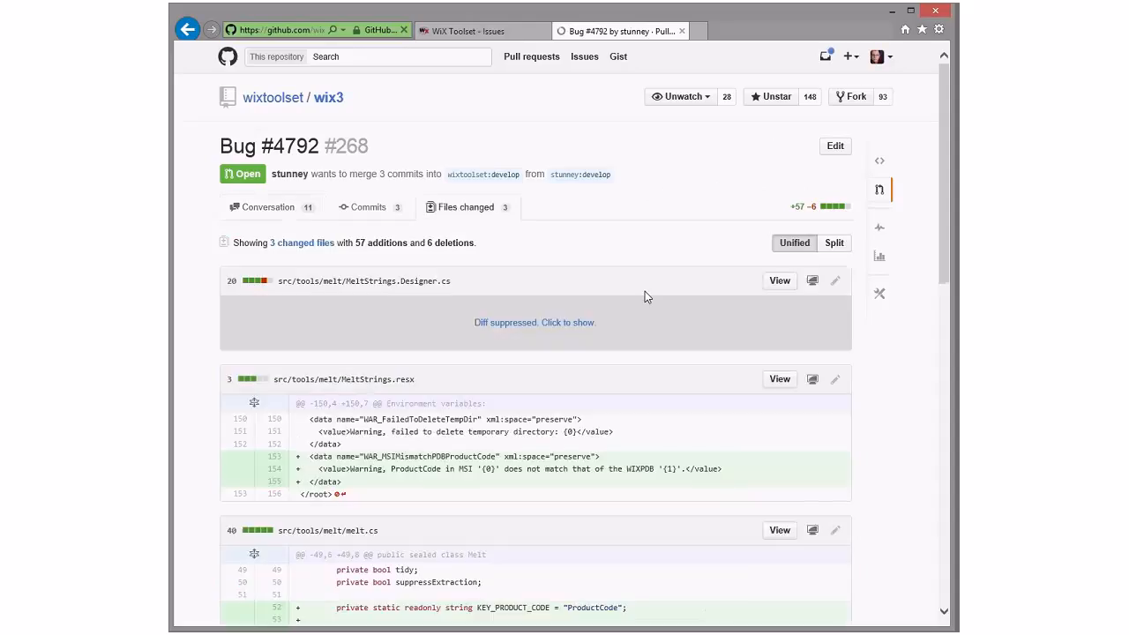
pyautogui.scroll(-3)
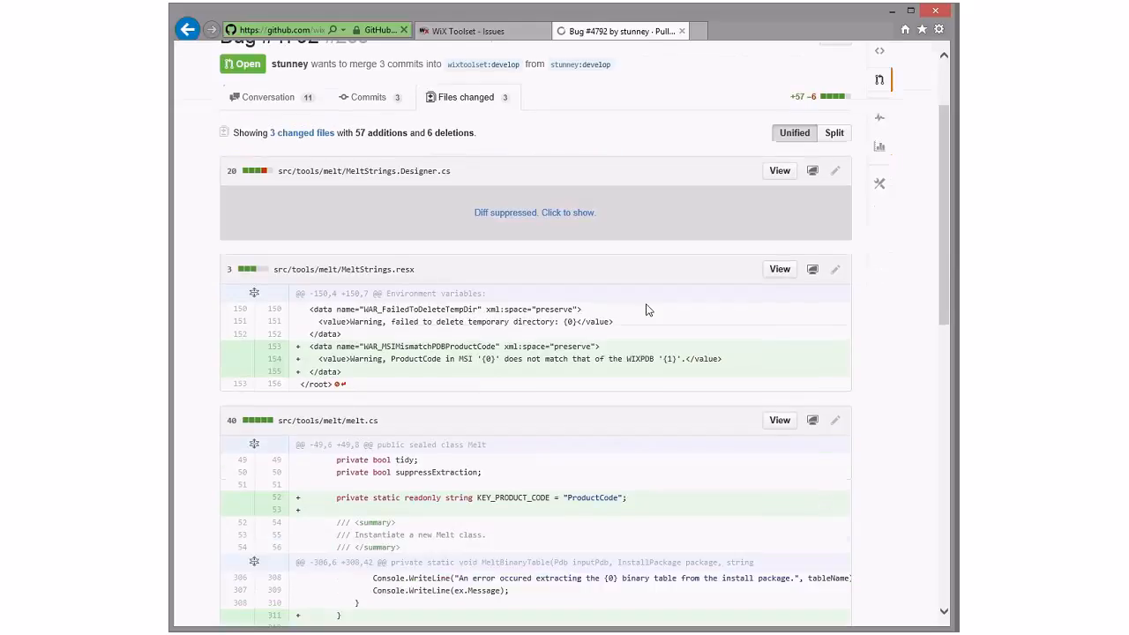
pyautogui.scroll(-3)
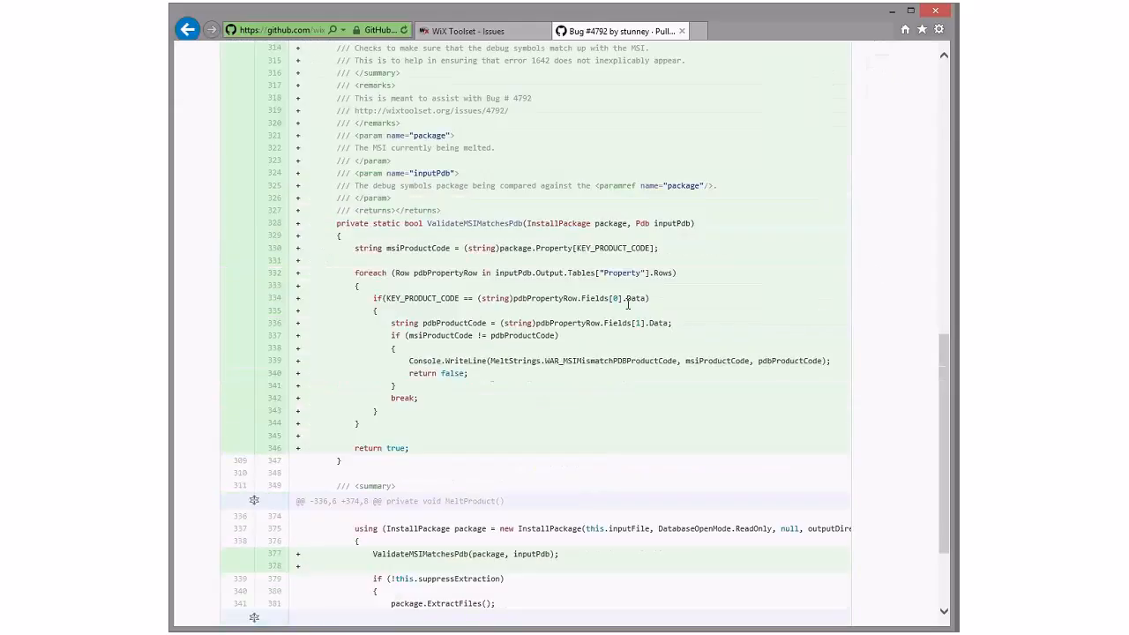
pyautogui.scroll(-3)
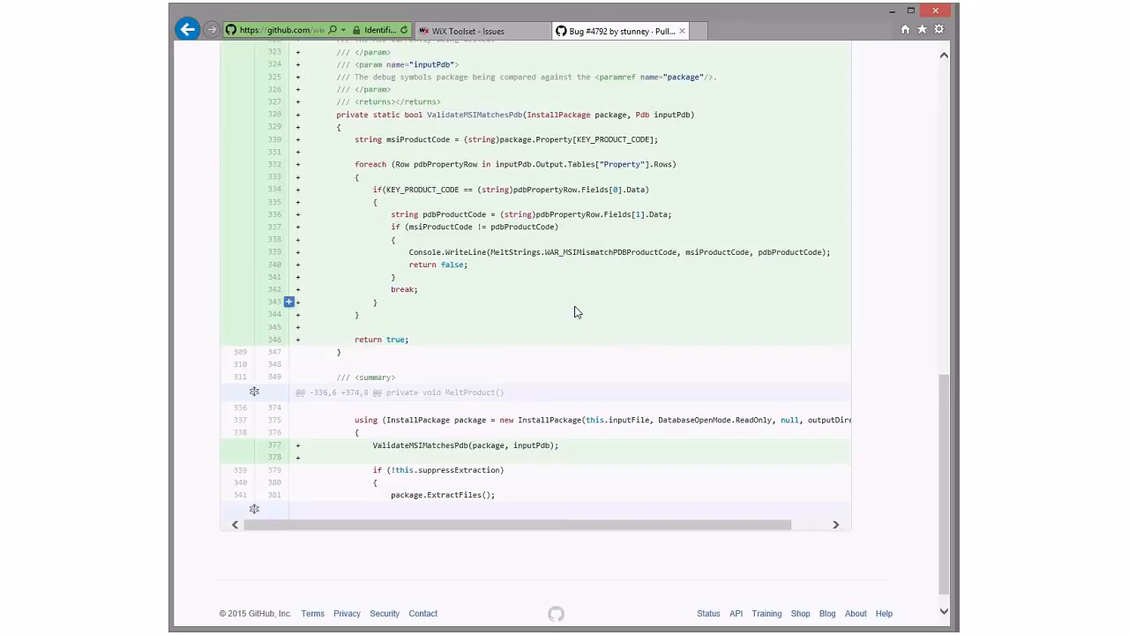
pyautogui.scroll(3)
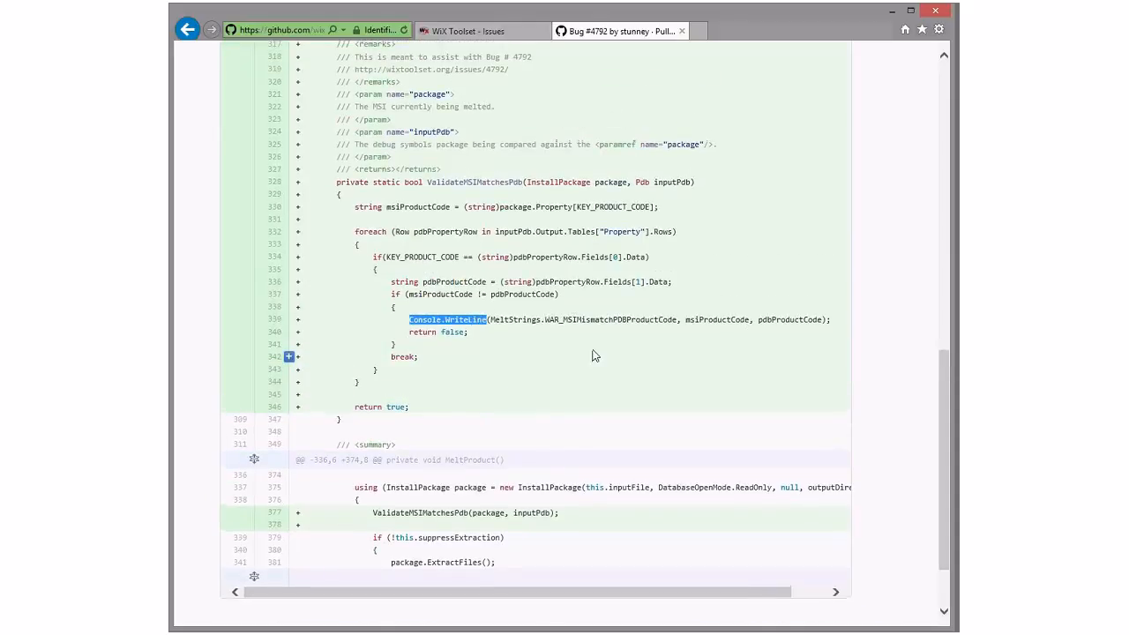
pyautogui.scroll(3)
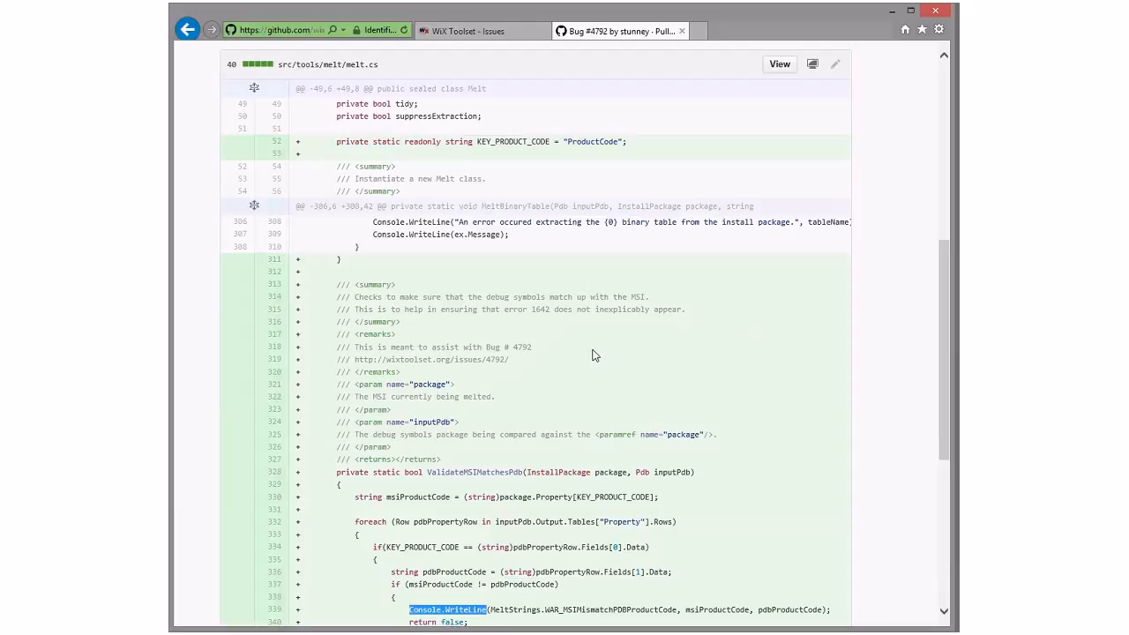
pyautogui.moveTo(614, 308)
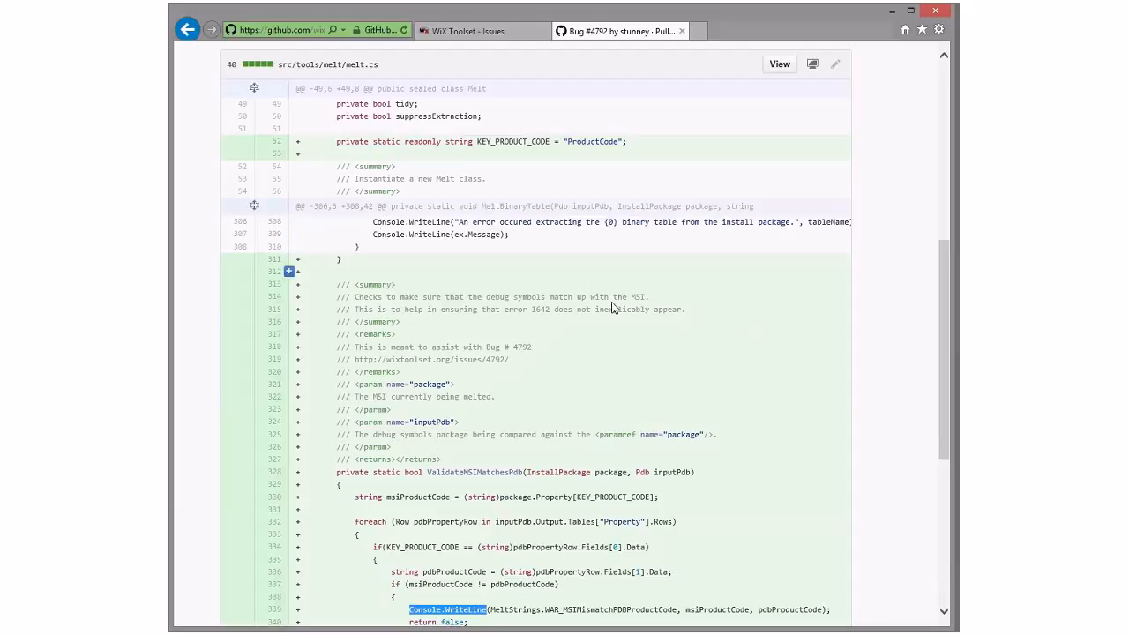
pyautogui.scroll(-3)
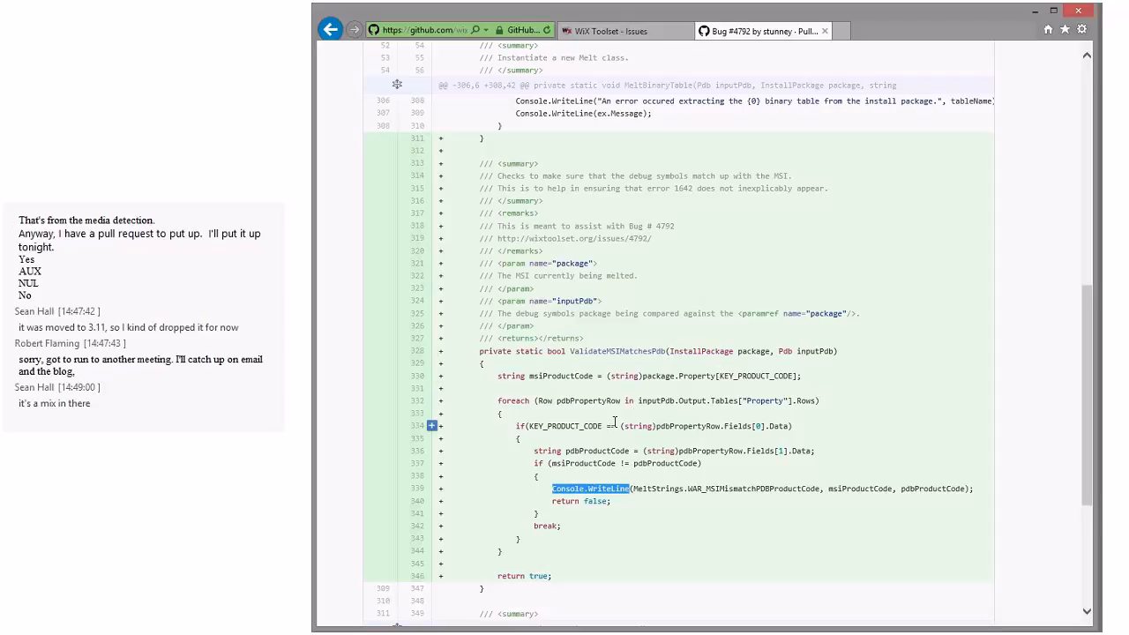
pyautogui.scroll(3)
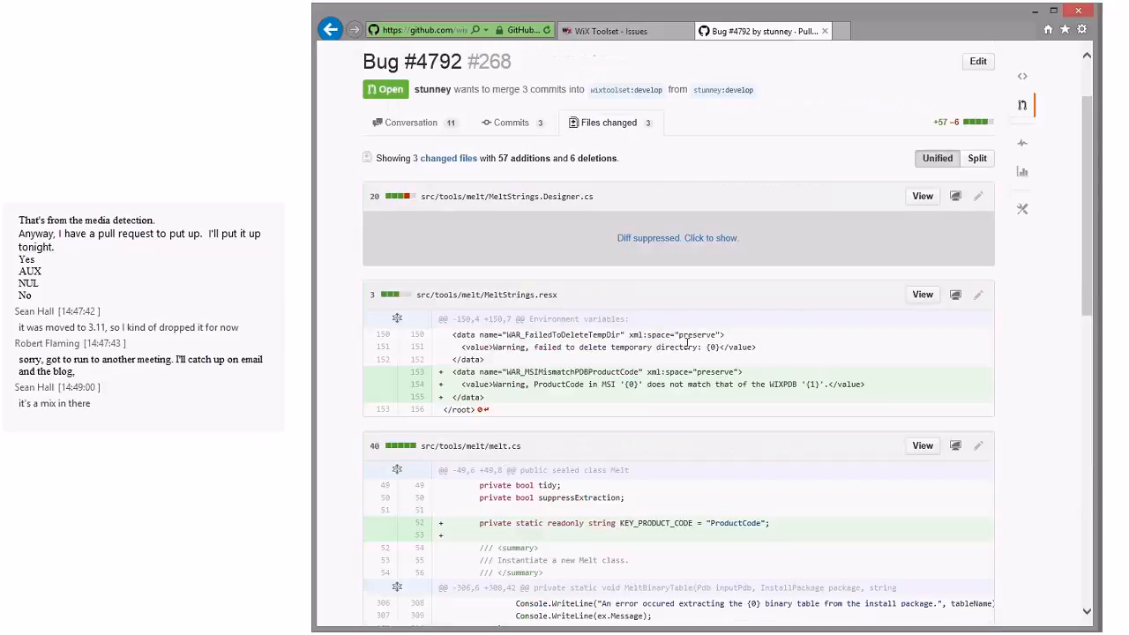
pyautogui.scroll(-3)
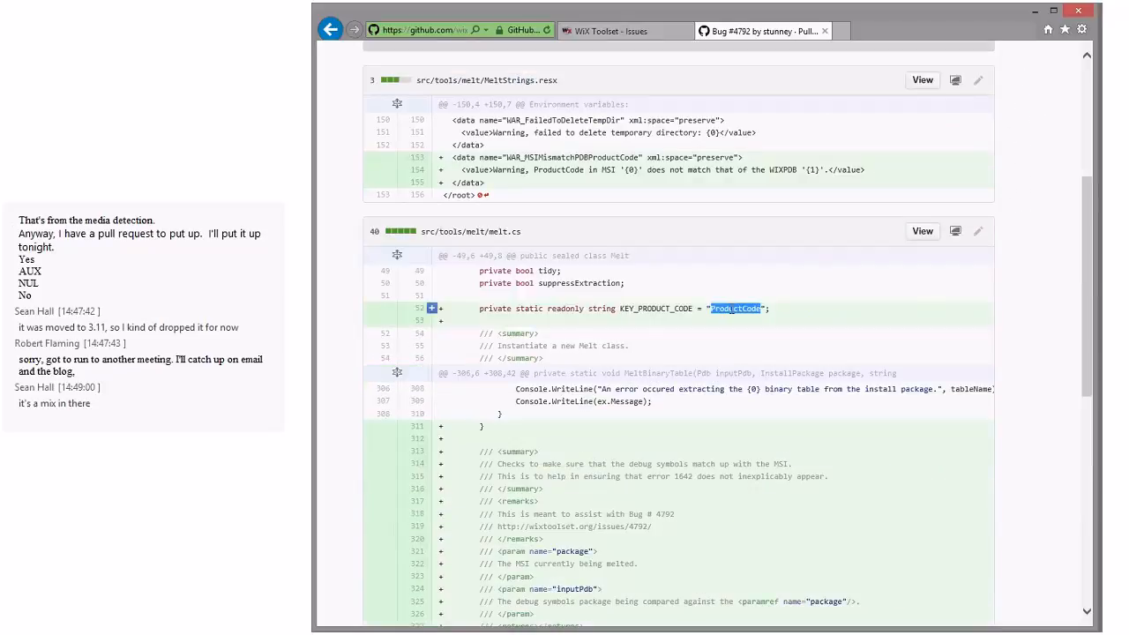
pyautogui.click(735, 307)
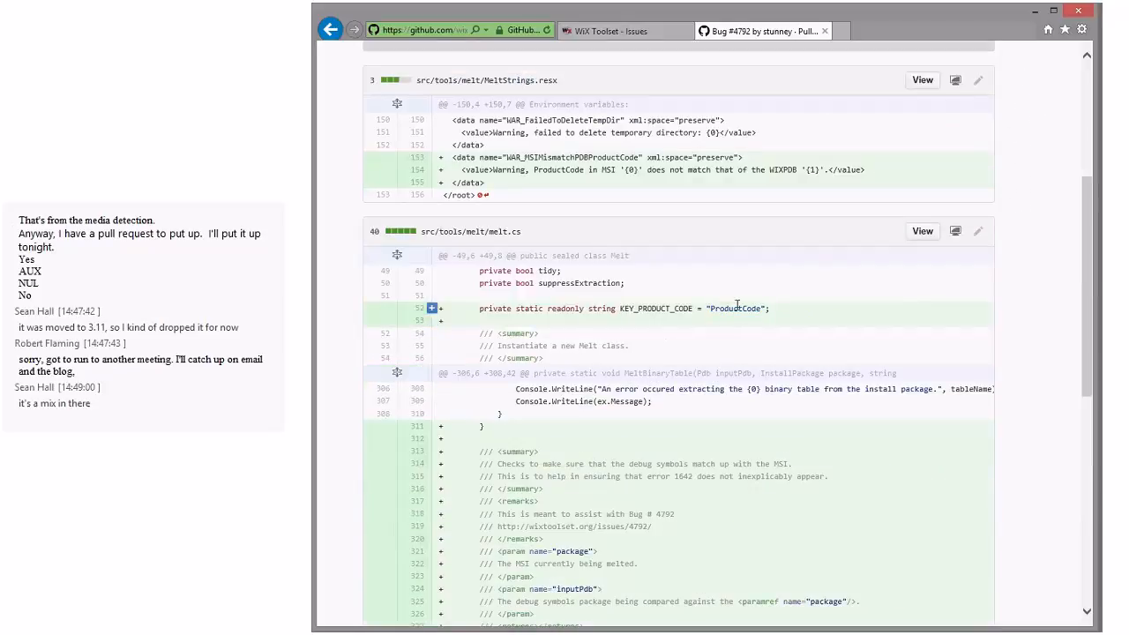
pyautogui.scroll(-3)
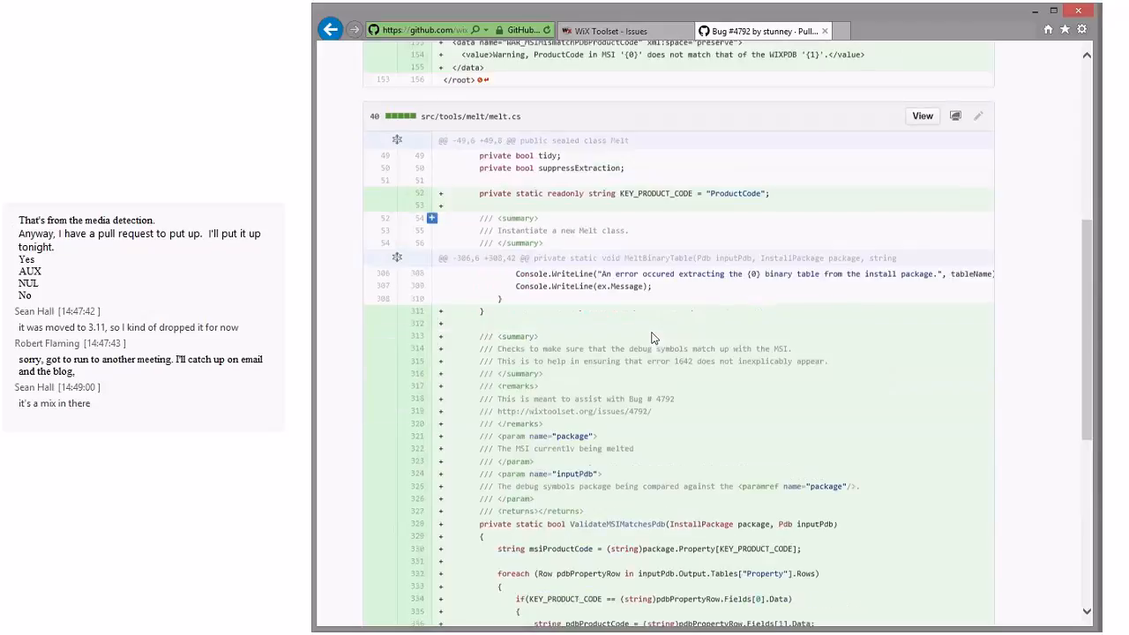
pyautogui.scroll(-3)
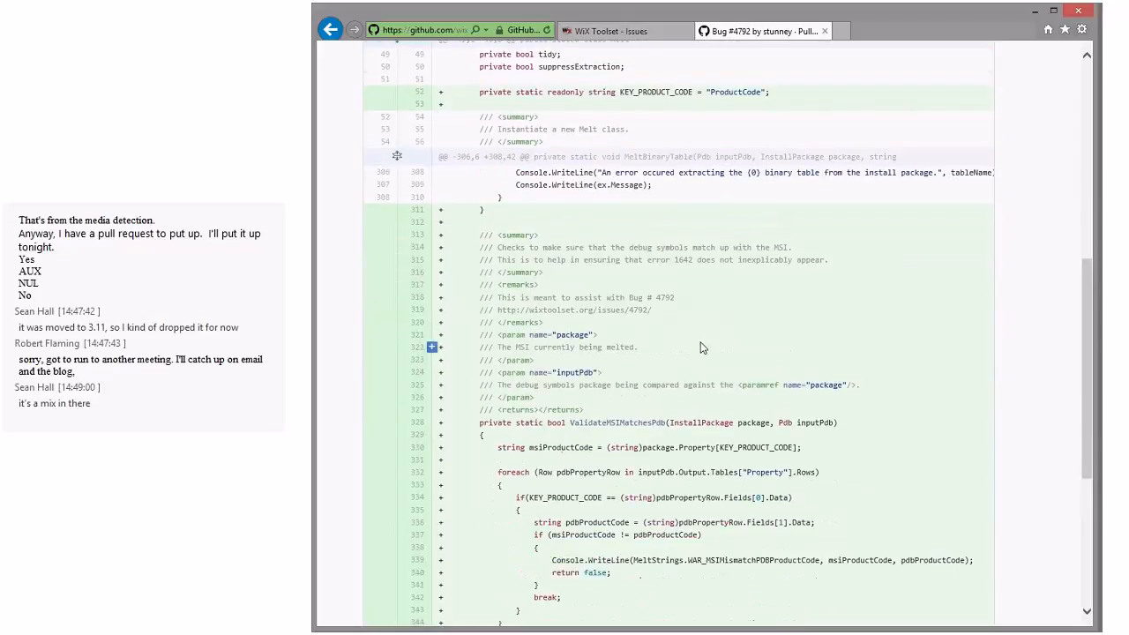
pyautogui.scroll(-3)
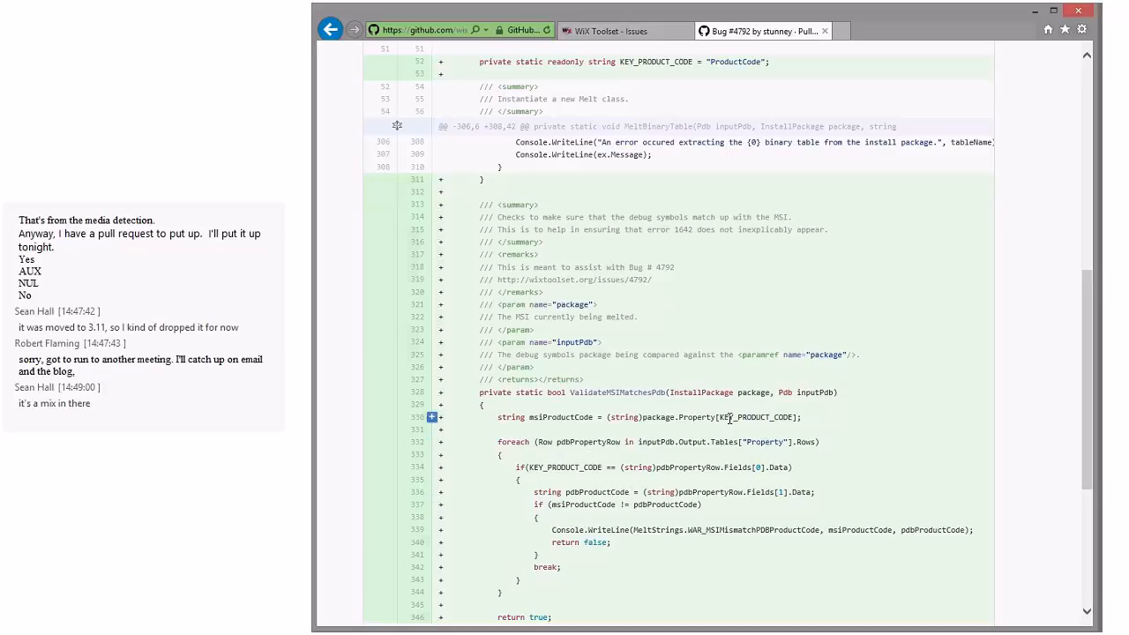
pyautogui.moveTo(706, 430)
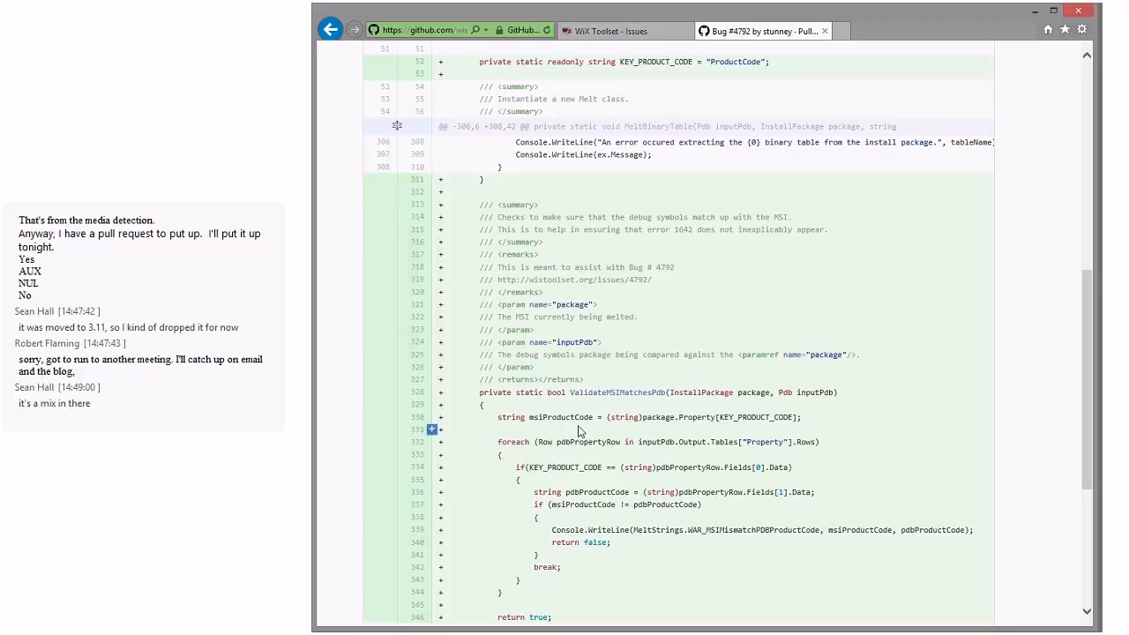
pyautogui.scroll(-3)
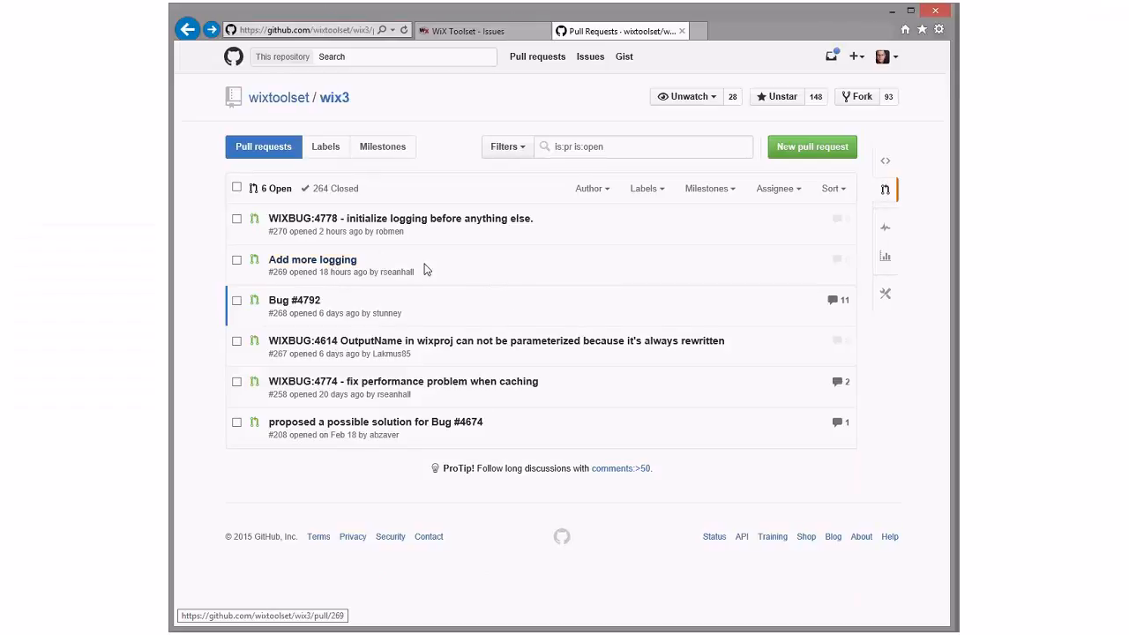
pyautogui.moveTo(438, 316)
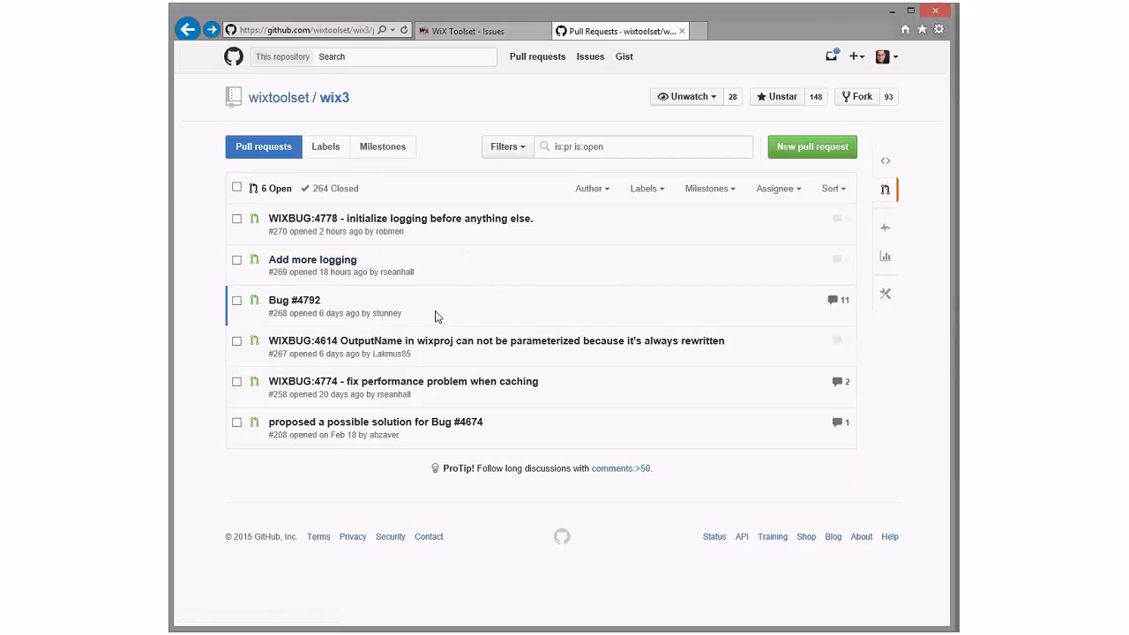
pyautogui.moveTo(430, 351)
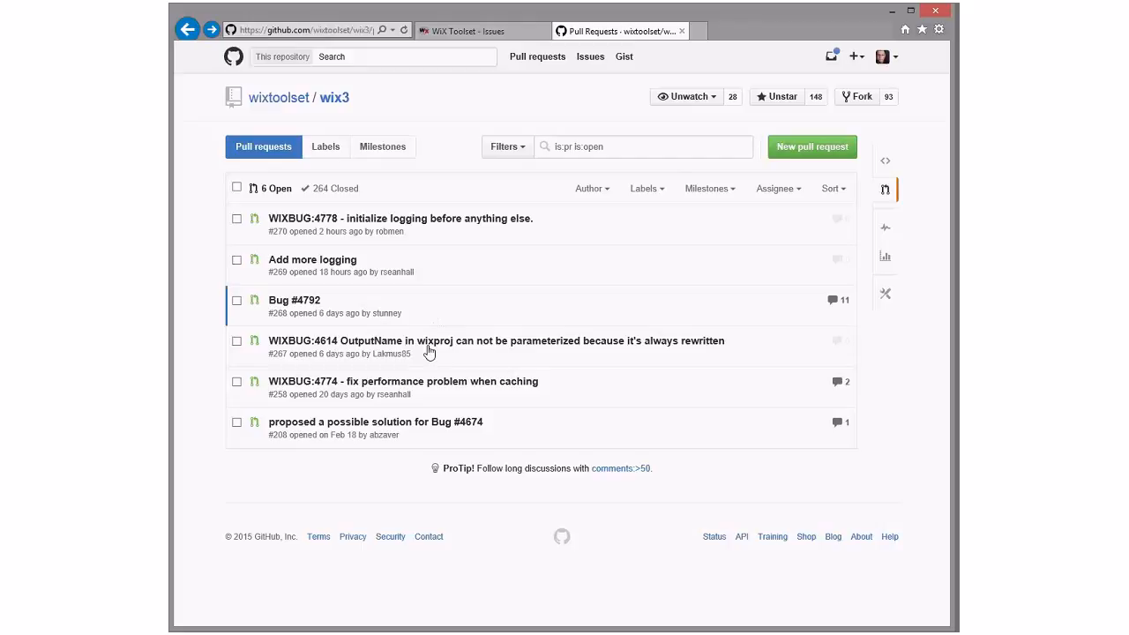
pyautogui.moveTo(677, 229)
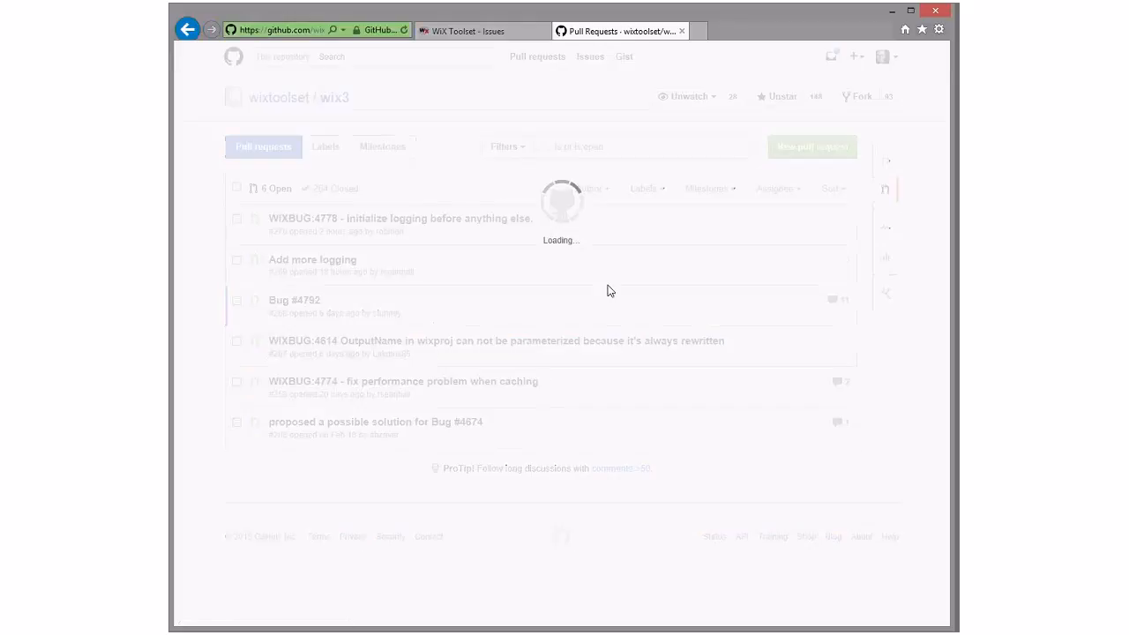
# Step: Open pull request #267 and view its WixProjectNode.cs diff with 5 additions and 2 deletions
pyautogui.click(496, 341)
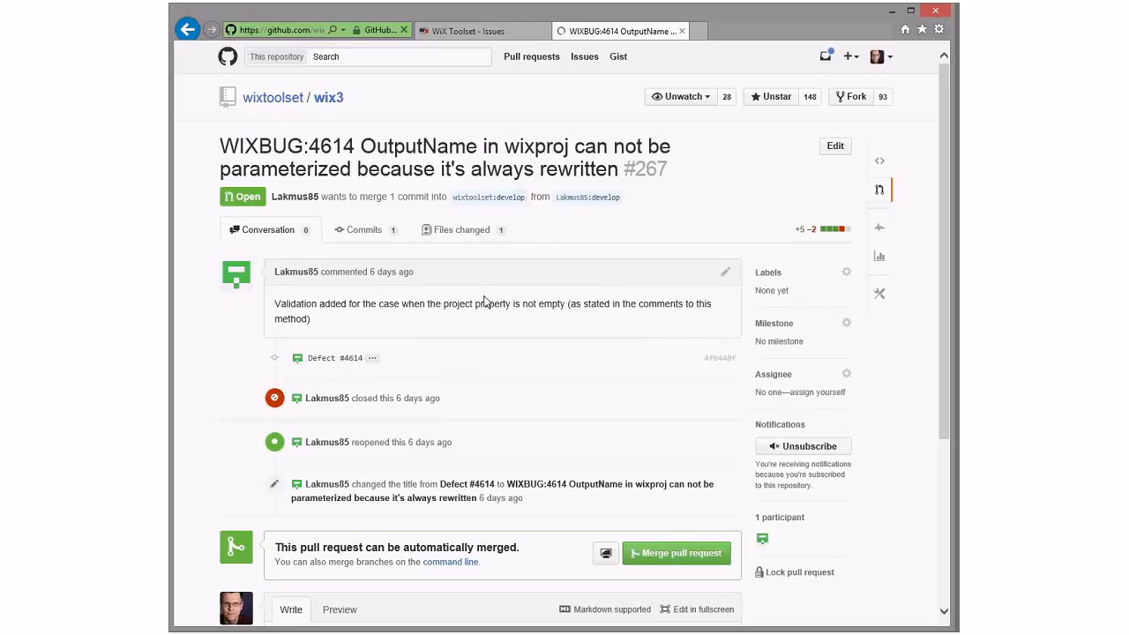
pyautogui.moveTo(445, 351)
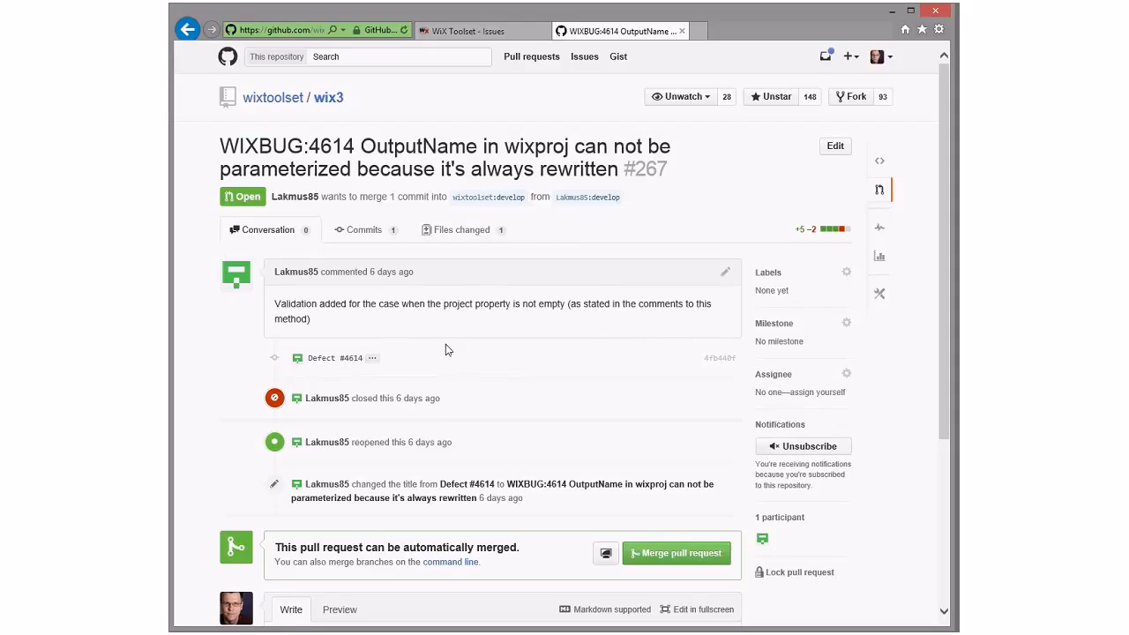
pyautogui.click(460, 229)
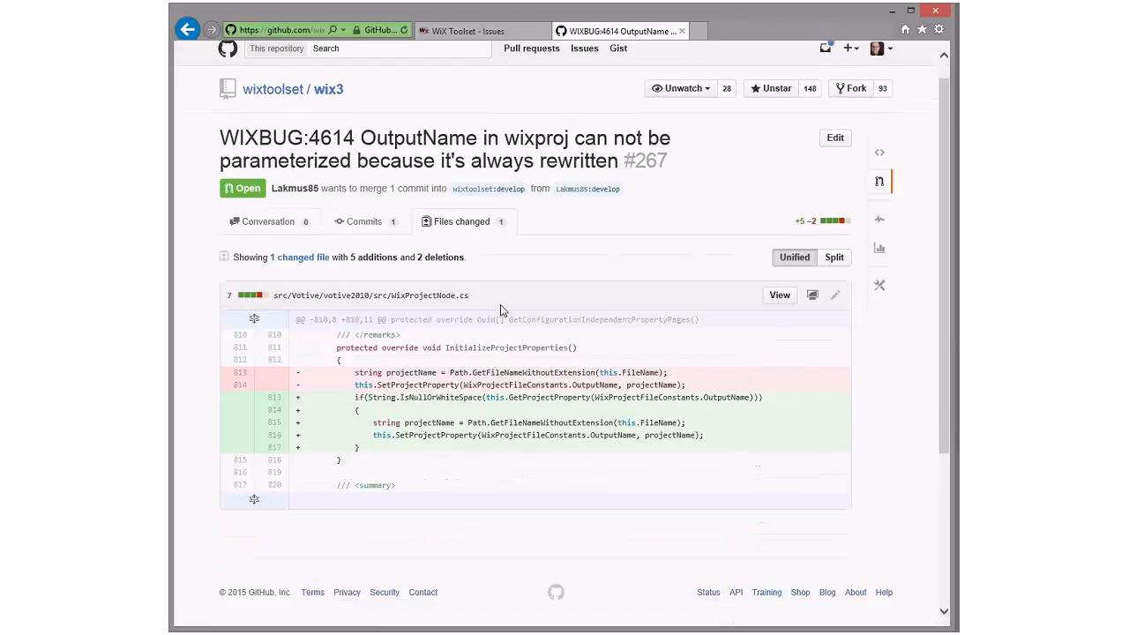
pyautogui.moveTo(516, 359)
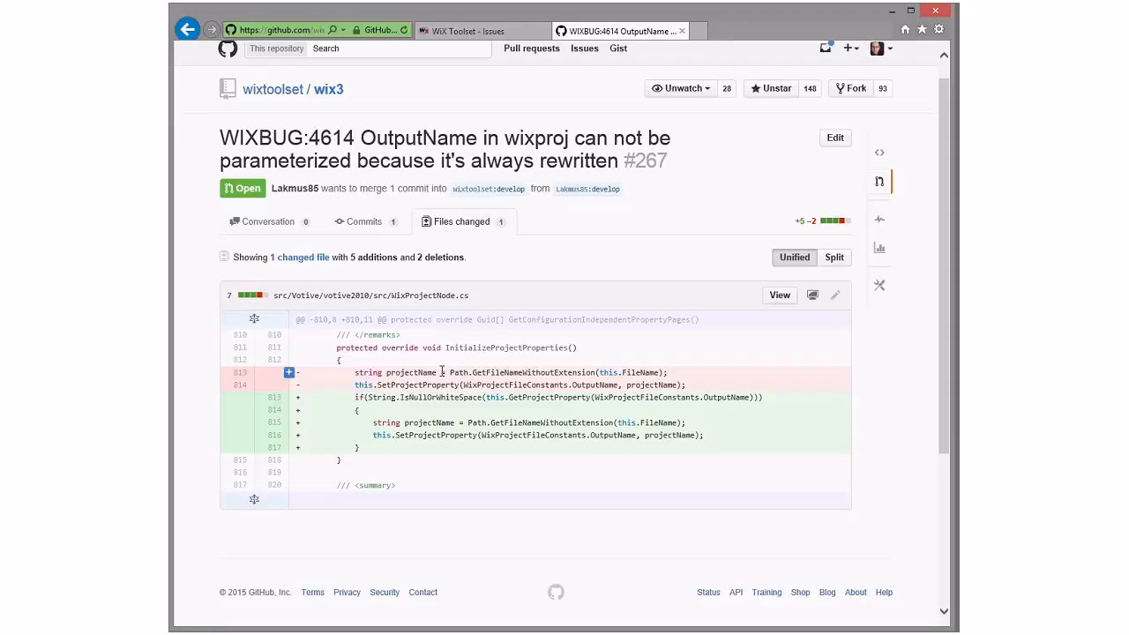
pyautogui.moveTo(565, 362)
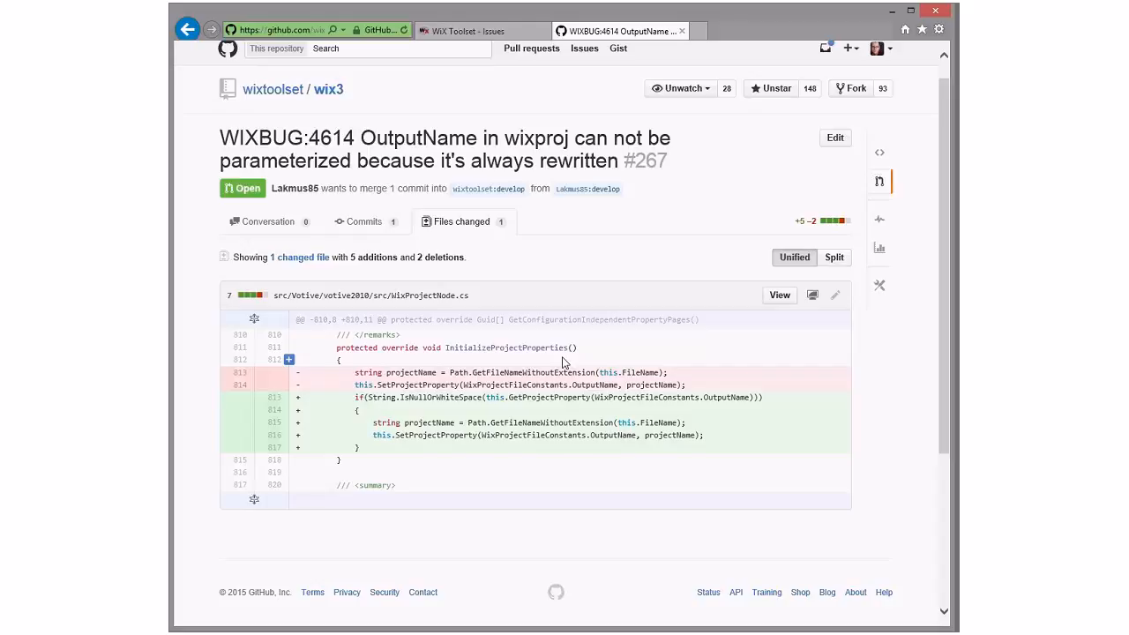
pyautogui.moveTo(427, 39)
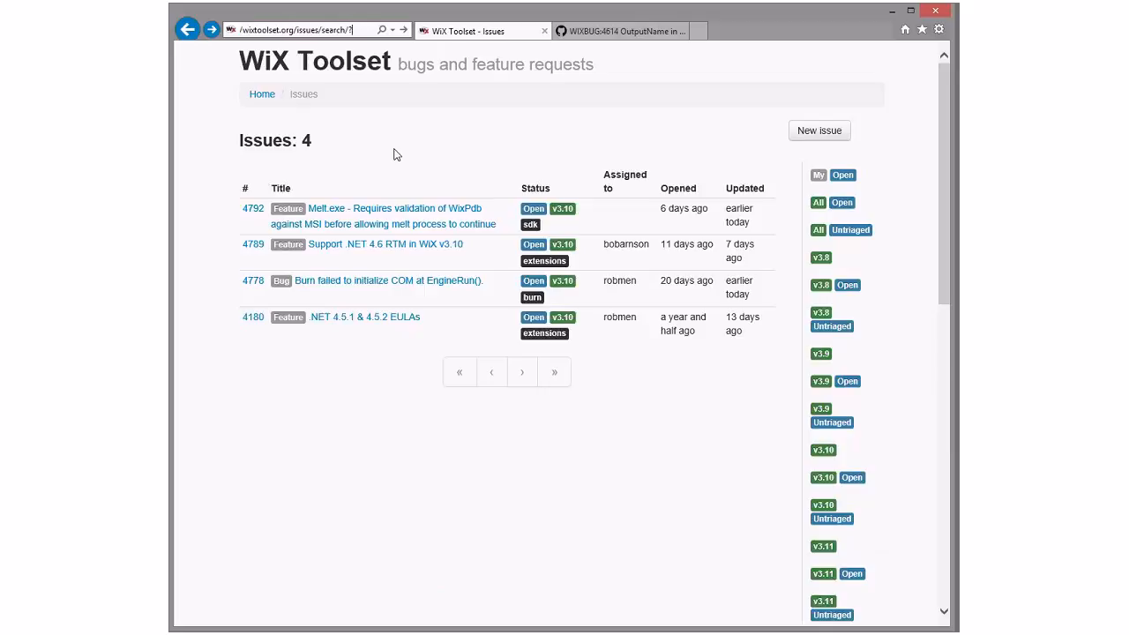
# Step: Load WiX Toolset tracker issue 4614 on OutputName, then return to PR #267's diff
pyautogui.write('/wixtoolset.org/issues/45614')
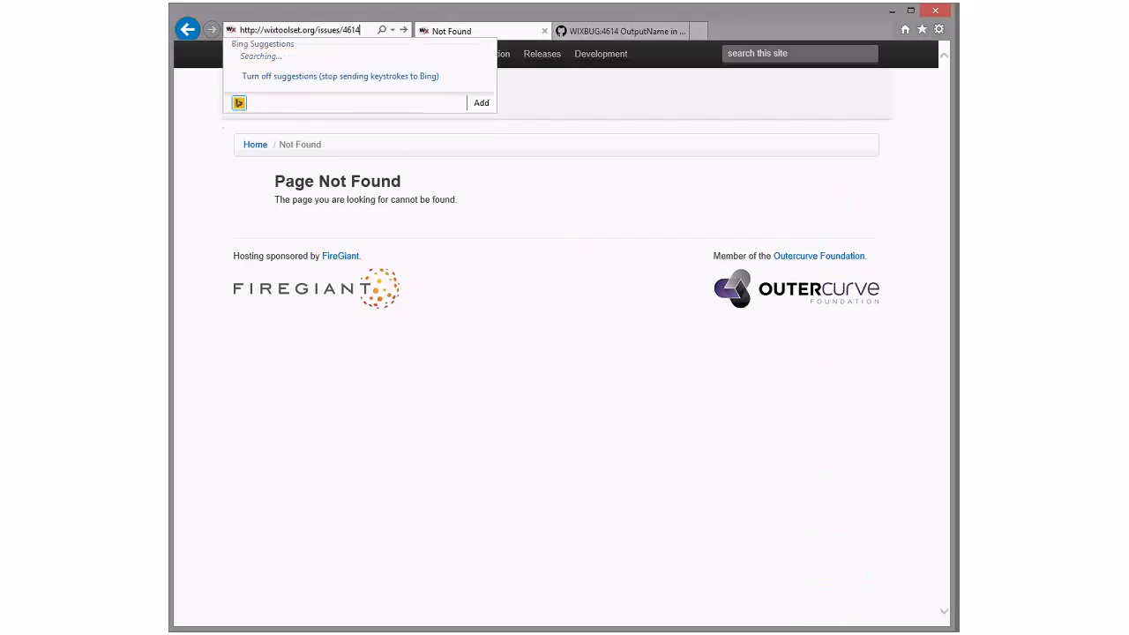
pyautogui.press('Return')
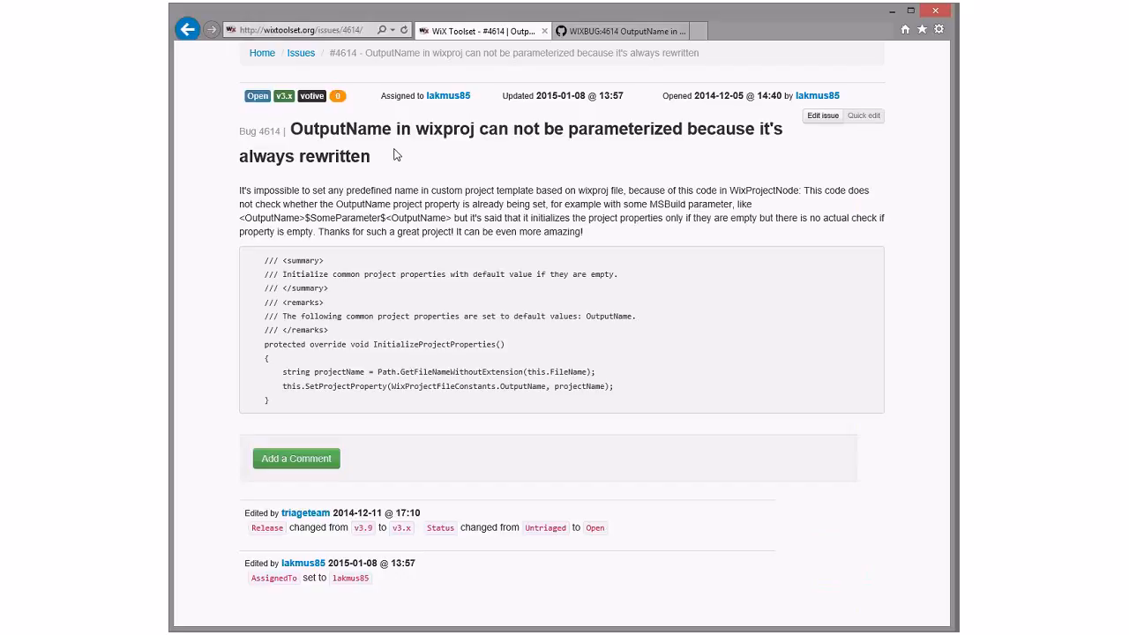
pyautogui.click(622, 31)
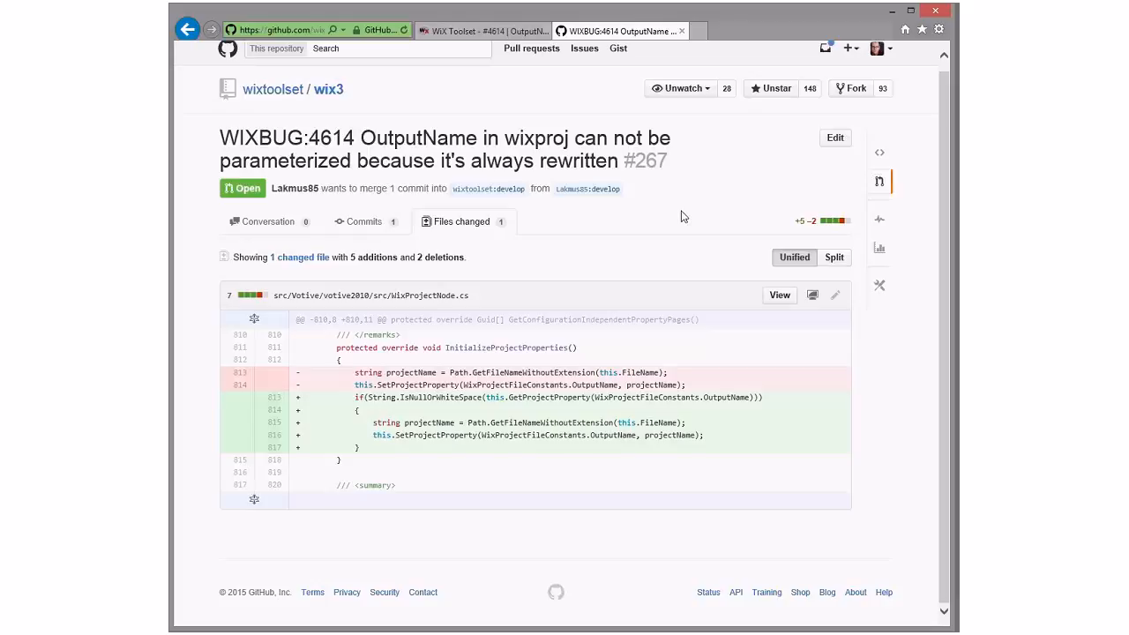
pyautogui.click(481, 30)
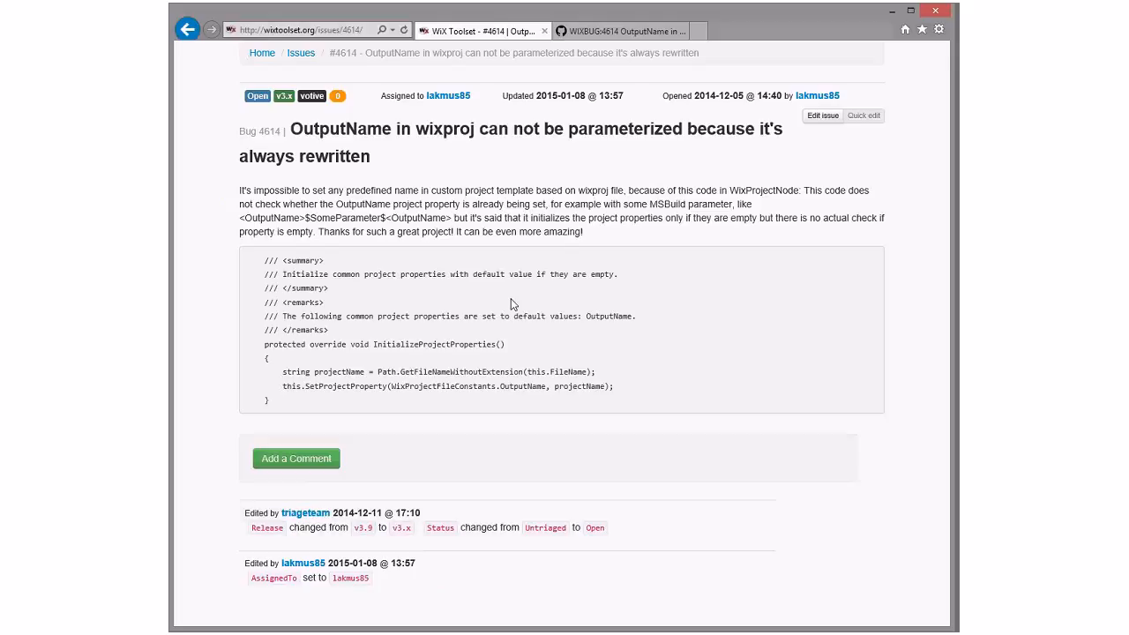
pyautogui.moveTo(284, 114)
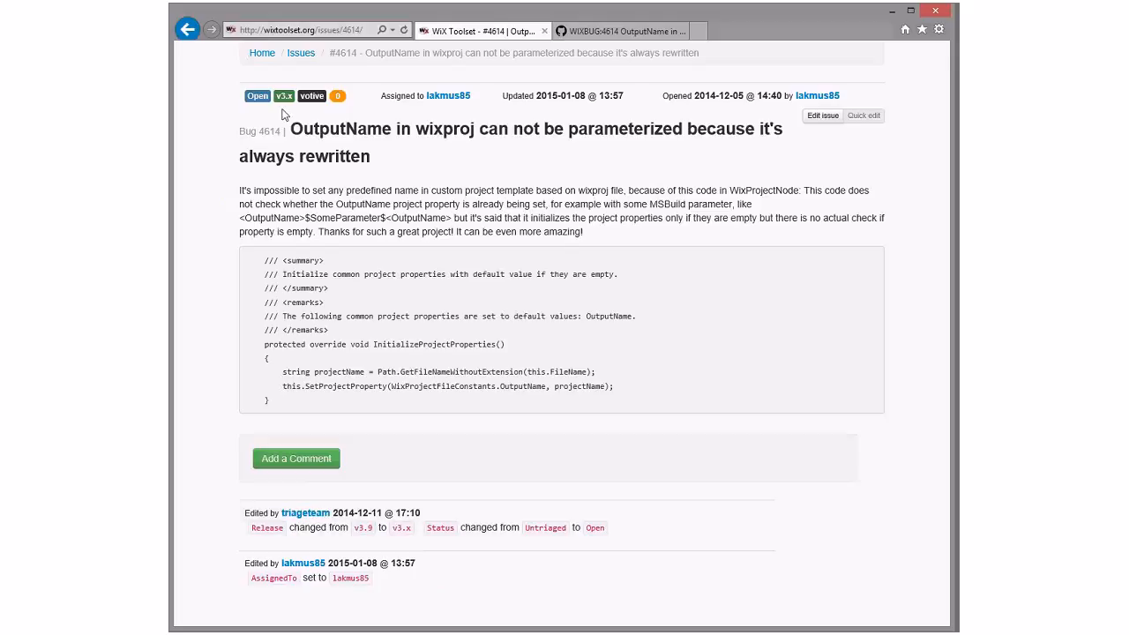
pyautogui.click(622, 31)
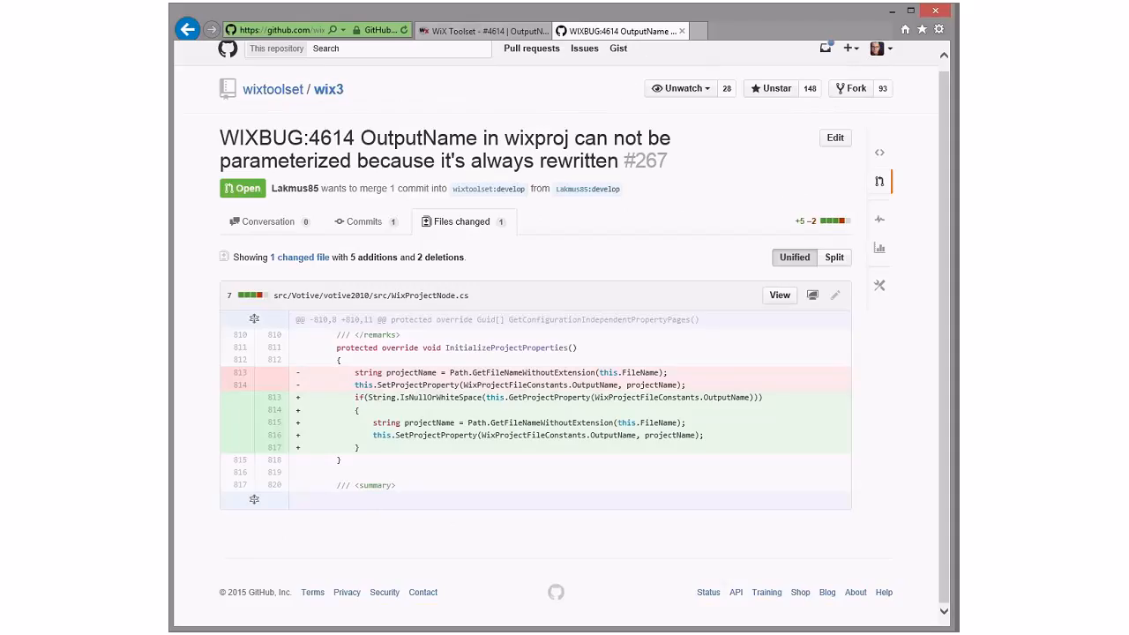